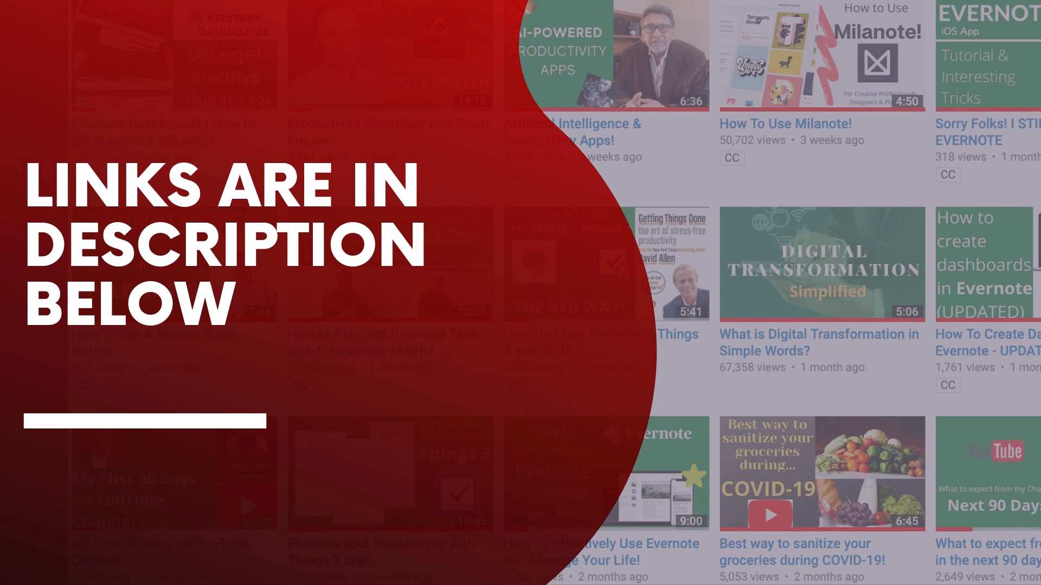
Bring up the MindMaster product page with its Free Download and Buy Now buttons
left_click(821, 264)
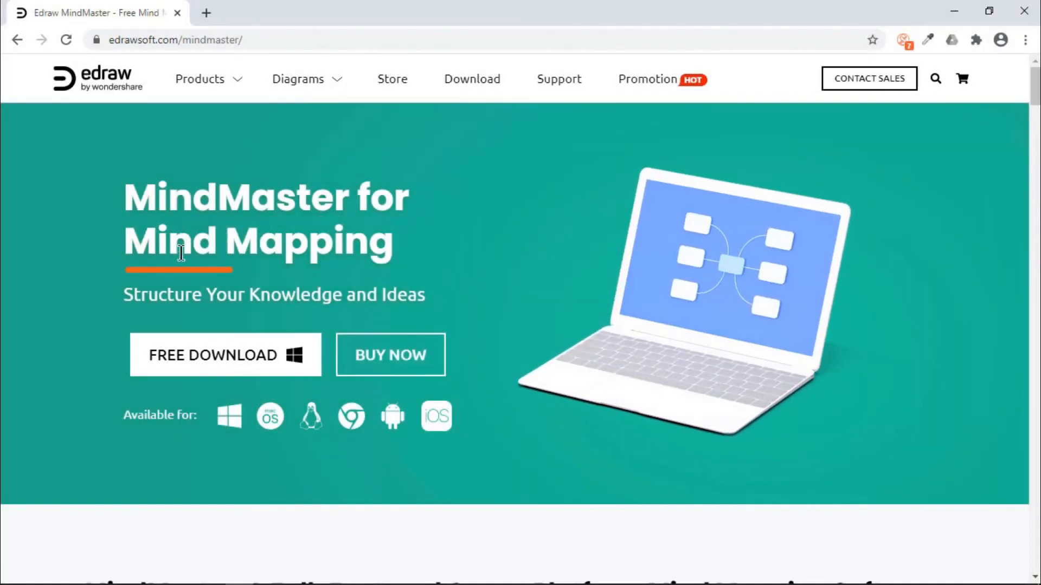
mouse_move(366, 258)
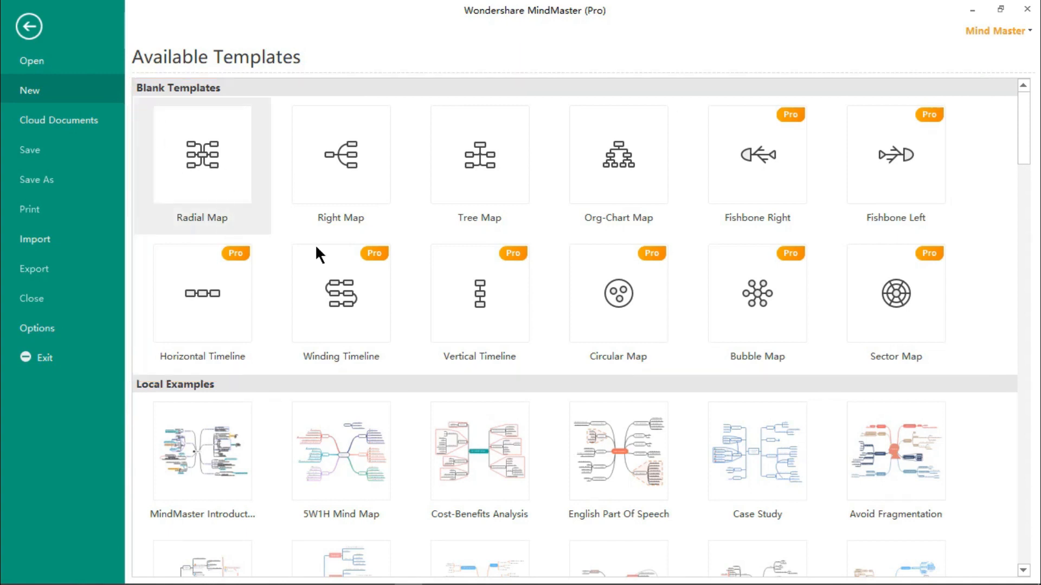
mouse_move(614, 235)
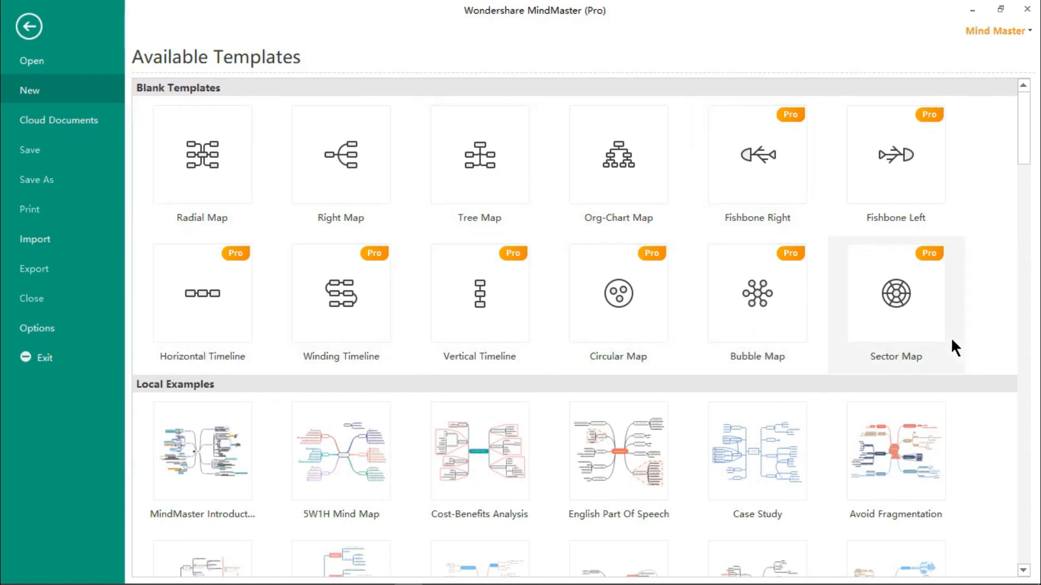
mouse_move(949, 485)
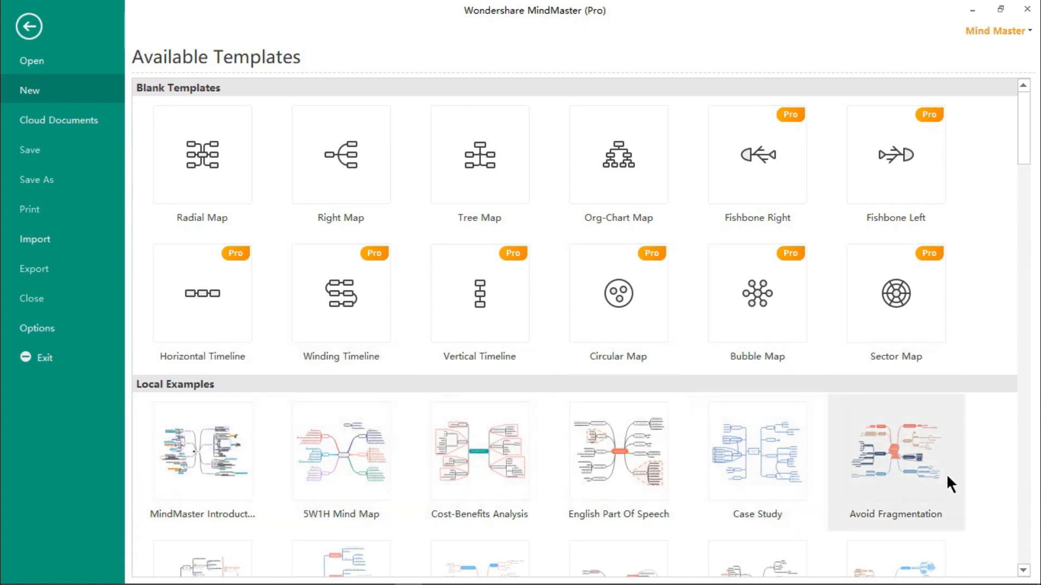
Scroll through the Available Templates and Local Examples gallery under File > New
scroll("down", 3)
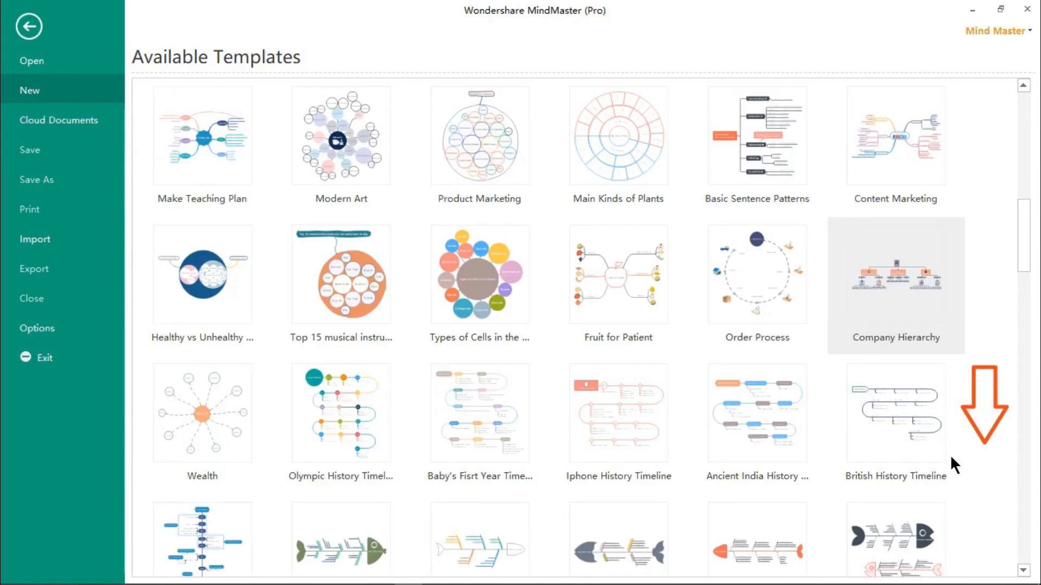
scroll("down", 3)
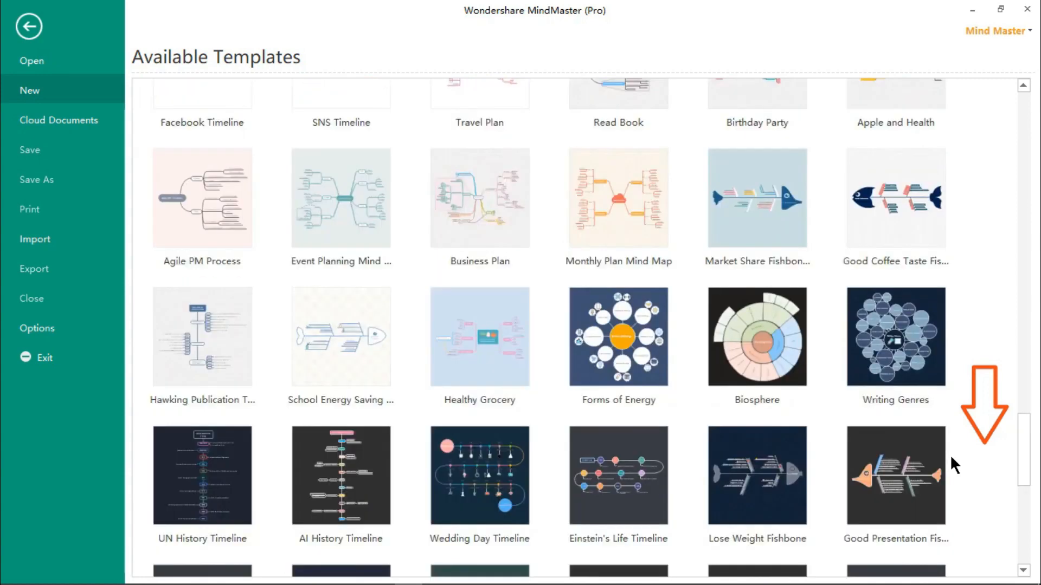
scroll("down", 3)
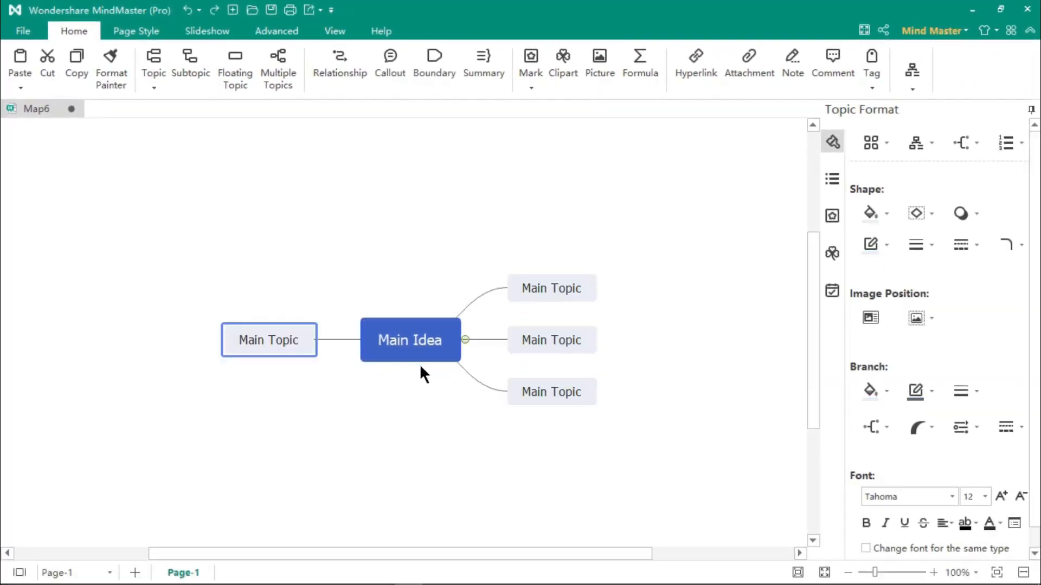
Add subtopics to the main topics and start a relationship link between two topics
left_click(552, 289)
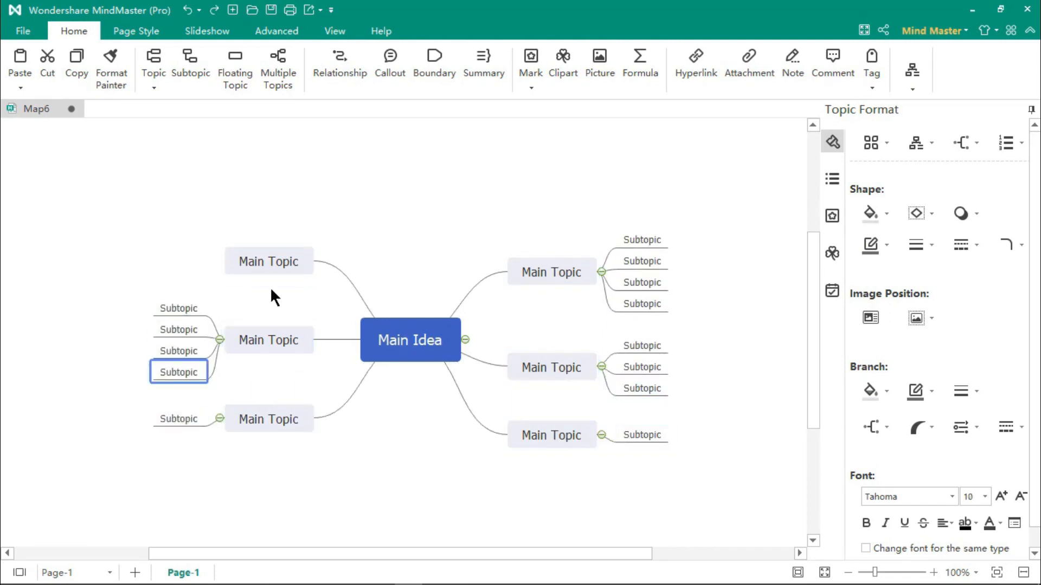
left_click(379, 462)
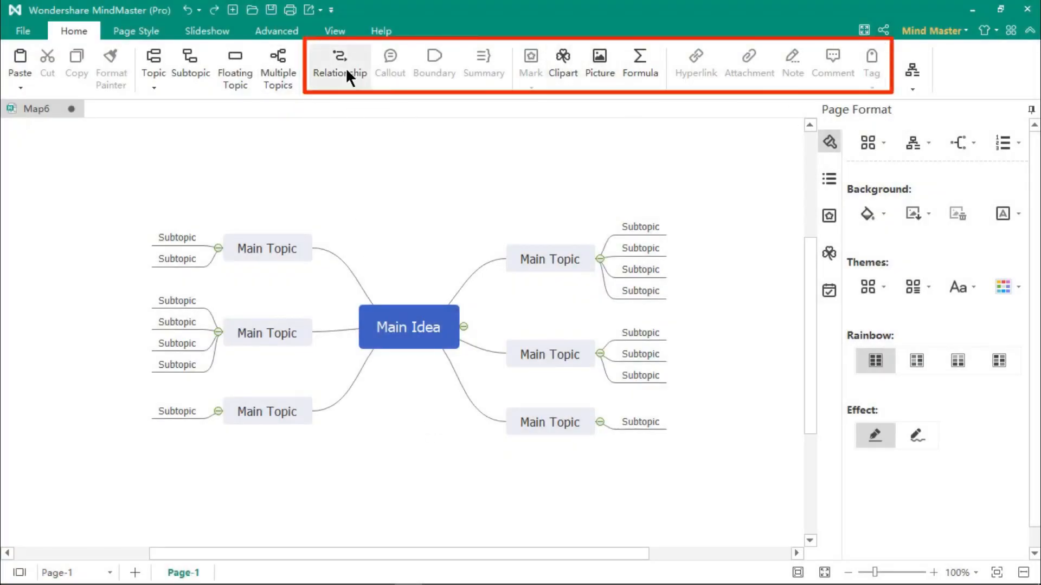
left_click(340, 59)
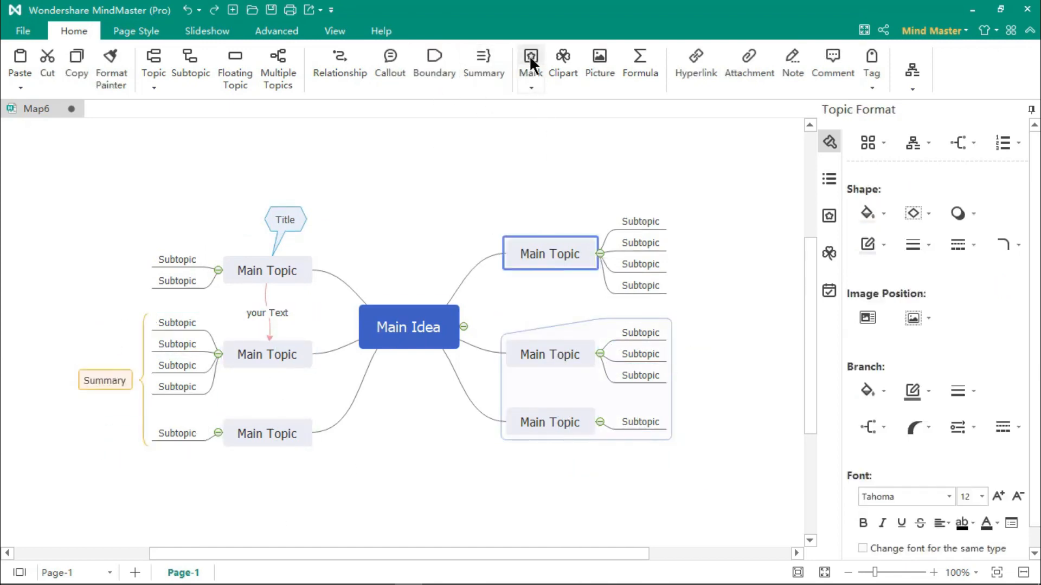
Give a topic a numbered priority marker, hyperlink it to a Main Topic, and attach a file
left_click(530, 56)
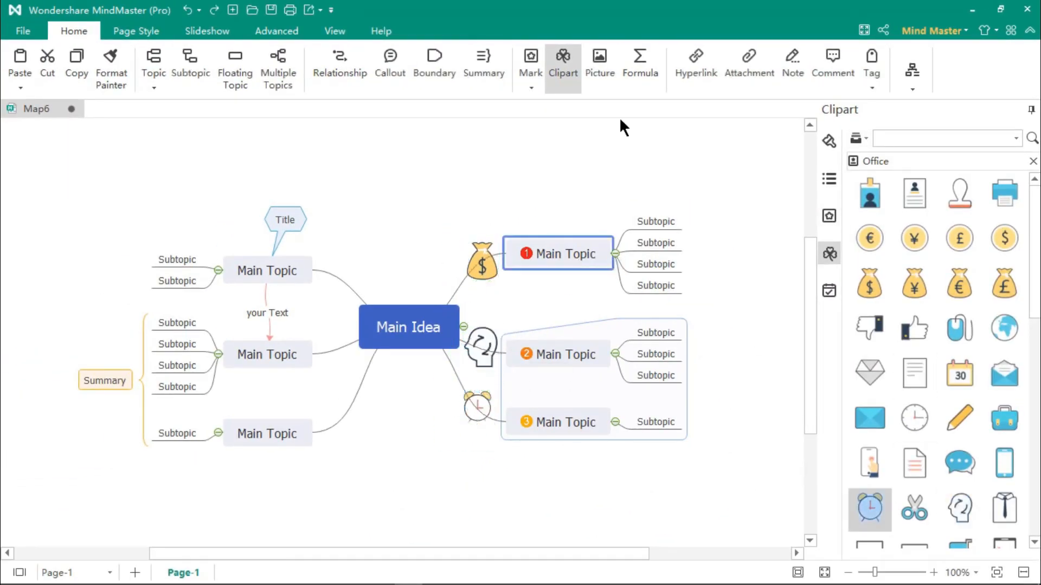
left_click(695, 56)
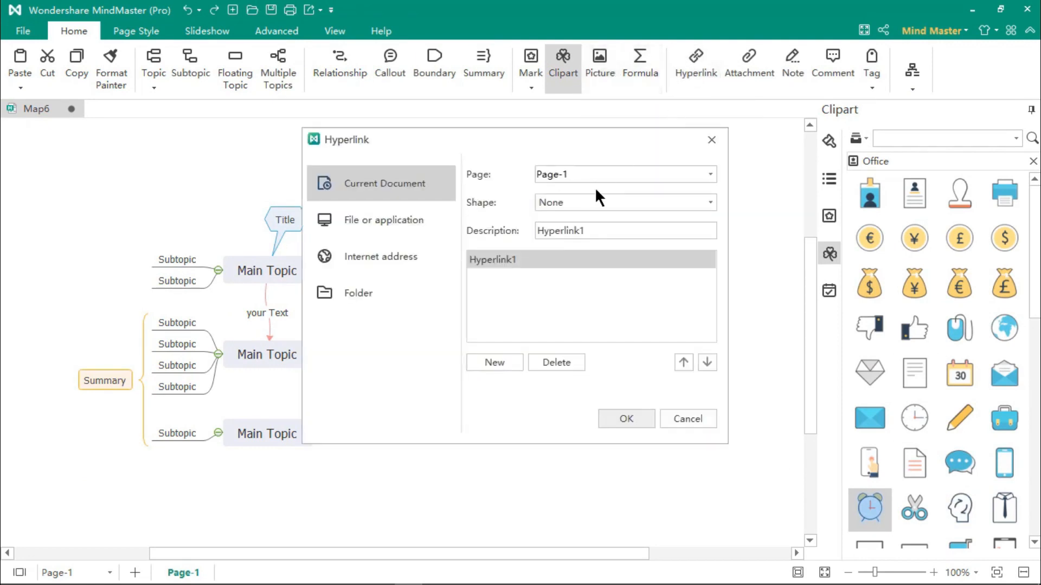
left_click(708, 202)
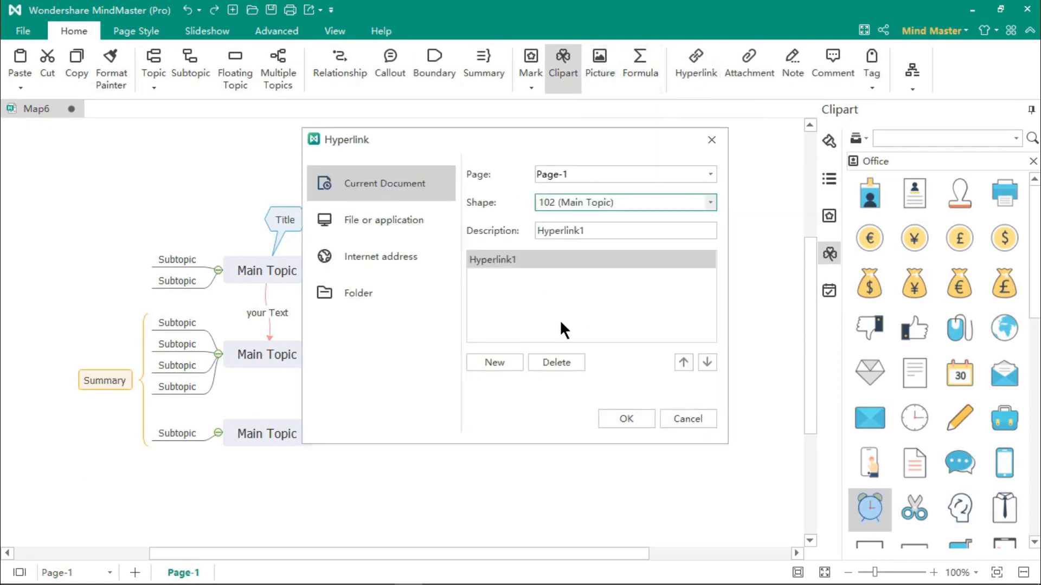
left_click(749, 54)
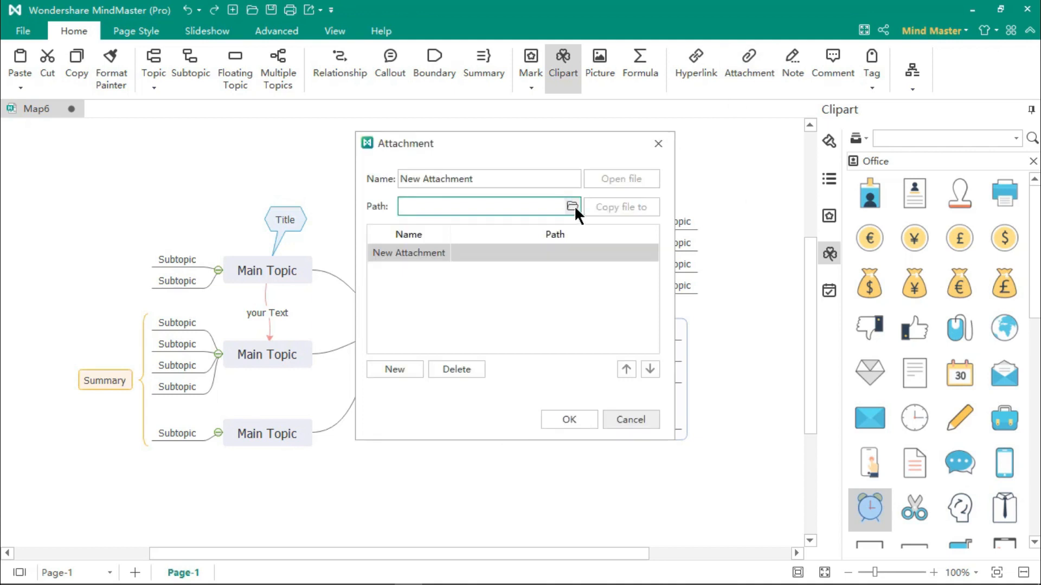
left_click(792, 58)
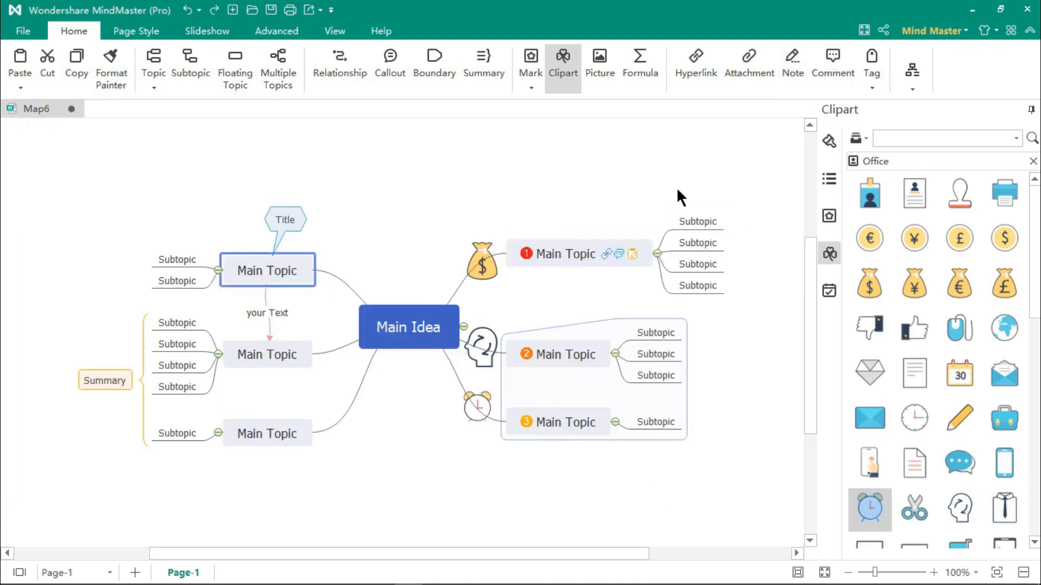
Create a TITLE tag group in Tag Manager for the topic, then deselect it
left_click(872, 57)
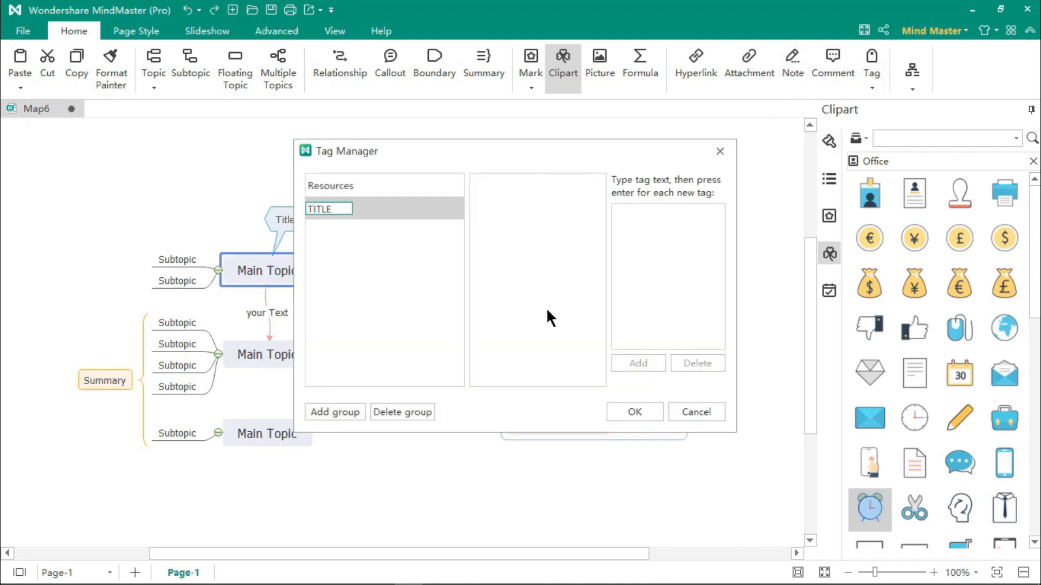
left_click(696, 412)
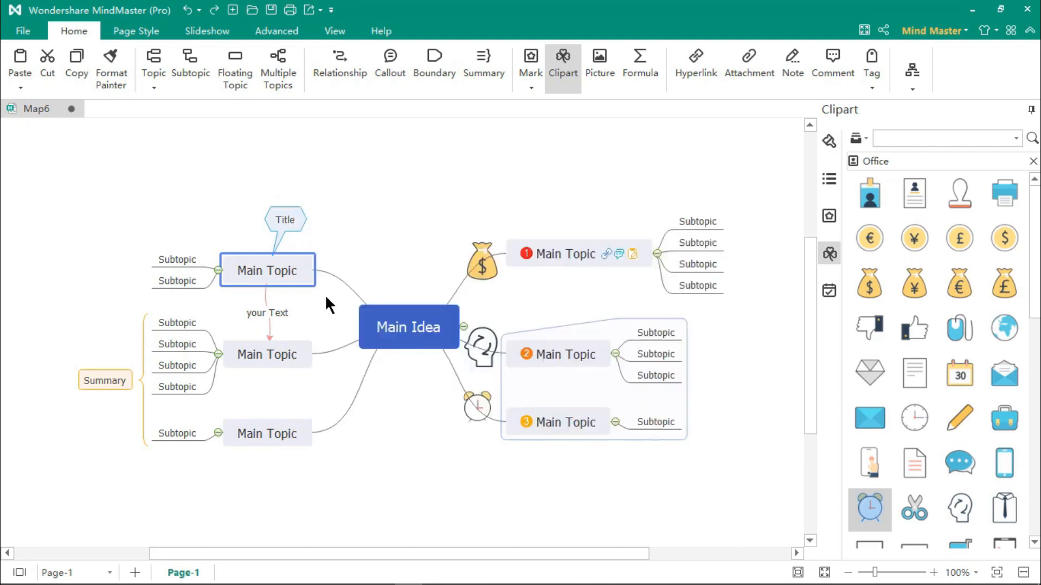
left_click(871, 56)
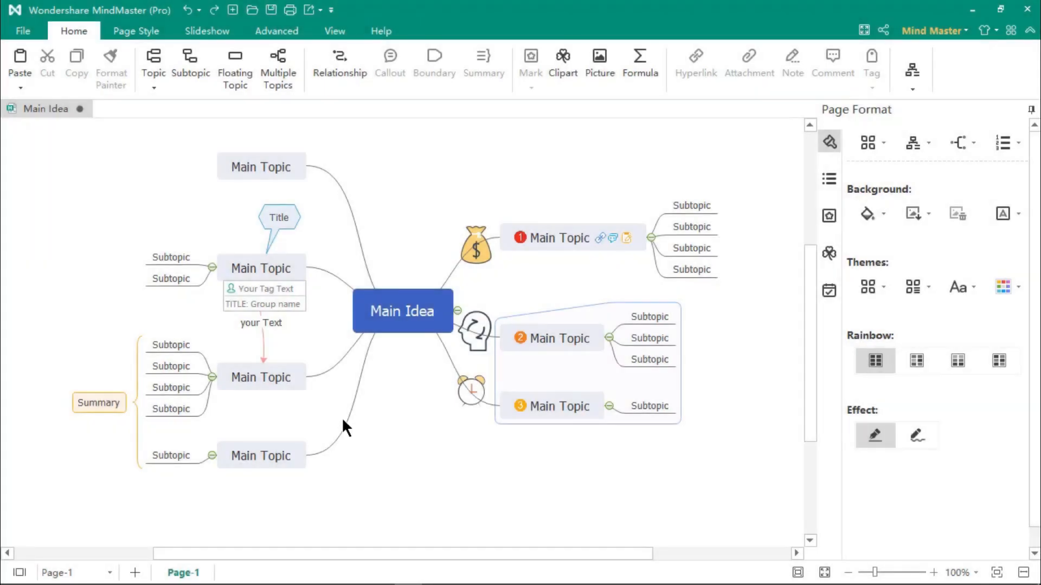
mouse_move(416, 418)
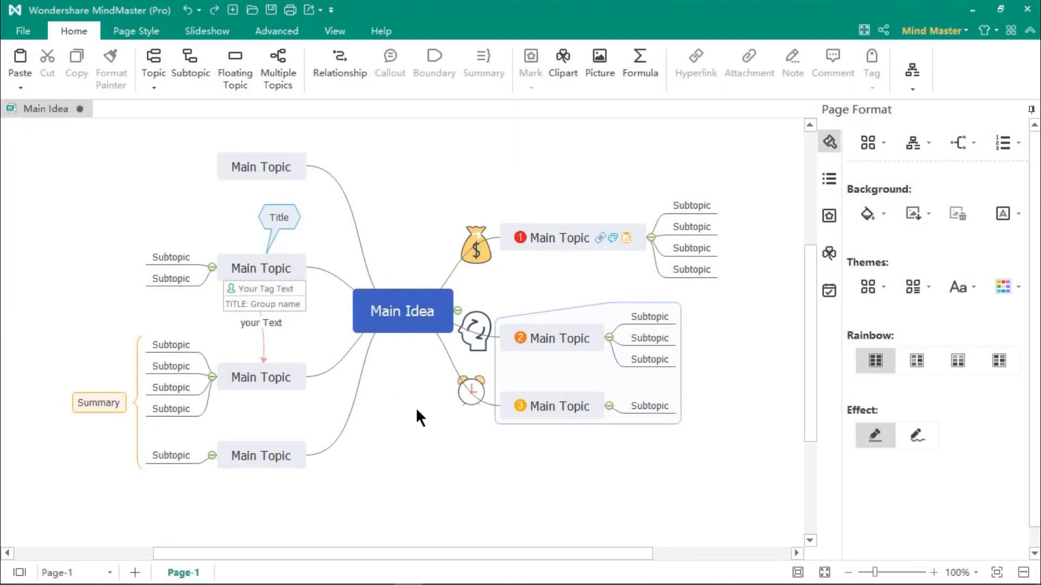
mouse_move(829, 143)
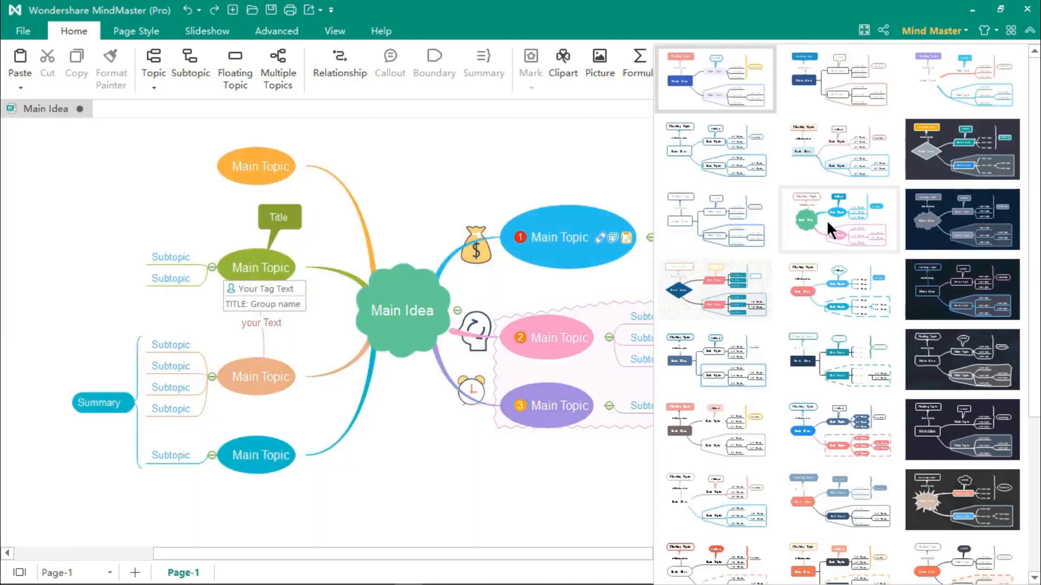
Apply a colourful theme, try org-chart and fishbone layouts, return to mind map with angular branches
left_click(911, 143)
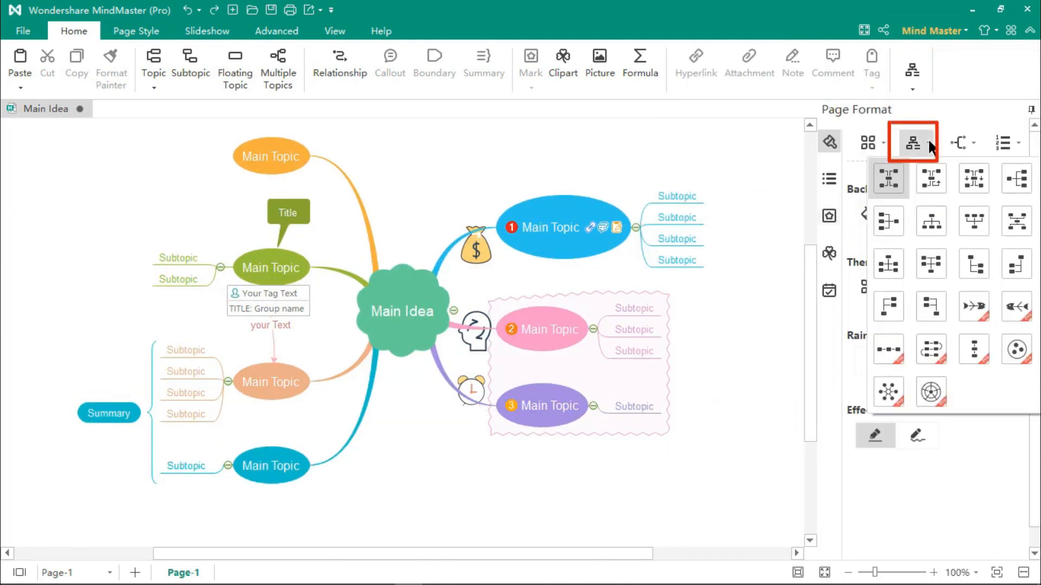
left_click(888, 178)
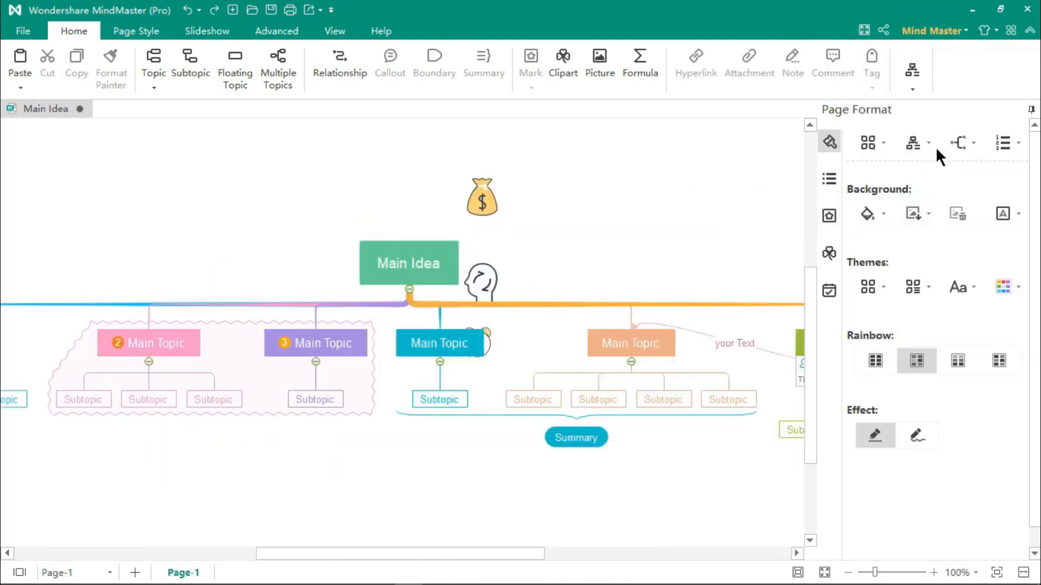
left_click(913, 143)
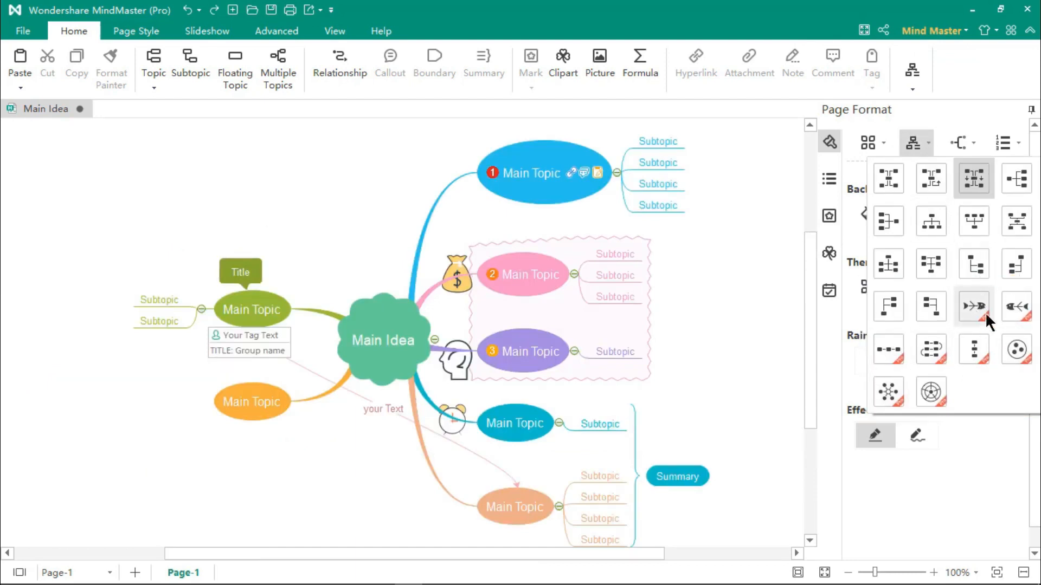
left_click(974, 307)
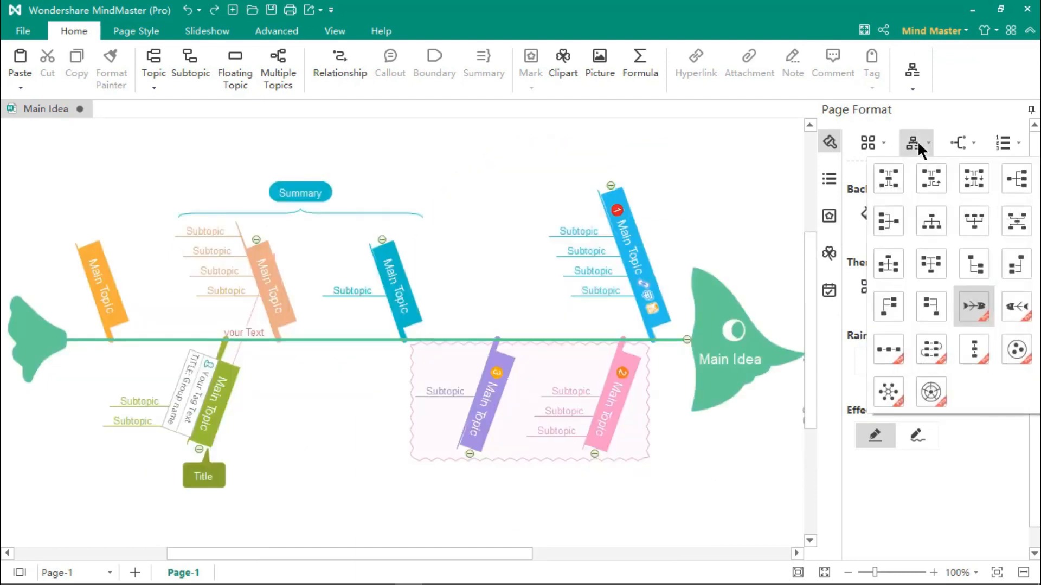
left_click(957, 143)
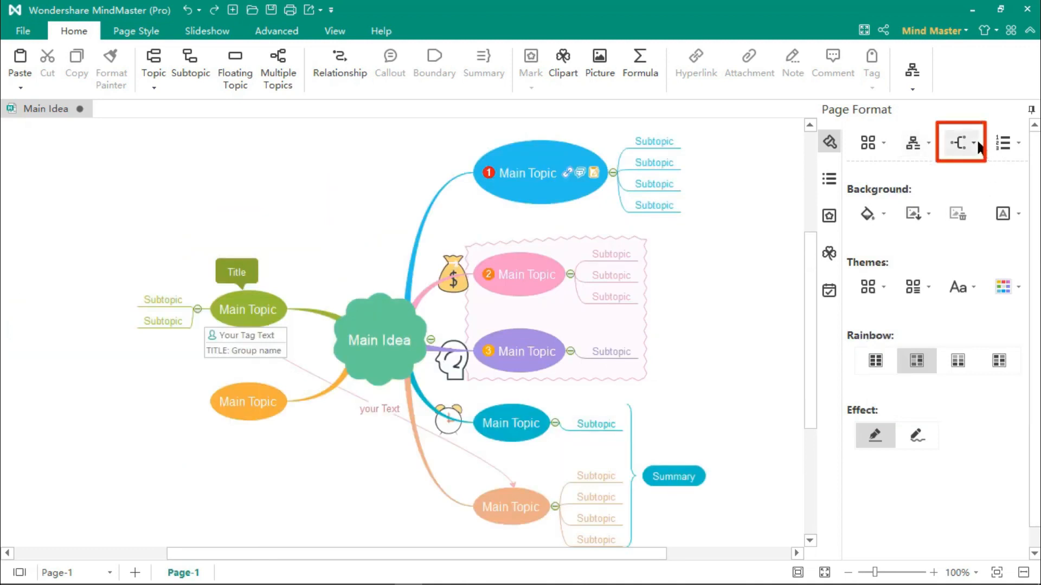
left_click(961, 143)
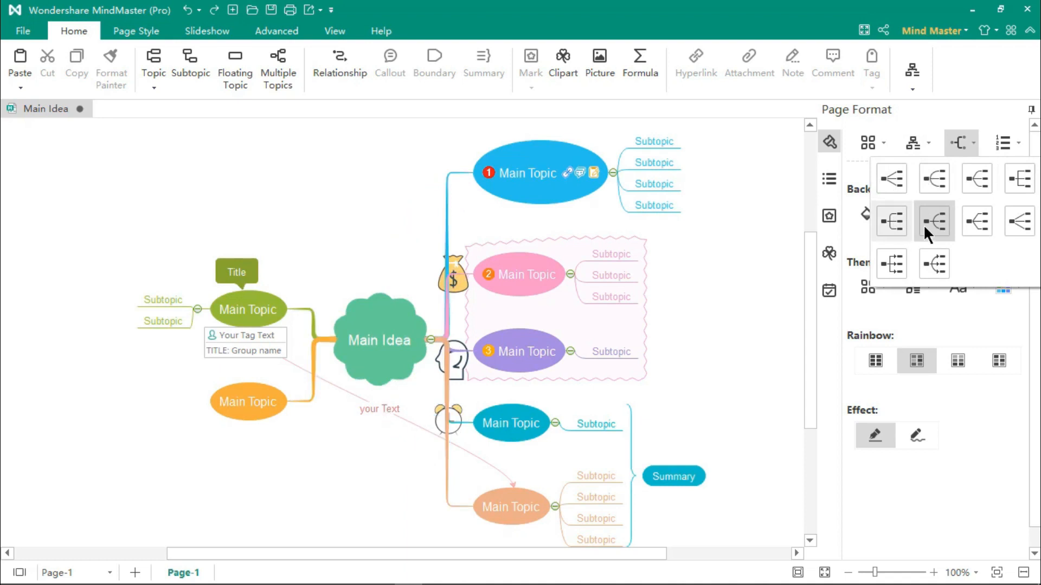
mouse_move(891, 264)
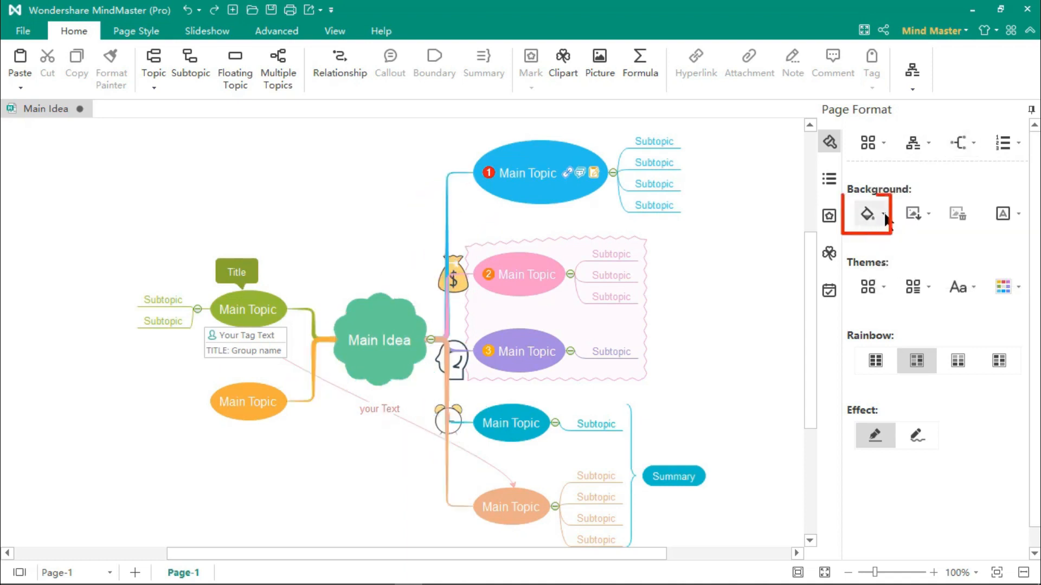
Give the page a pale lavender background with a woven pattern
left_click(885, 213)
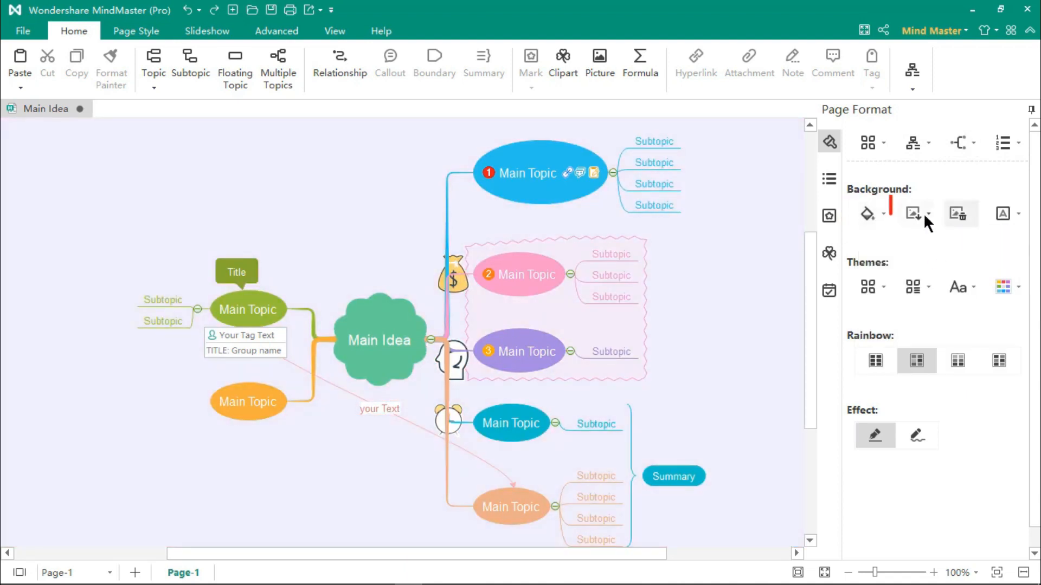
left_click(924, 213)
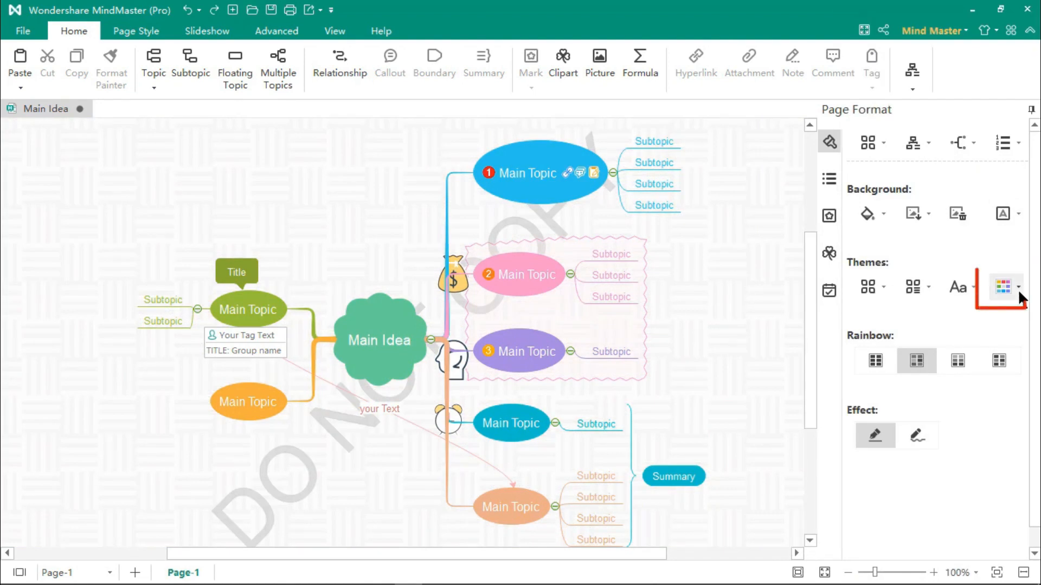
Apply the third rainbow colour scheme keeping customised parts, and a hand-drawn branch effect
left_click(1017, 287)
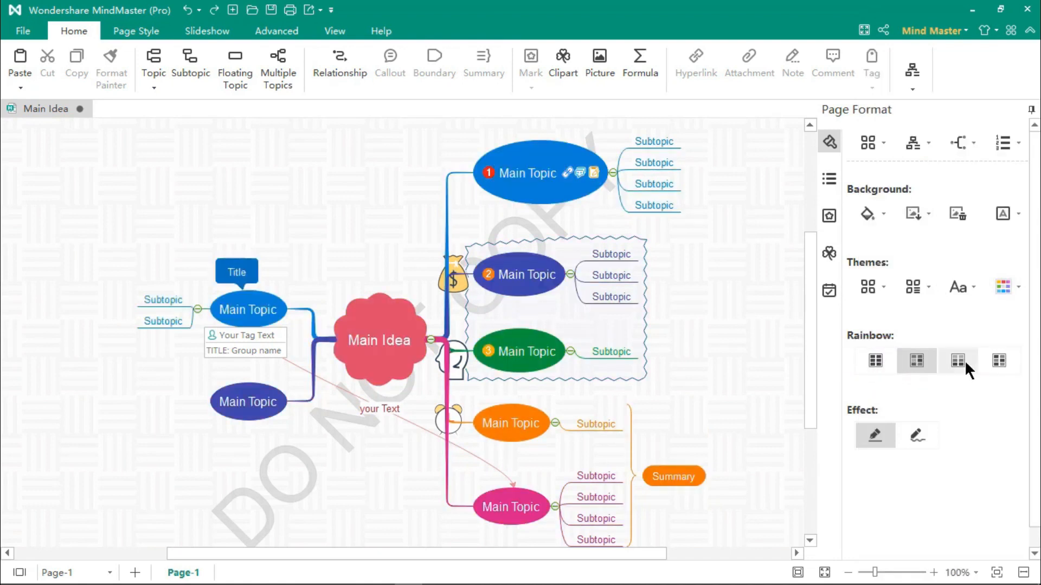
left_click(956, 361)
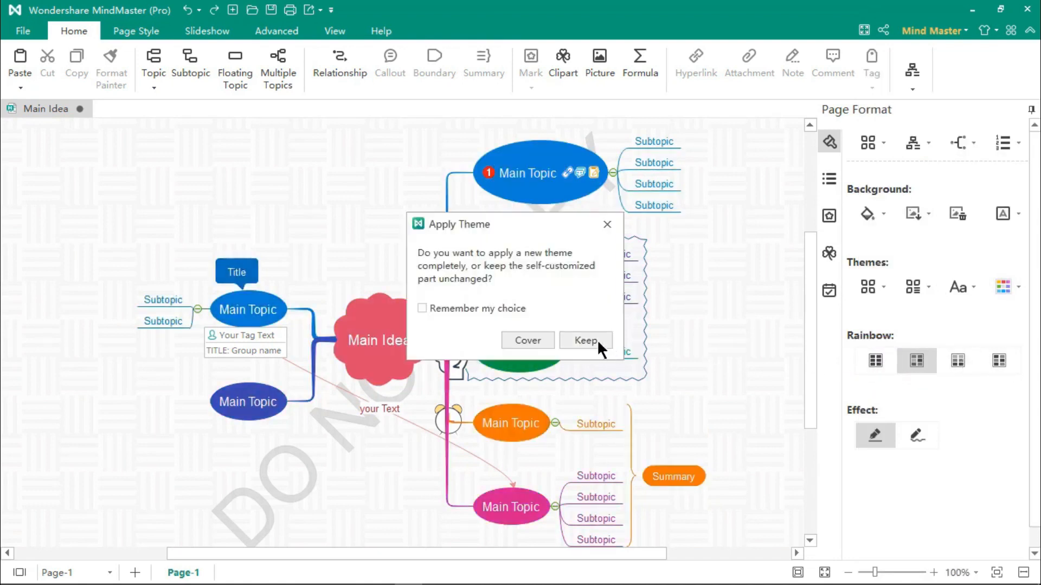
left_click(585, 339)
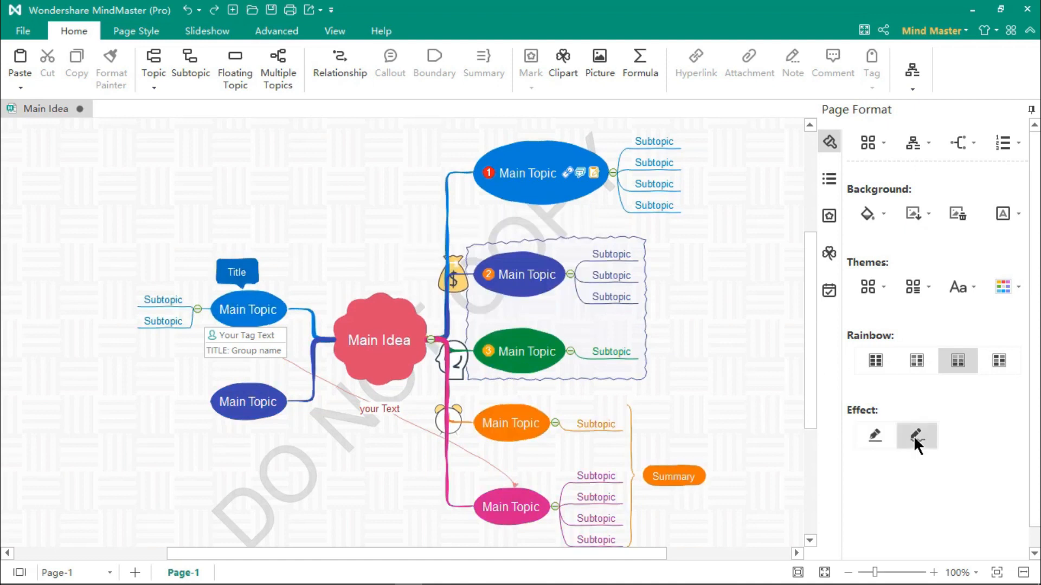
left_click(876, 436)
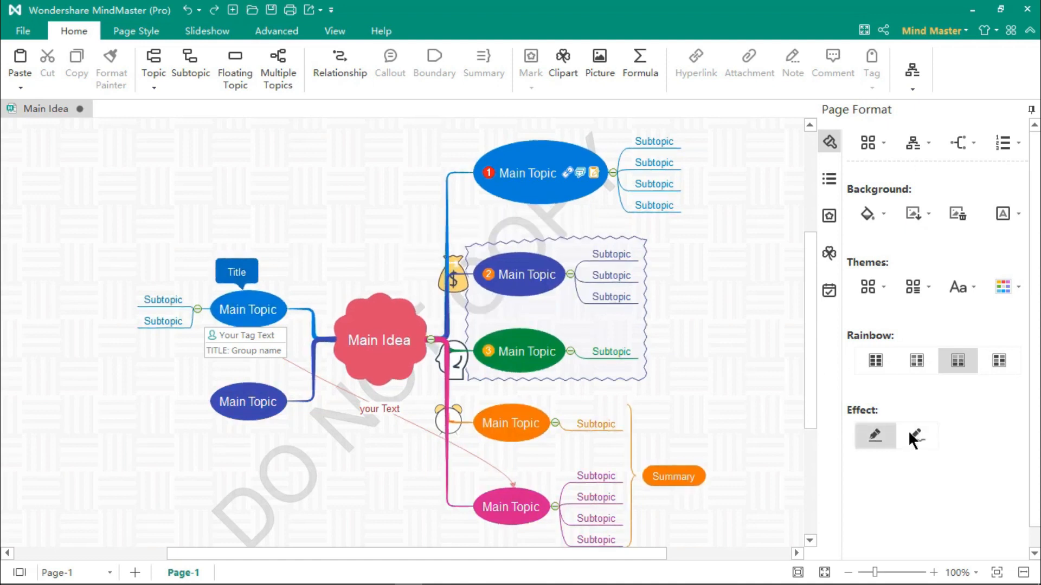
left_click(917, 449)
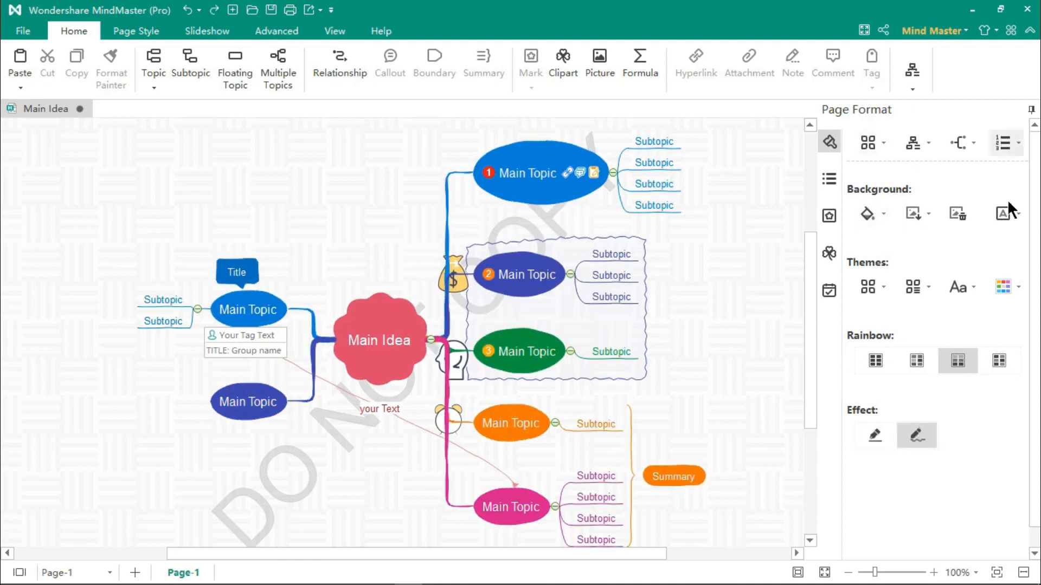
left_click(913, 287)
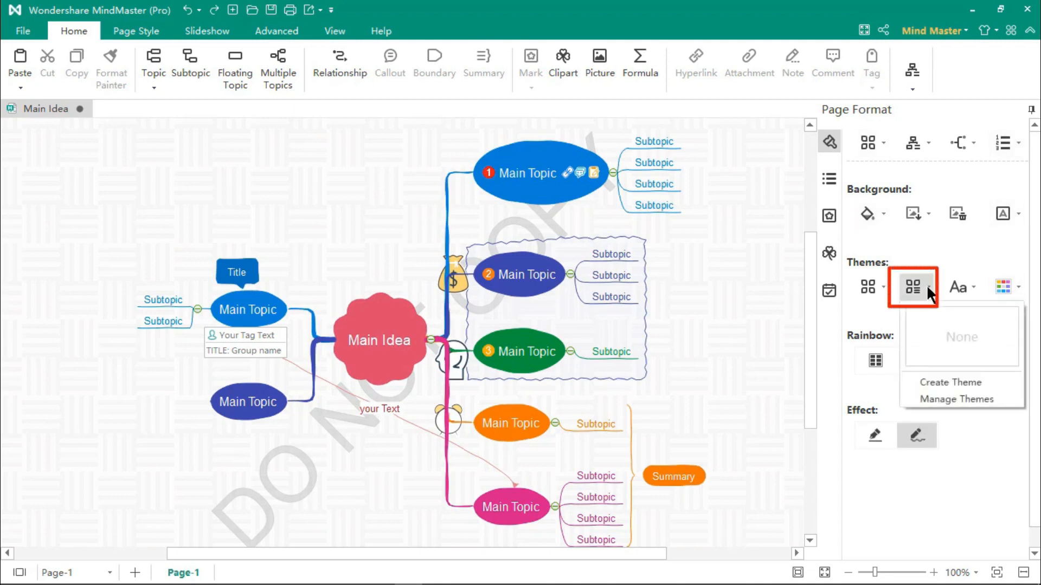
mouse_move(937, 390)
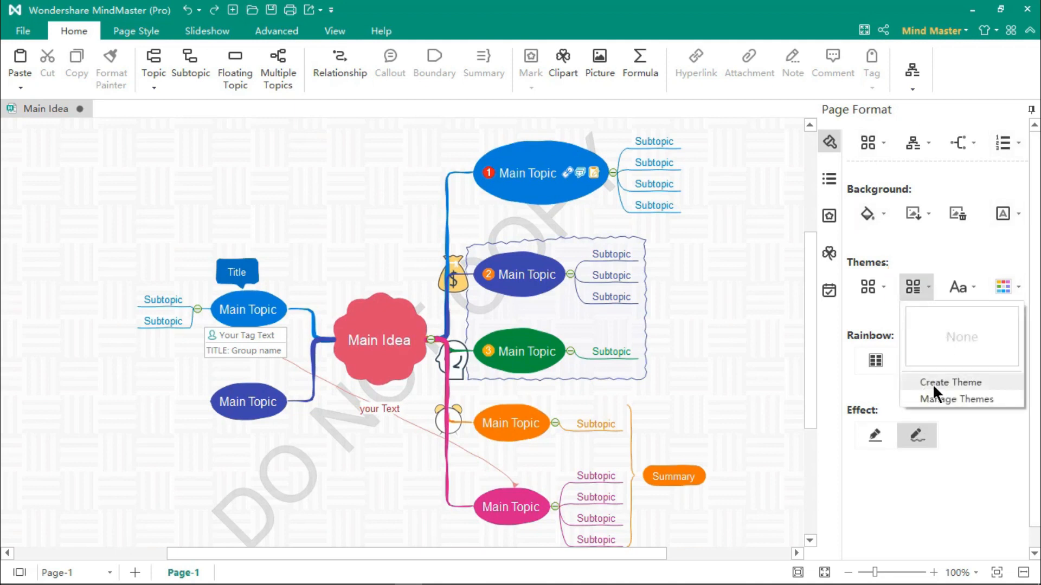
Create and save a custom theme named SomeName from the current styling
left_click(950, 382)
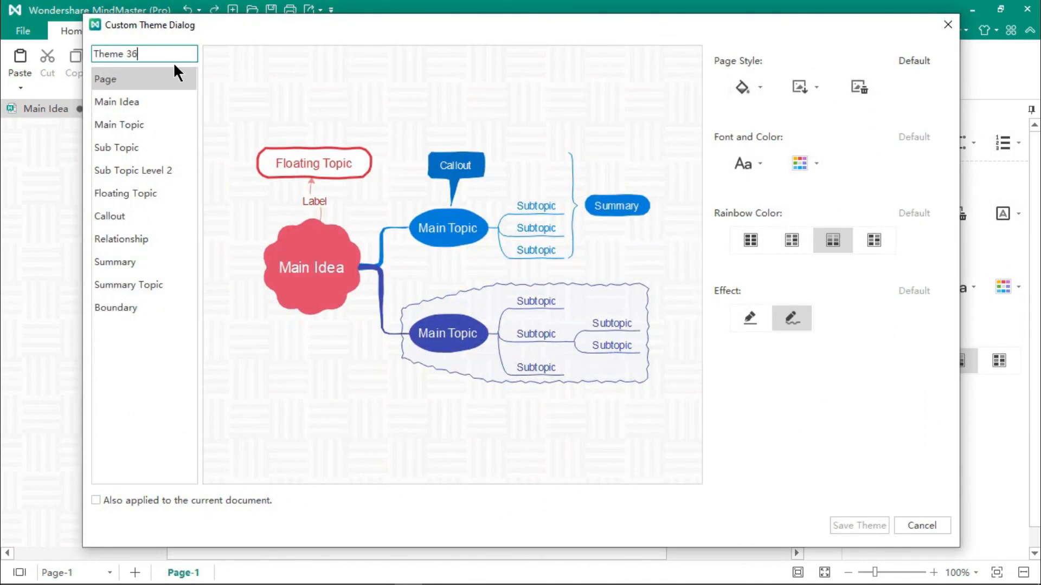
type("SomeName")
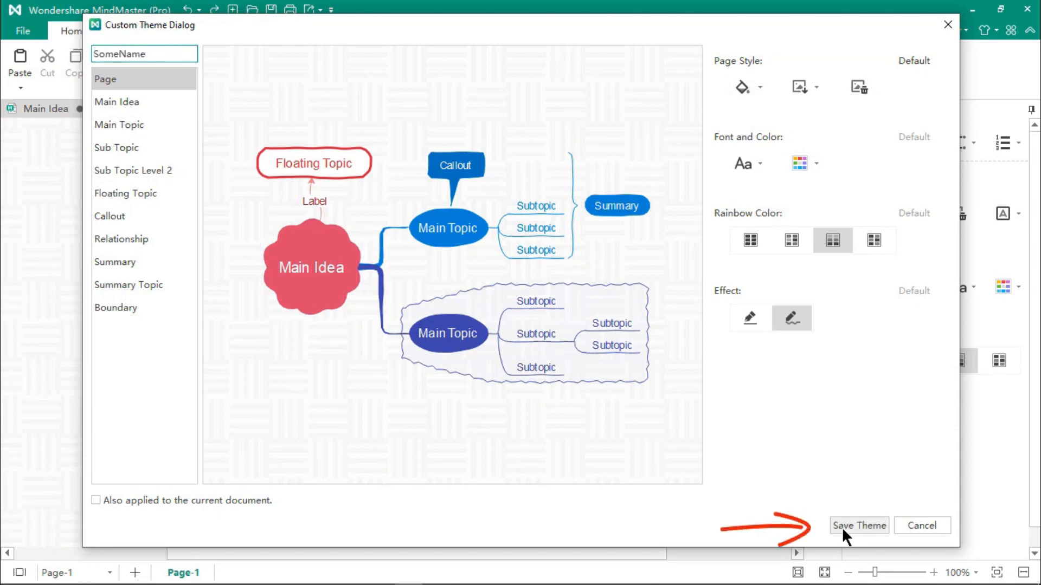
left_click(859, 525)
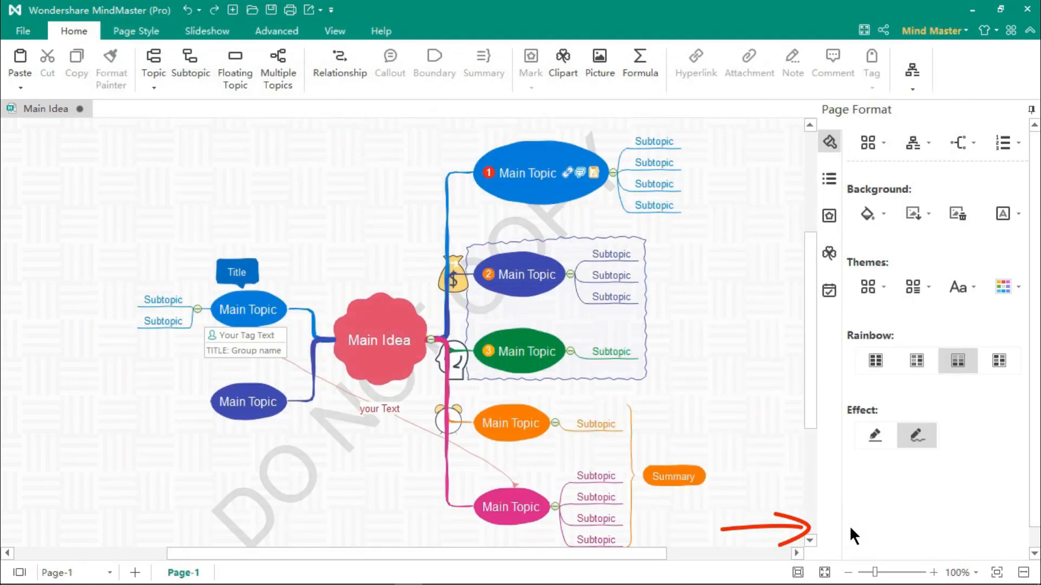
left_click(828, 216)
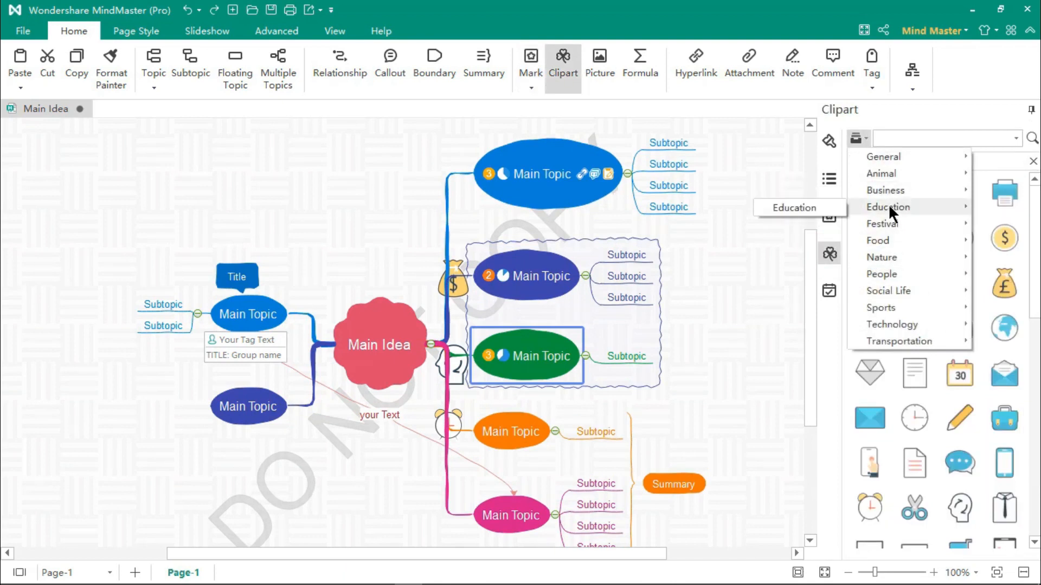
Insert a trophy and a medal from the Education clipart collection beside the left-hand topics
left_click(886, 207)
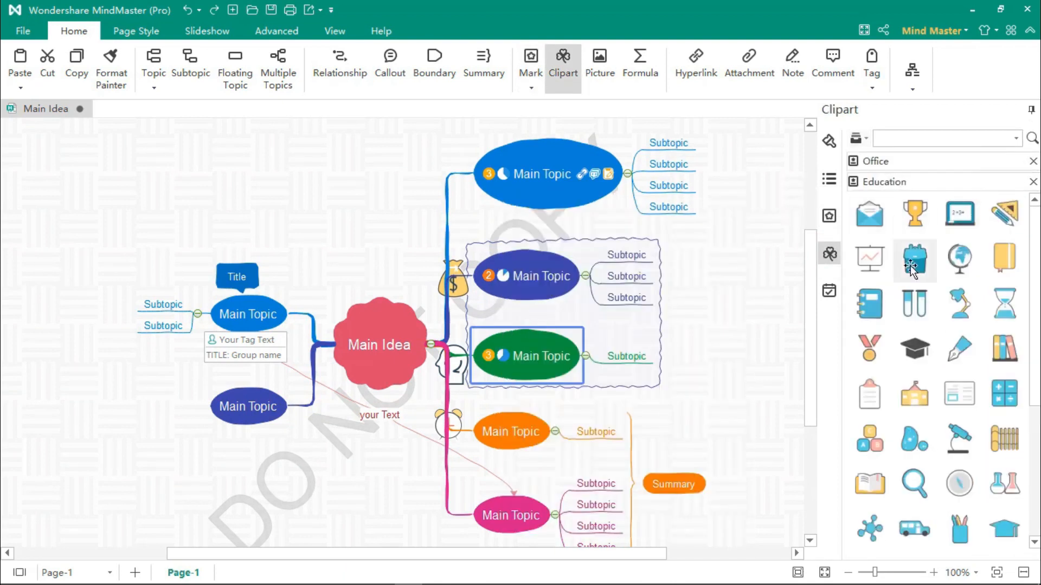
left_click(914, 215)
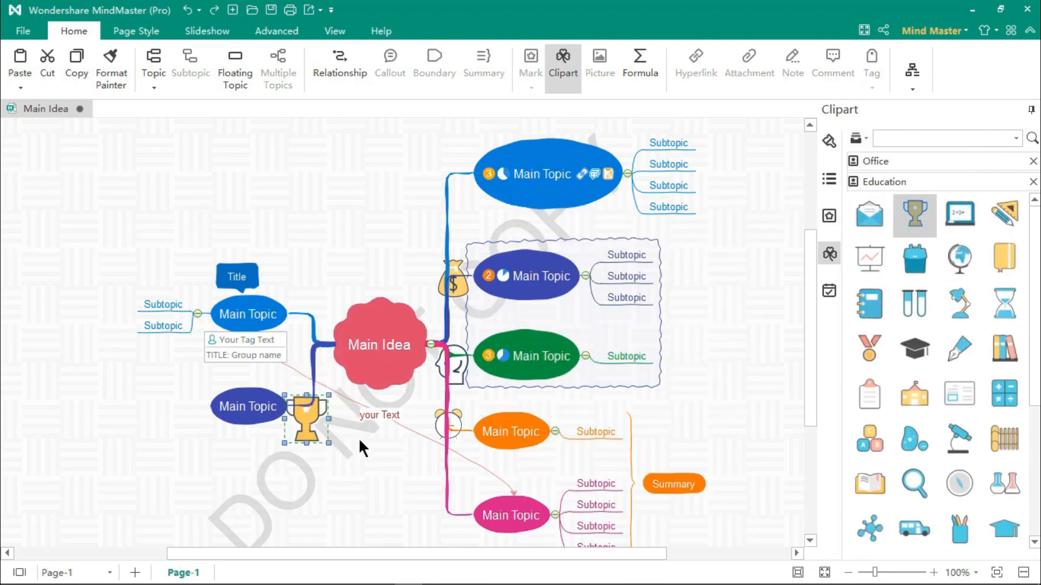
left_click(869, 349)
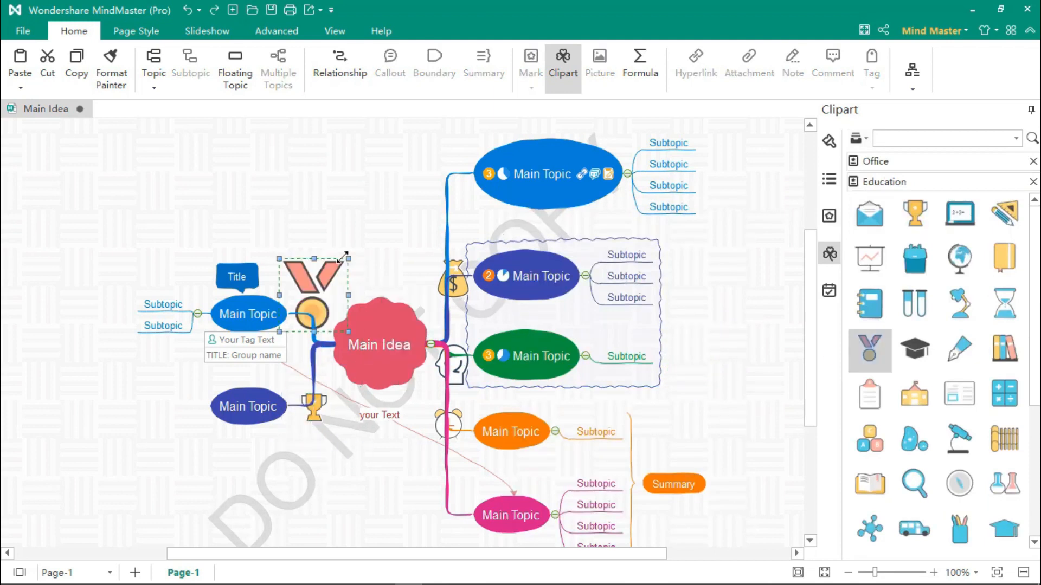
left_click(384, 497)
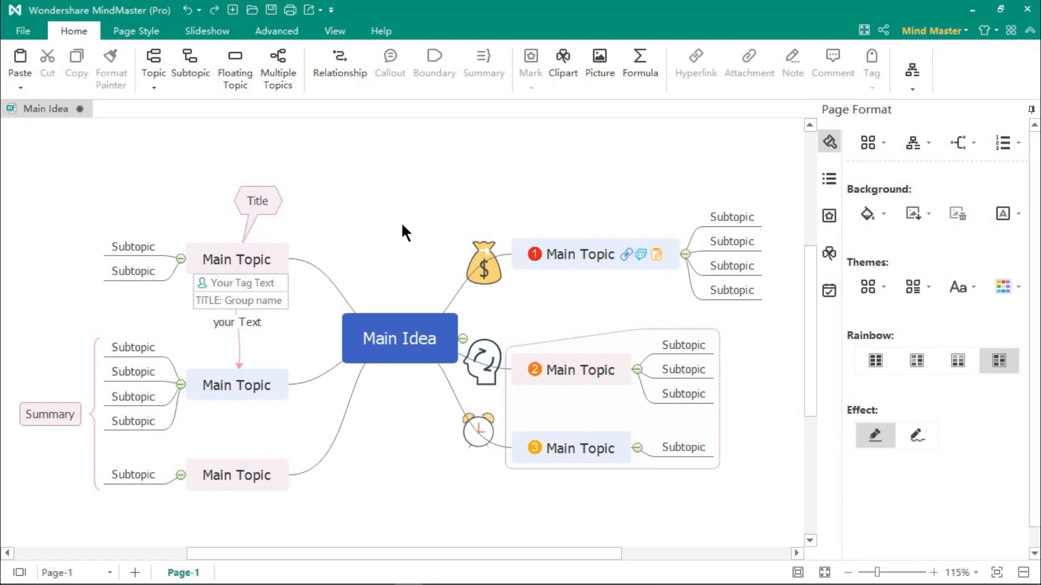
Export the Heading map's outline as a PDF saved to the Desktop
left_click(828, 178)
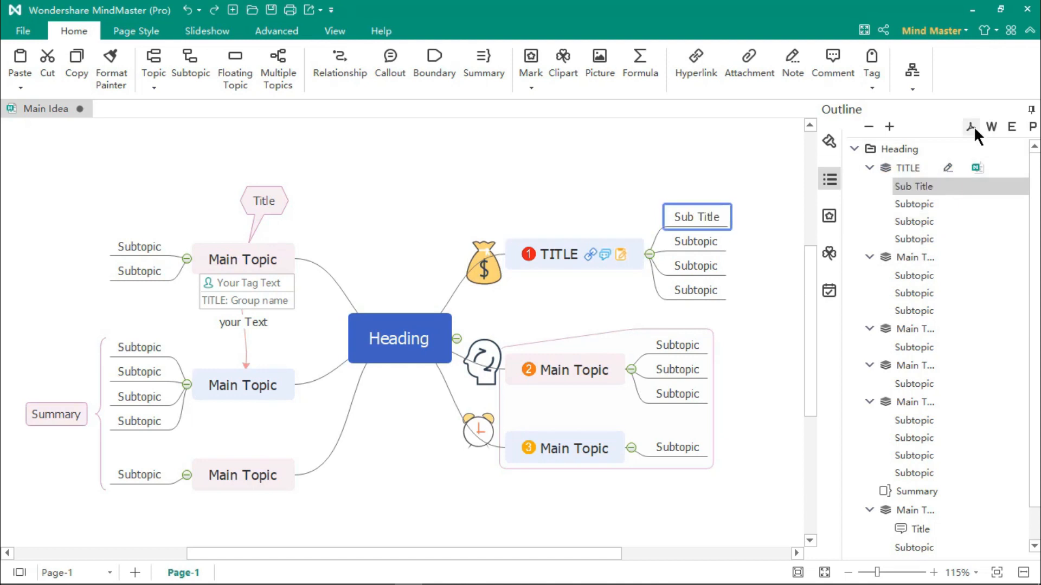
mouse_move(1037, 128)
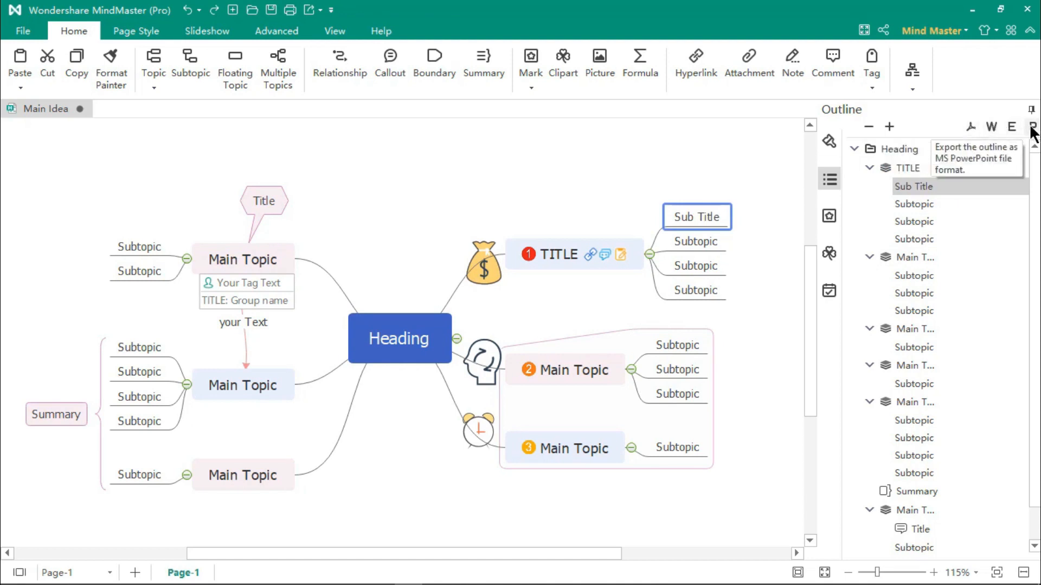
left_click(1034, 128)
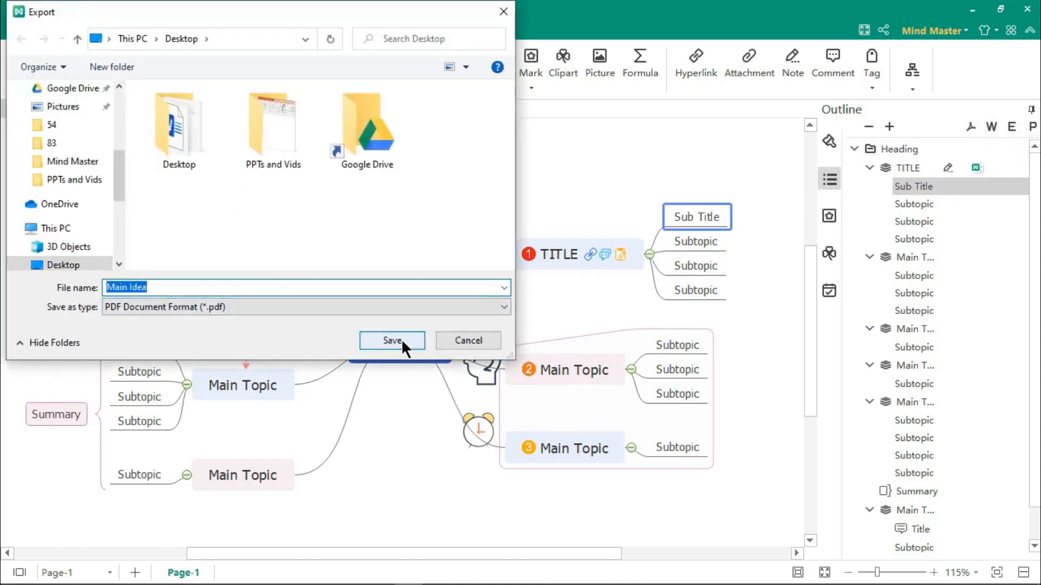
left_click(391, 341)
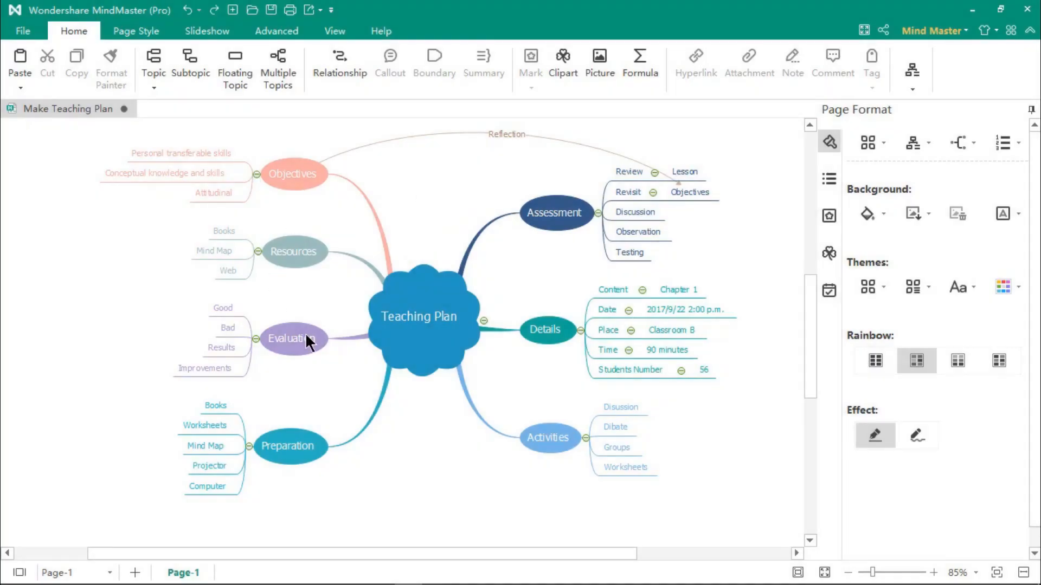
mouse_move(358, 277)
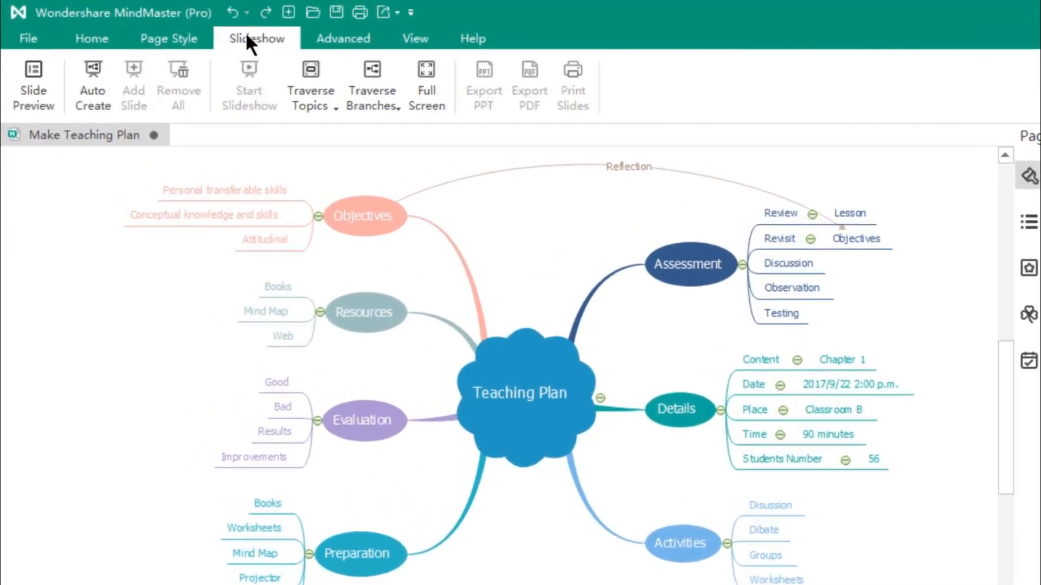
Preview the Teaching Plan slide deck and retitle its first slides Heading 1 and Heading2
left_click(32, 87)
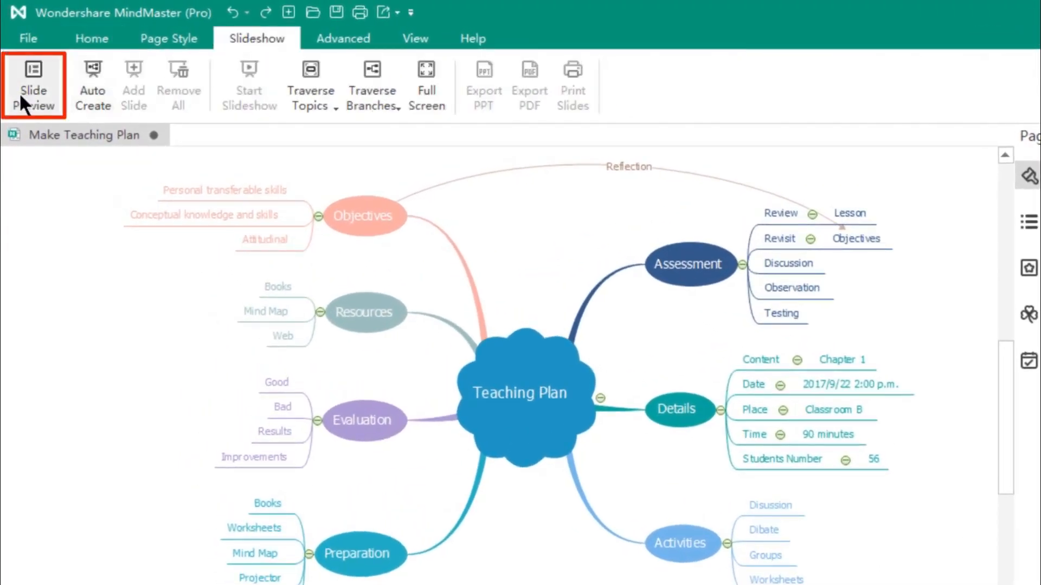
left_click(32, 86)
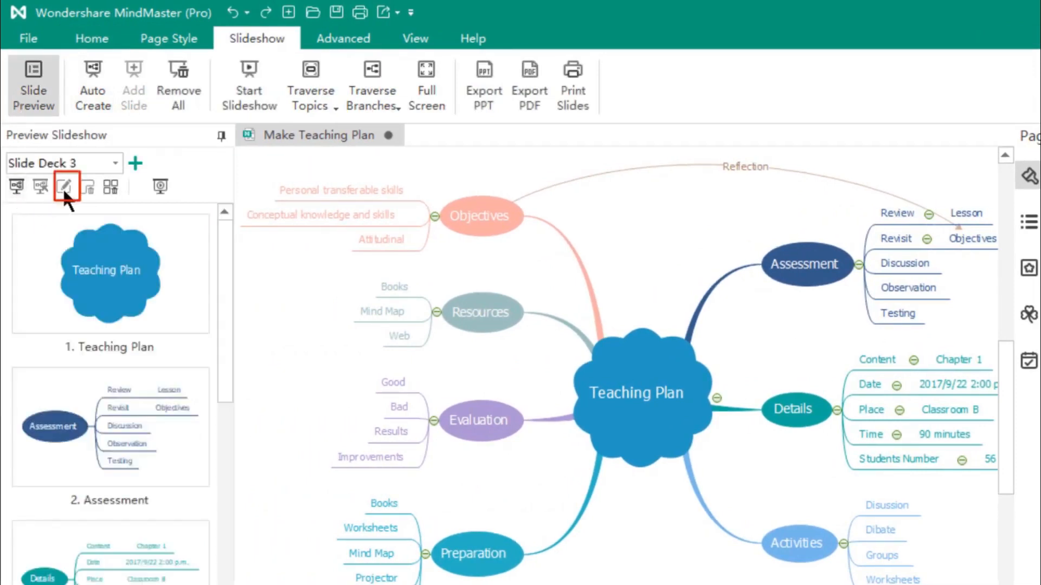
left_click(63, 186)
type("Heading2")
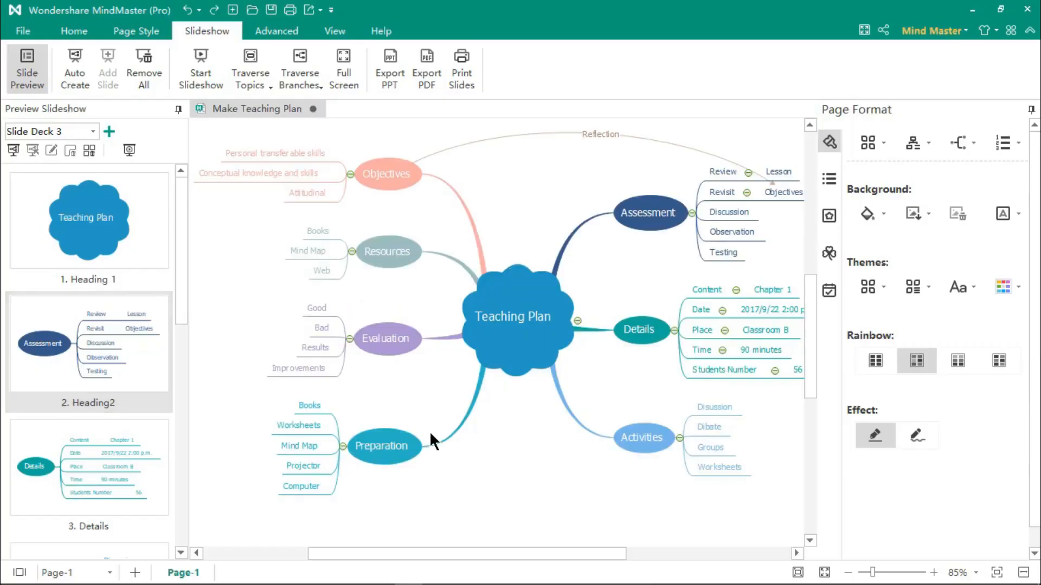
left_click(513, 325)
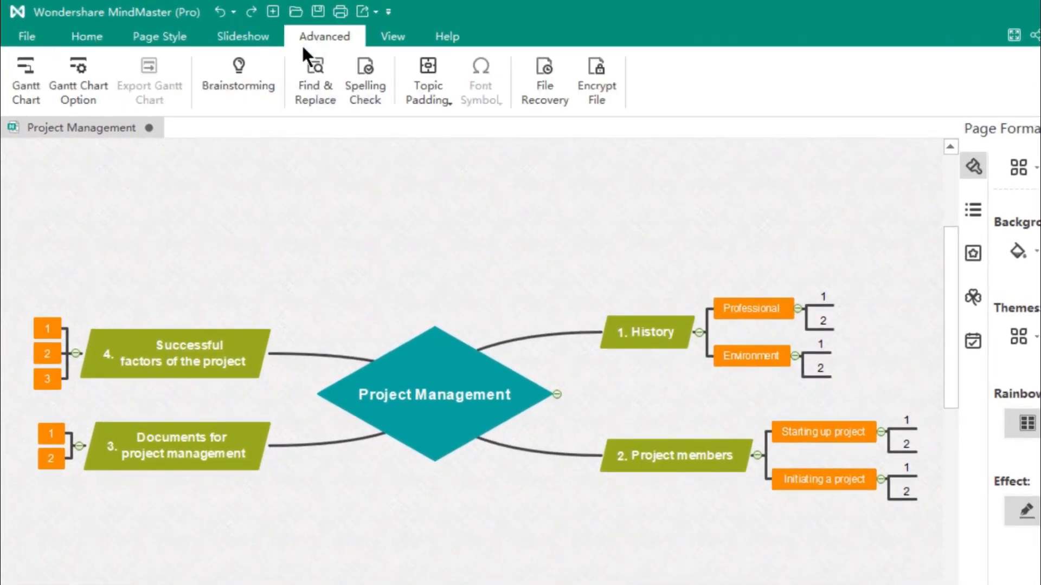
Switch on the Gantt chart, select every topic and add task info with scheduled dates
left_click(25, 73)
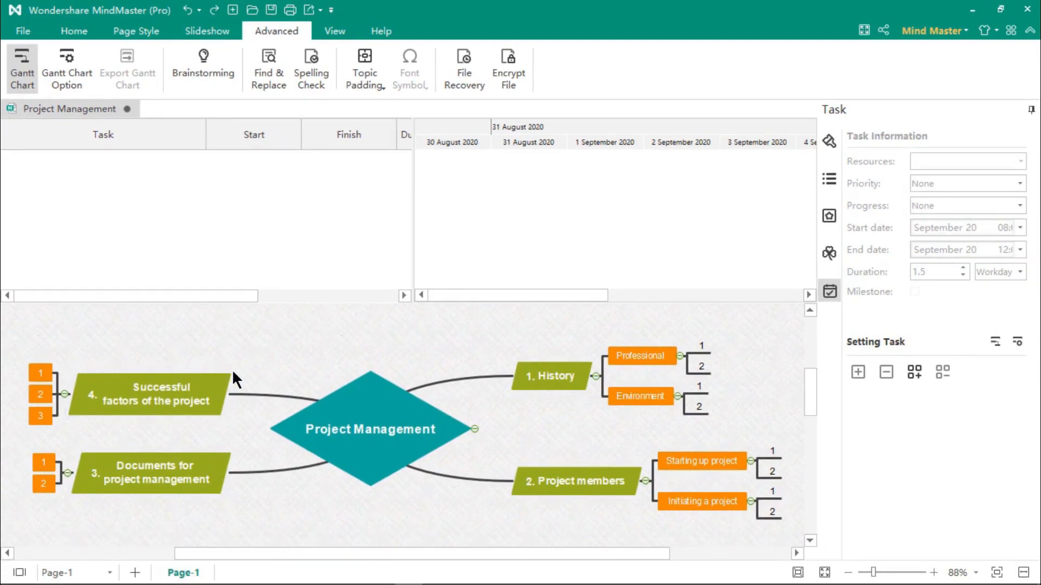
left_click(369, 429)
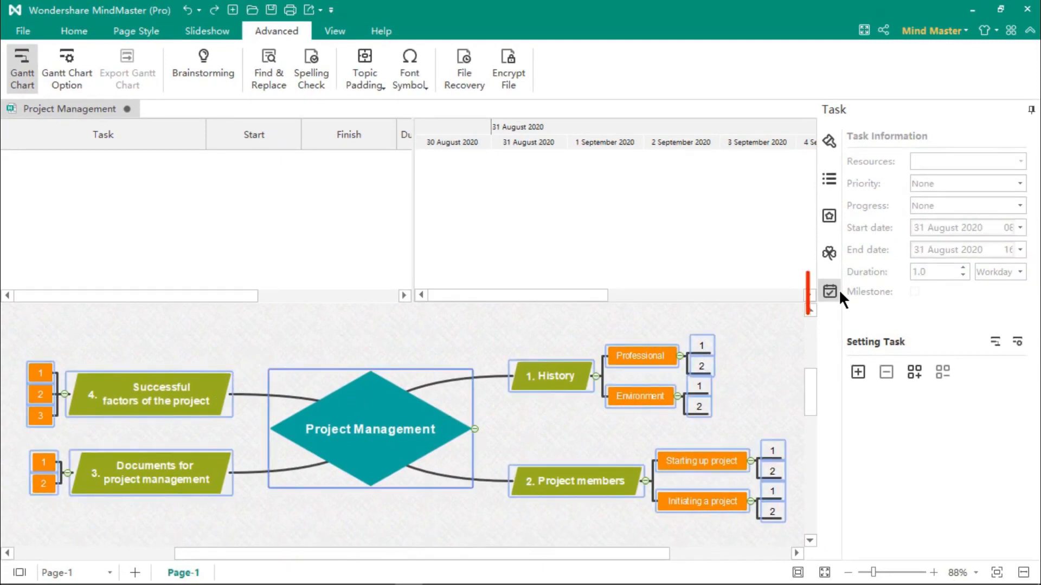
mouse_move(857, 372)
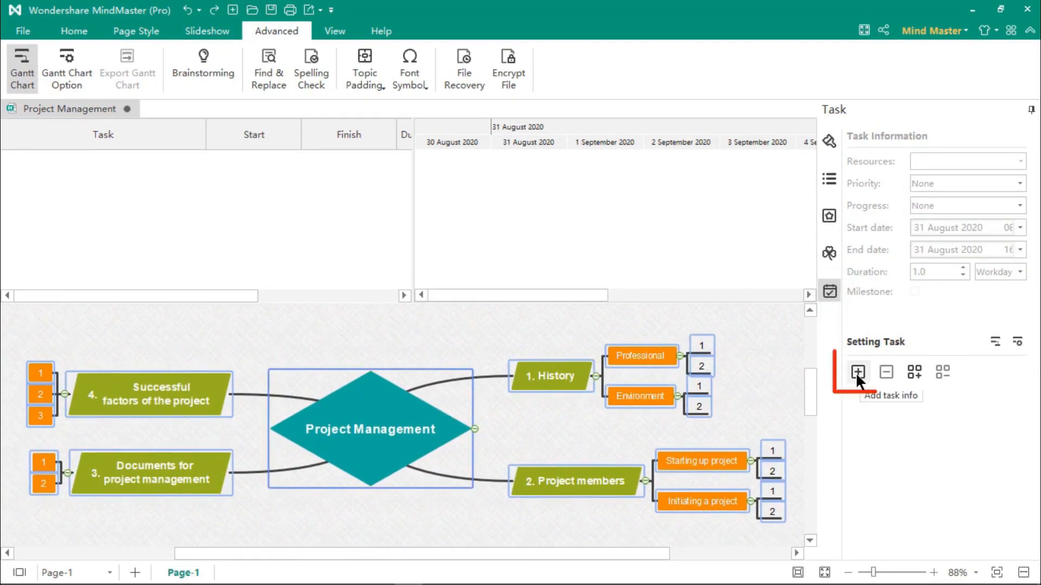
left_click(858, 372)
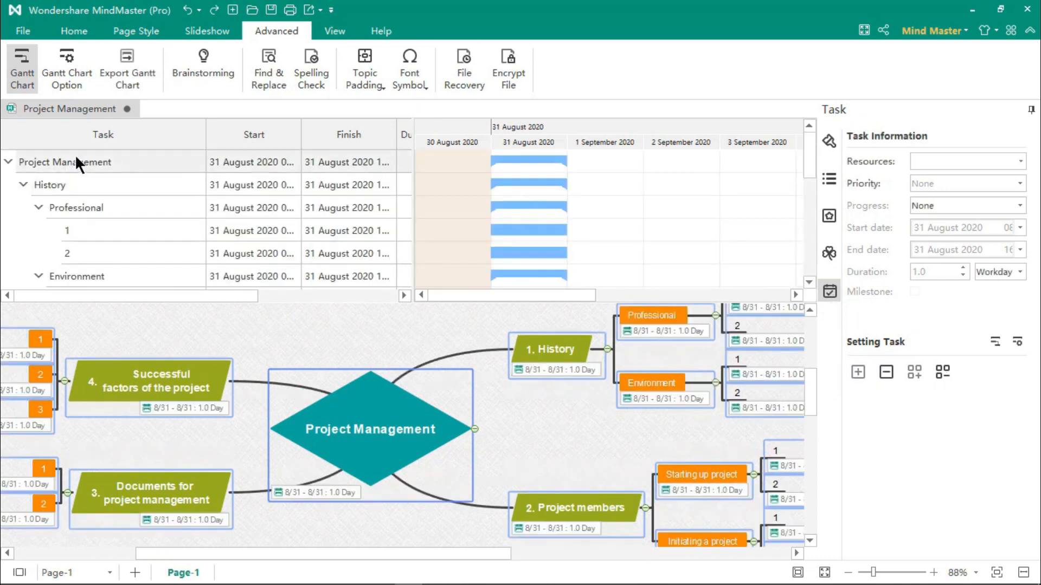
left_click(67, 230)
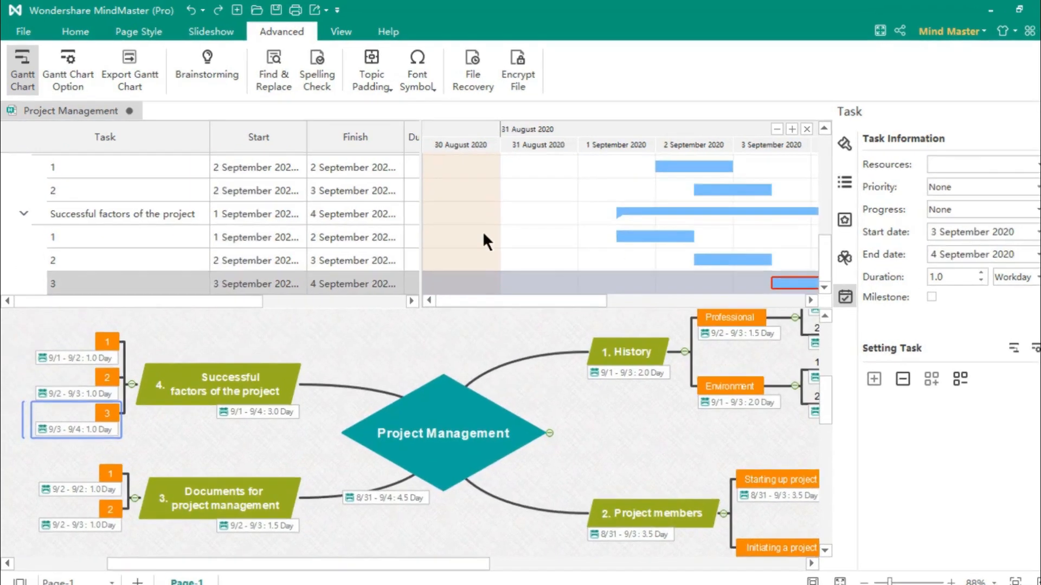
In Gantt Chart Options drop Sunday so the work week runs Monday to Friday
left_click(69, 59)
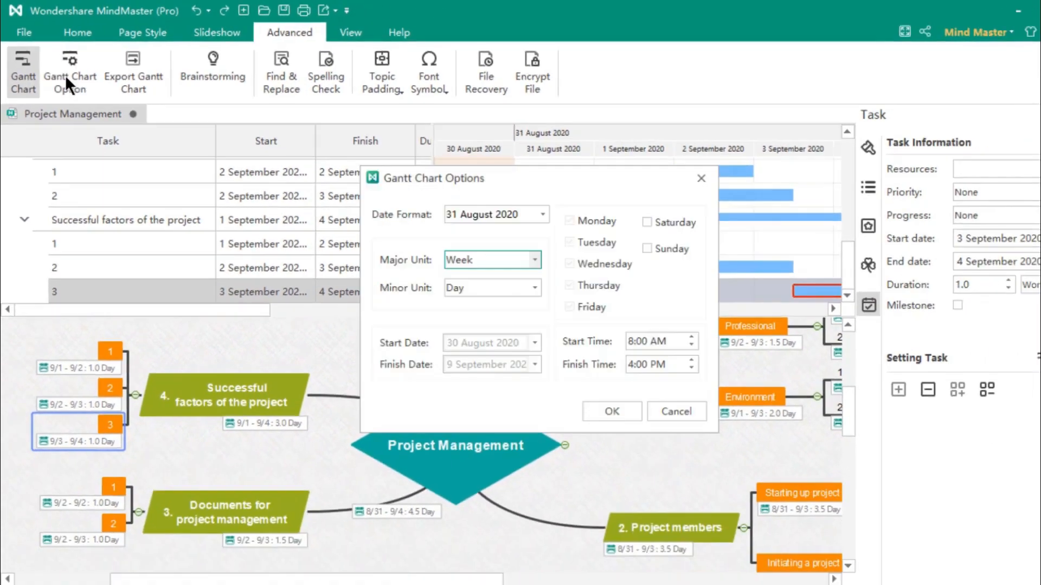
left_click(535, 214)
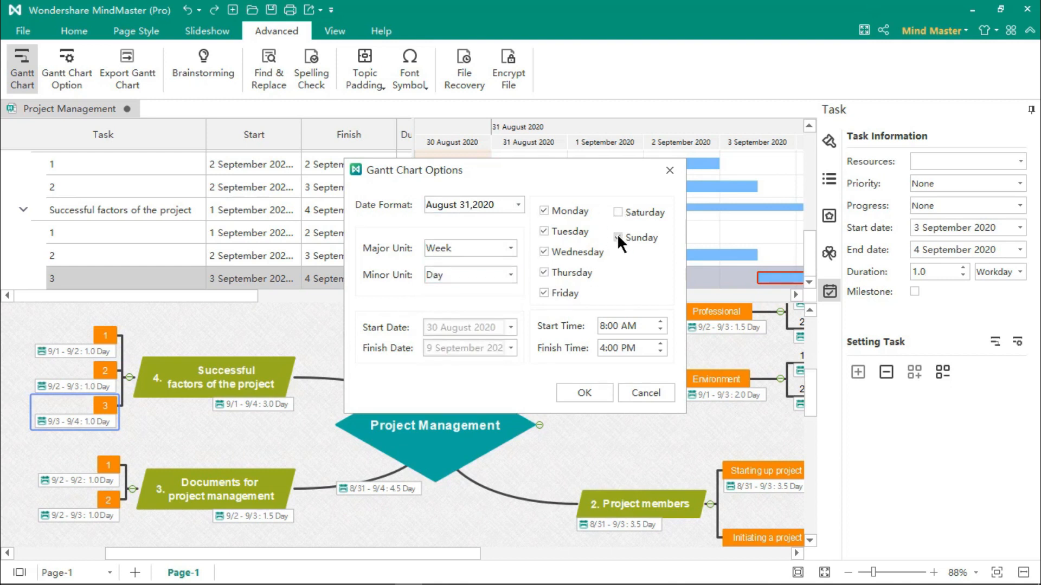
left_click(617, 237)
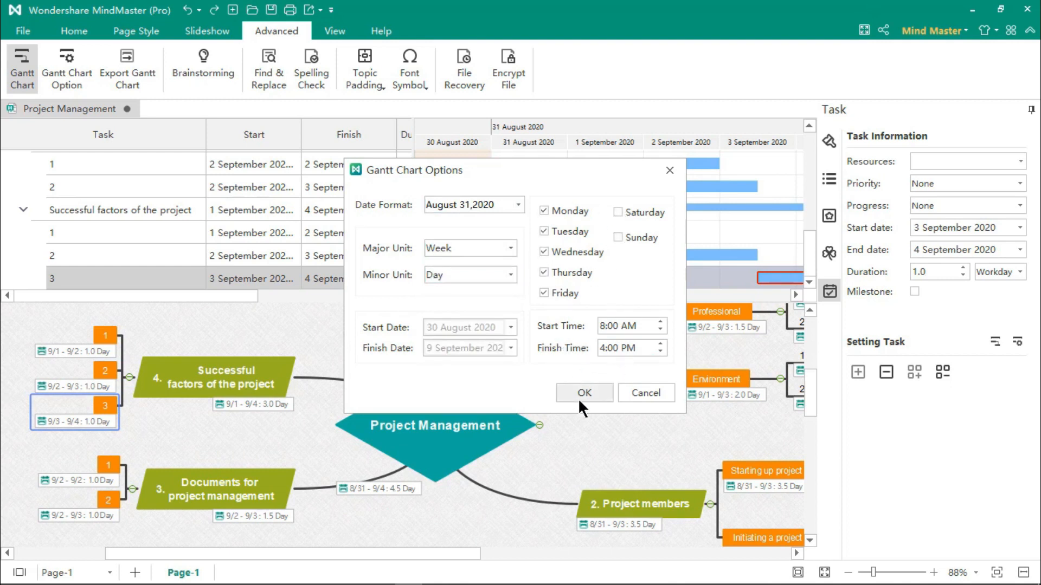
left_click(584, 392)
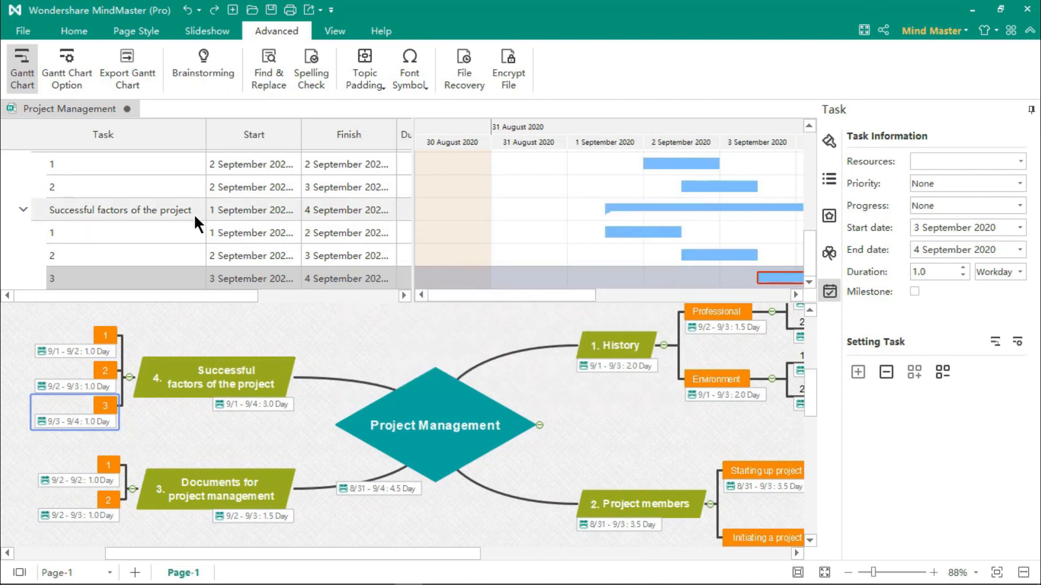
Export the Gantt chart as a Project Management PDF saved to the Desktop
left_click(126, 68)
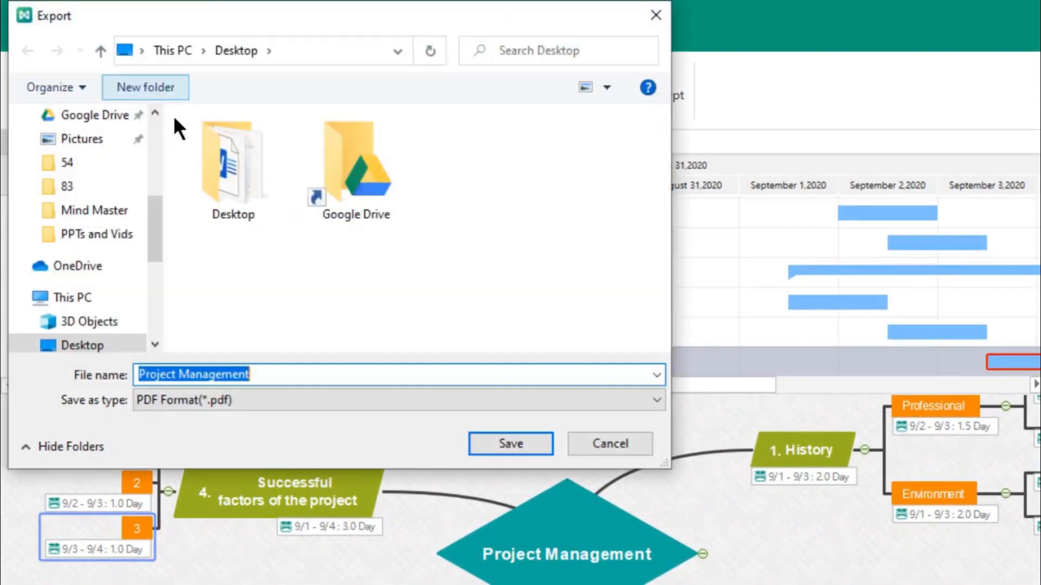
left_click(511, 444)
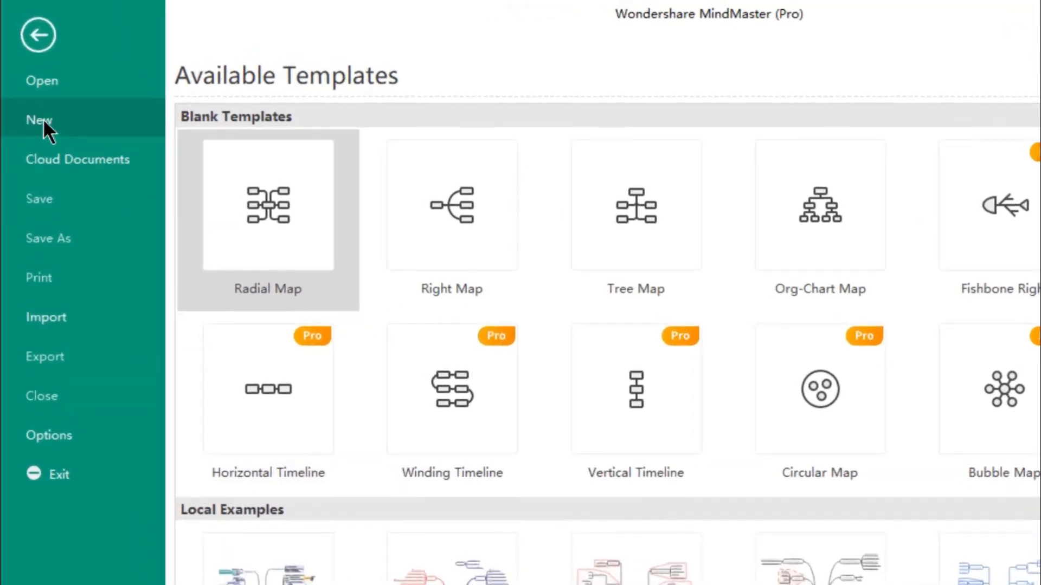
Start a new mind map from a template with a central Main Idea
left_click(267, 206)
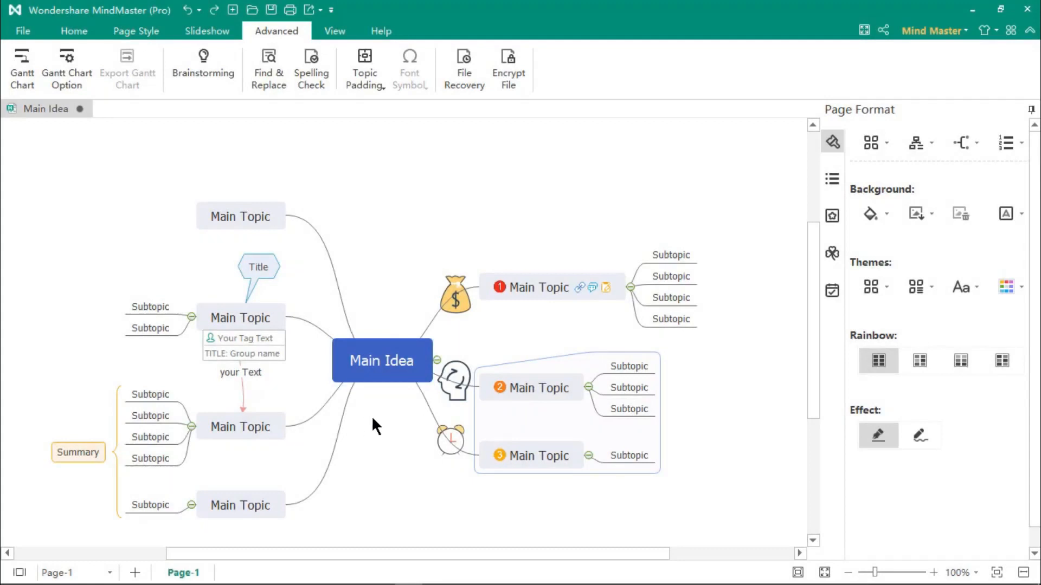
Export the Main Idea map as a PowerPoint file saved to the desktop via File > Export > Office
left_click(24, 30)
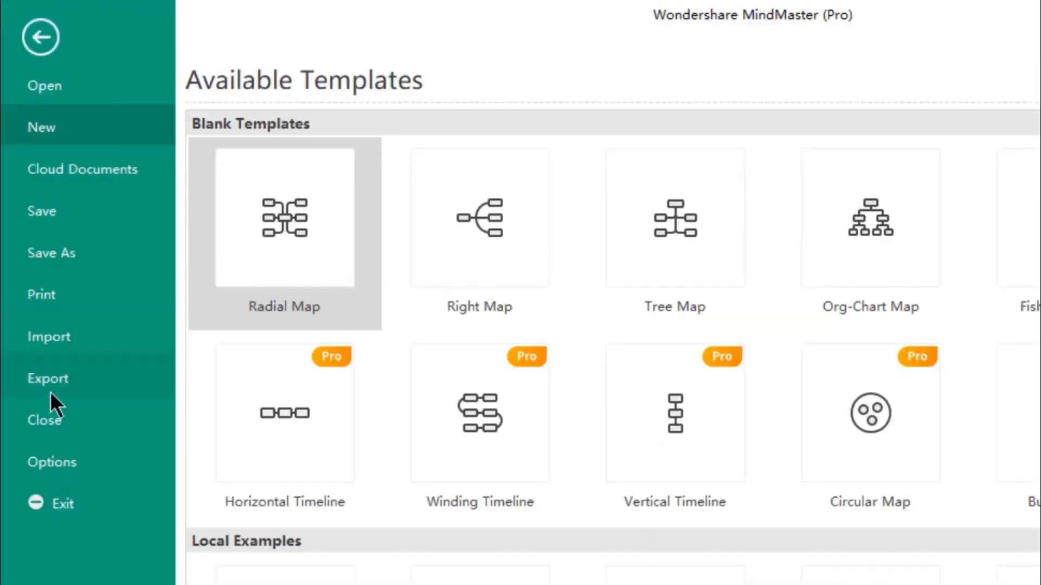
left_click(48, 378)
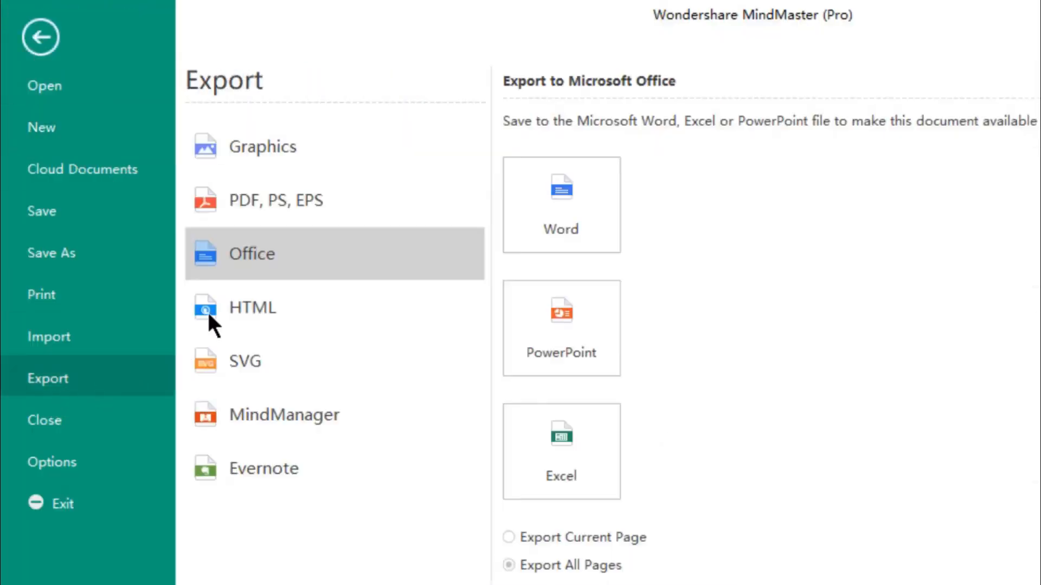
left_click(277, 201)
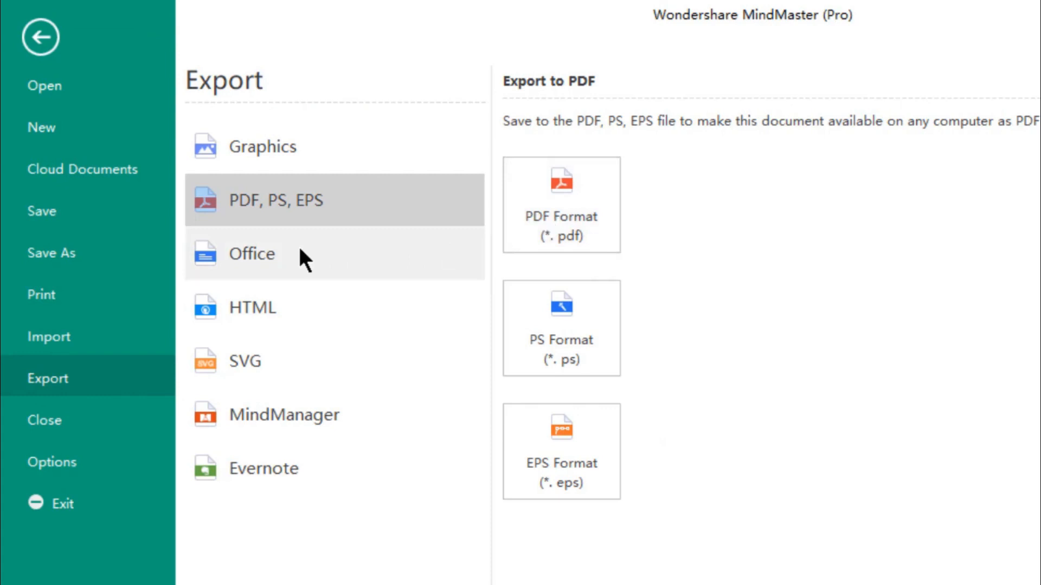
left_click(252, 253)
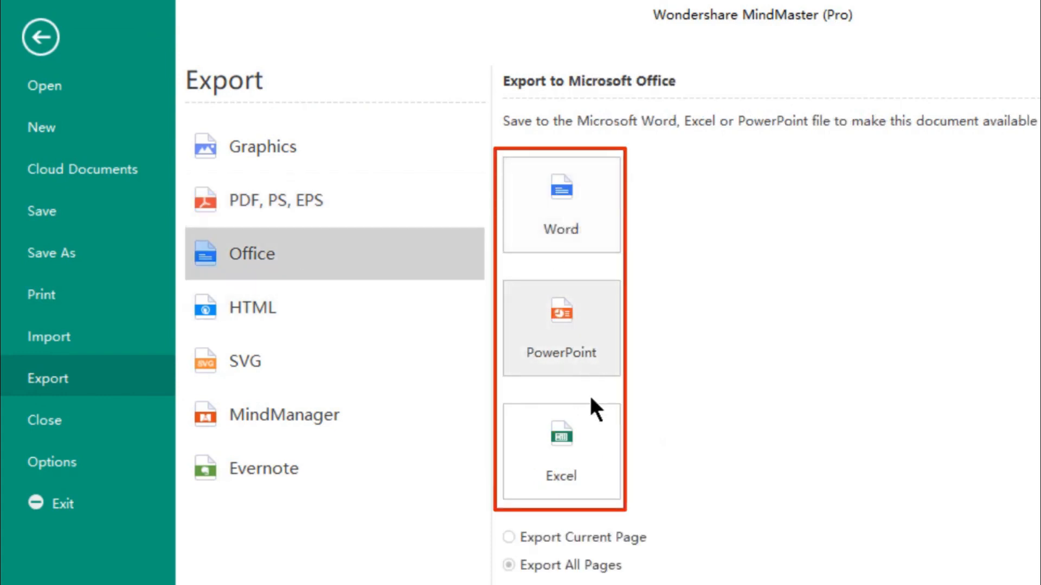
left_click(561, 329)
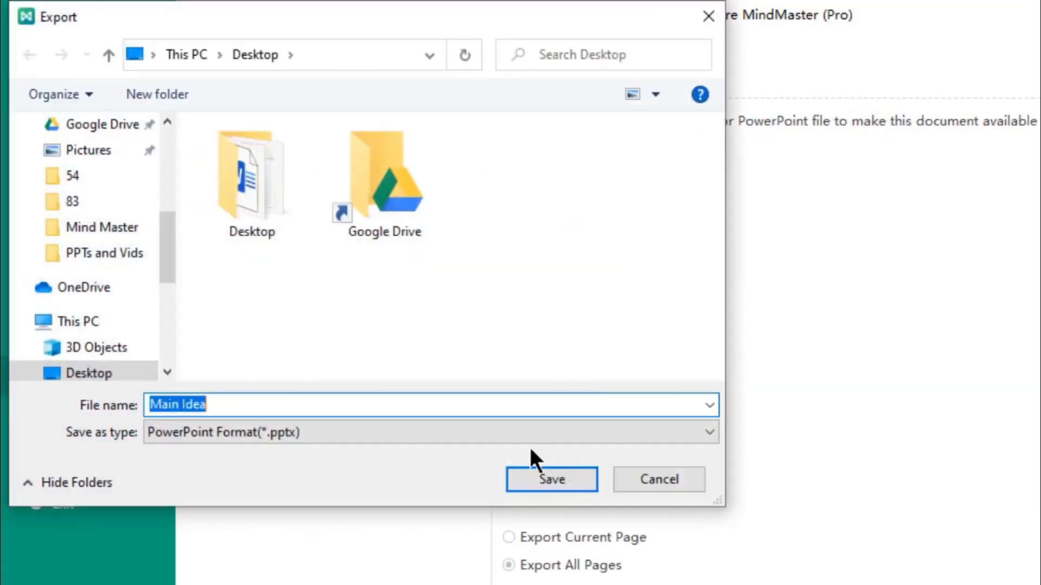
left_click(551, 479)
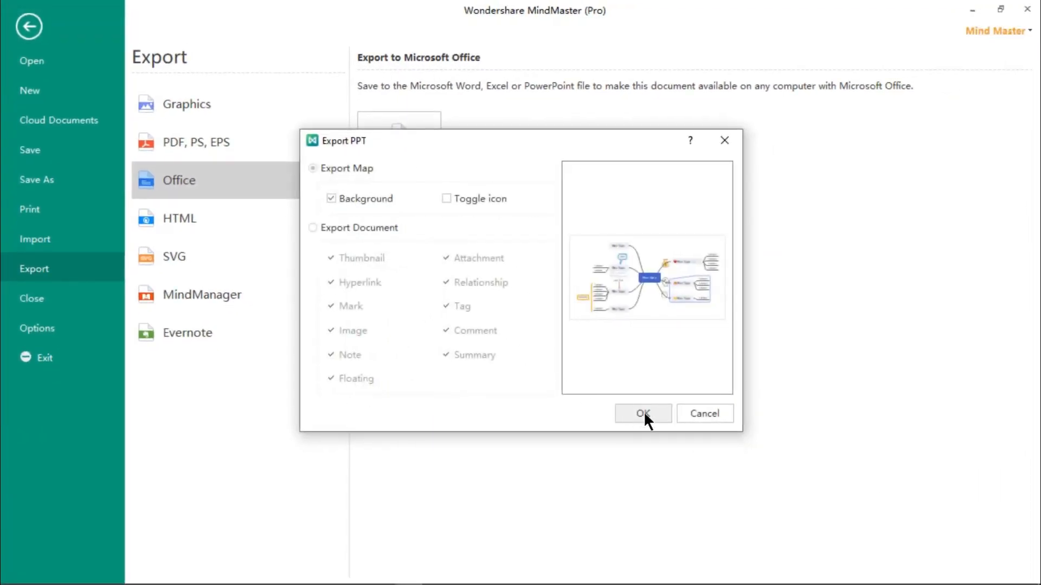
left_click(642, 414)
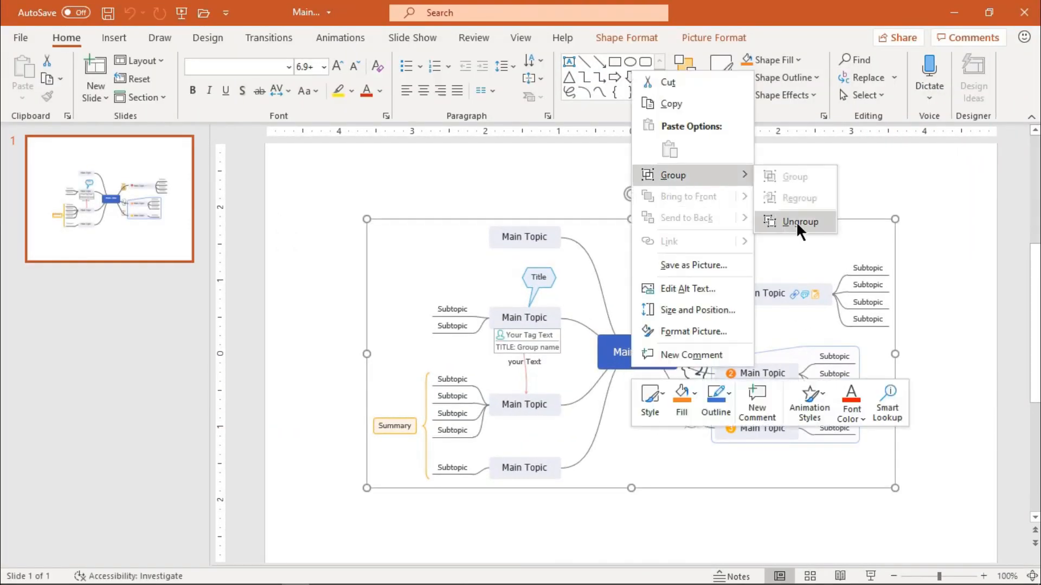
Ungroup the exported mind map on the slide into separate editable shapes
left_click(800, 221)
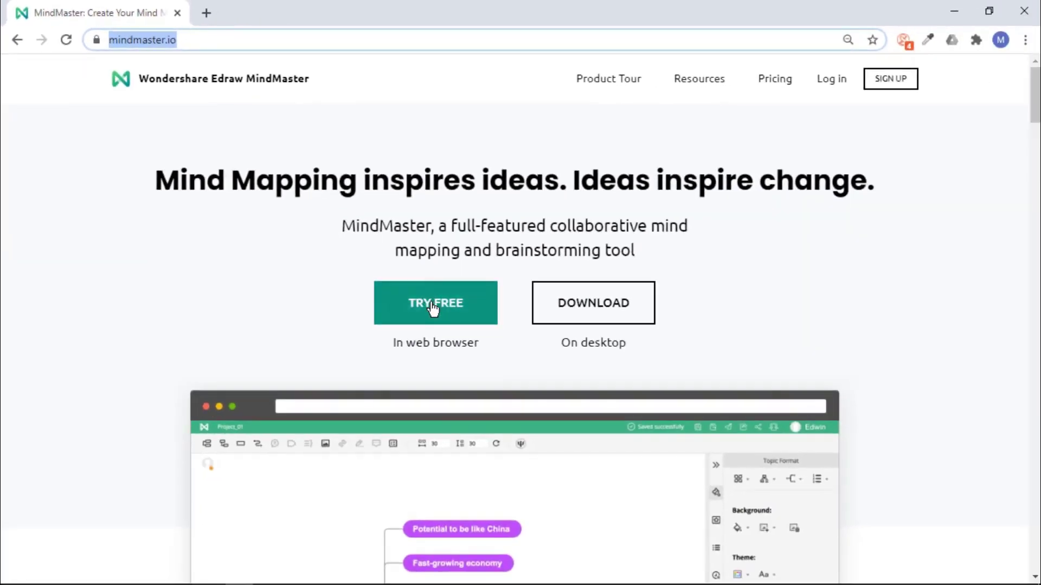
Launch MindMaster Online free, sign in and create a new Radial Map
left_click(435, 304)
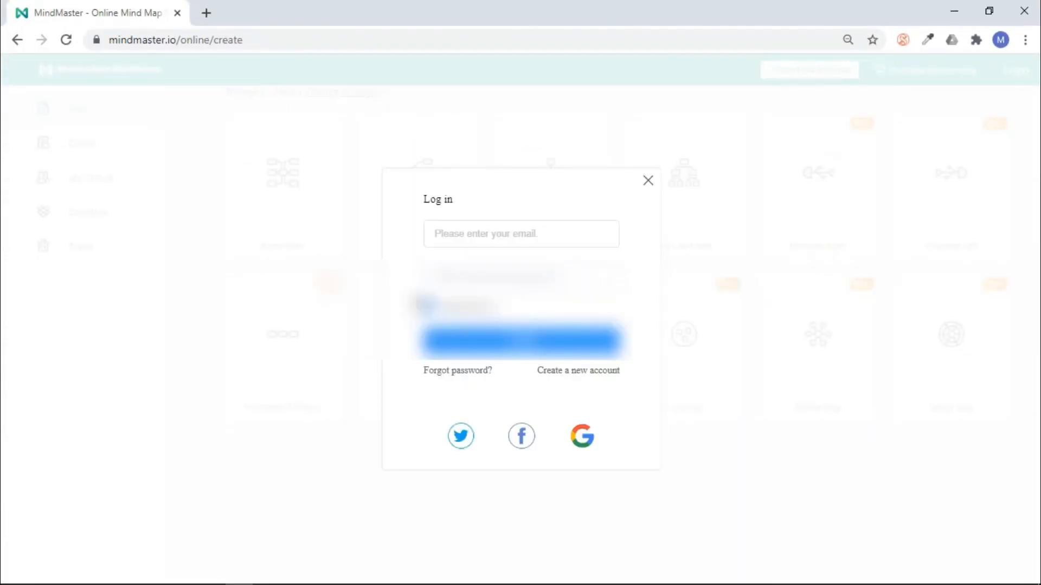
left_click(648, 179)
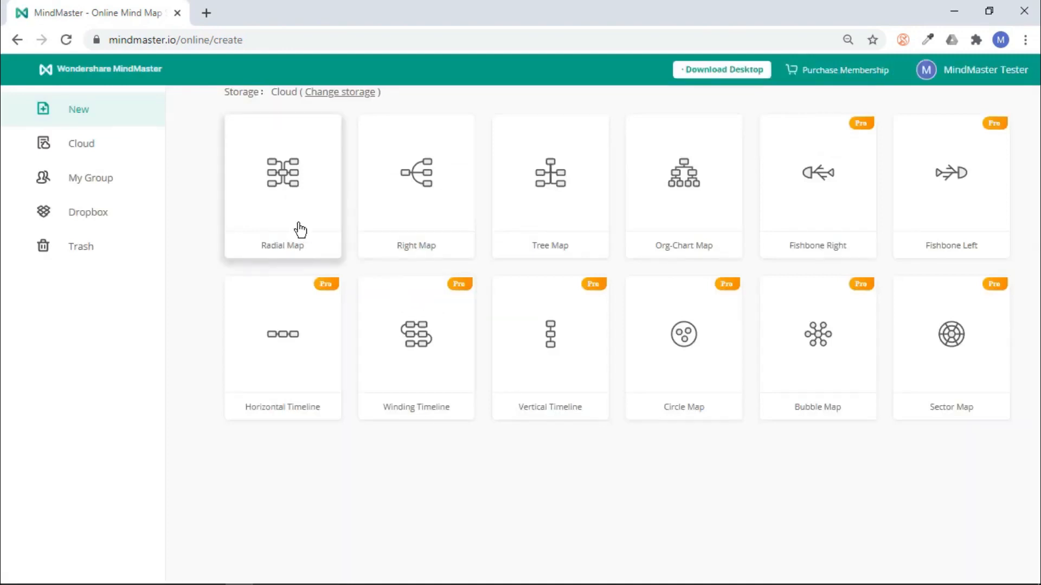
left_click(282, 186)
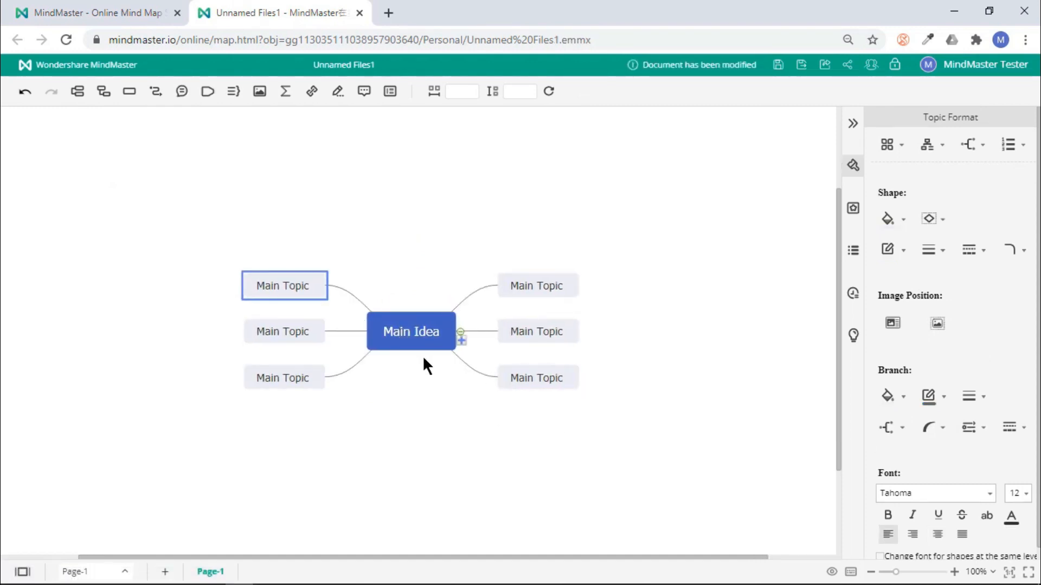
mouse_move(873, 95)
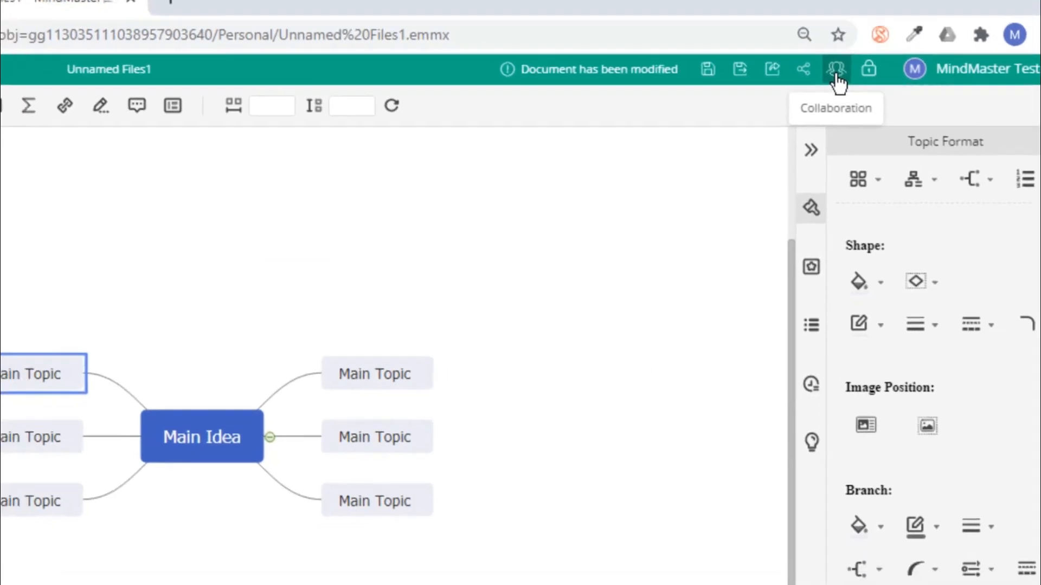
Create a collaboration link with Editor permission and copy it
left_click(834, 68)
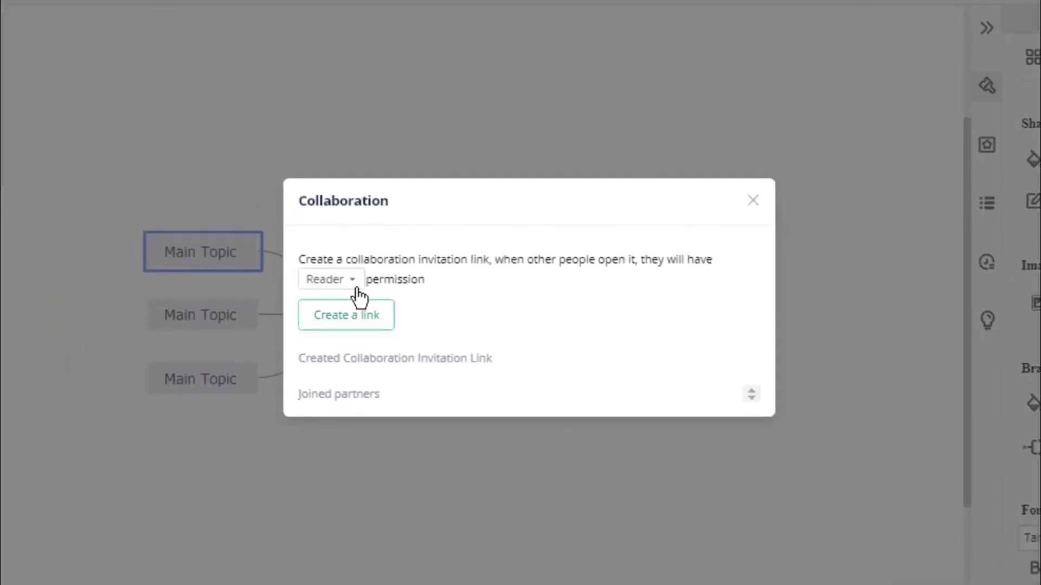
left_click(331, 280)
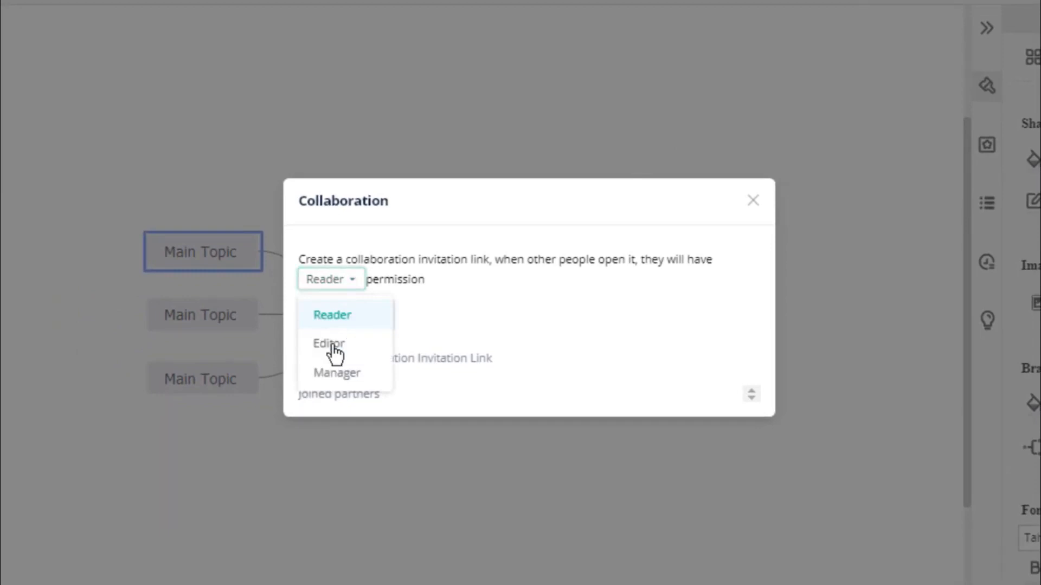
left_click(328, 343)
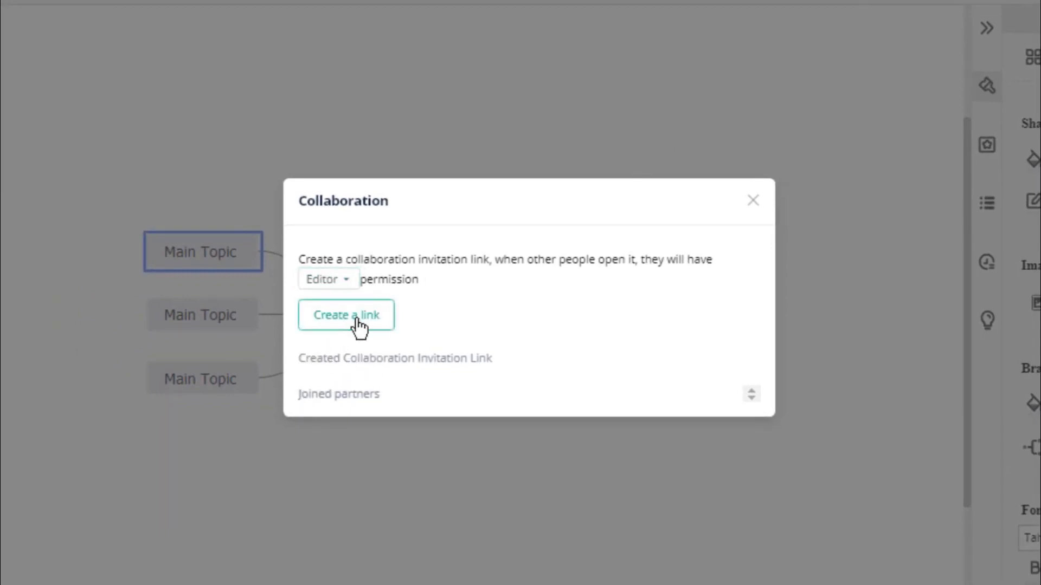
left_click(346, 314)
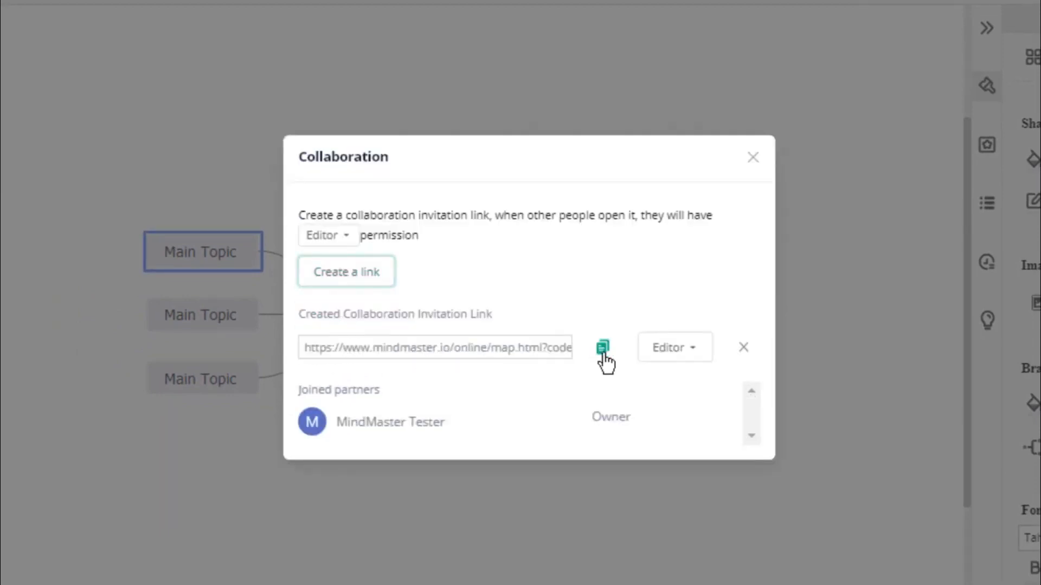
left_click(603, 347)
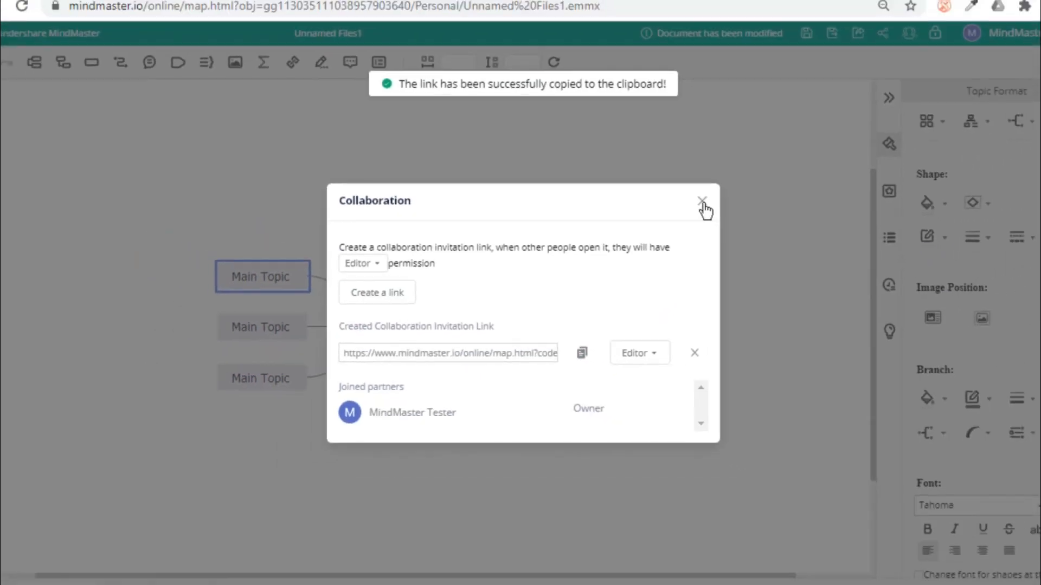
left_click(701, 199)
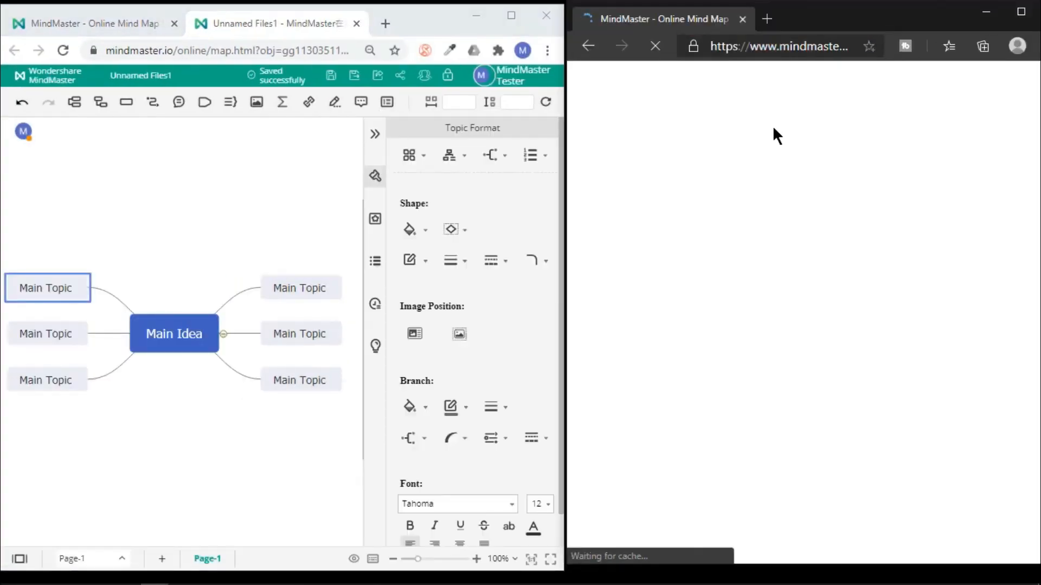
Open the shared map in a second browser and retitle the central idea 'Your TITLE'
left_click(879, 429)
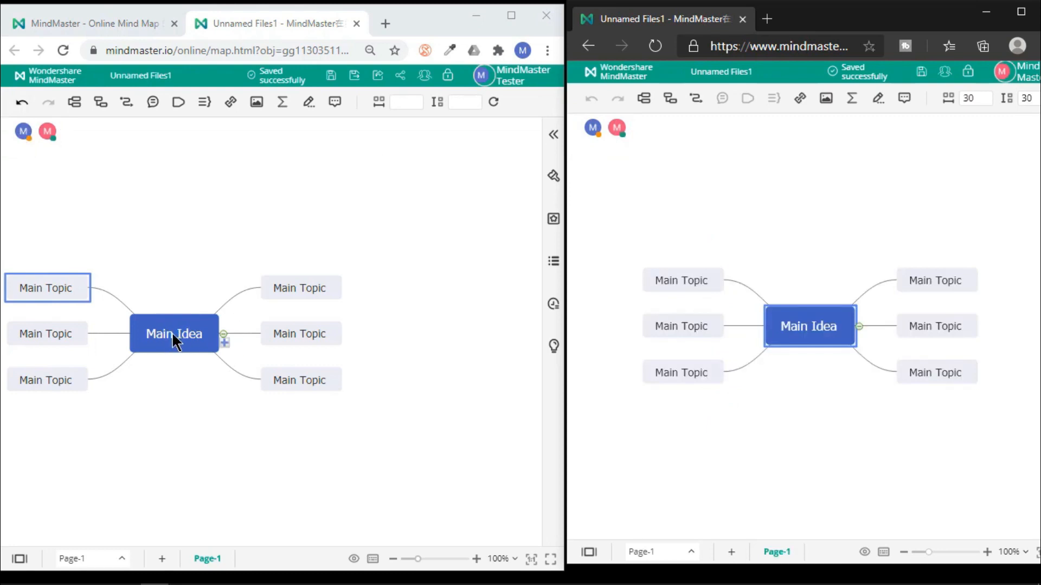
type("Your TITLE")
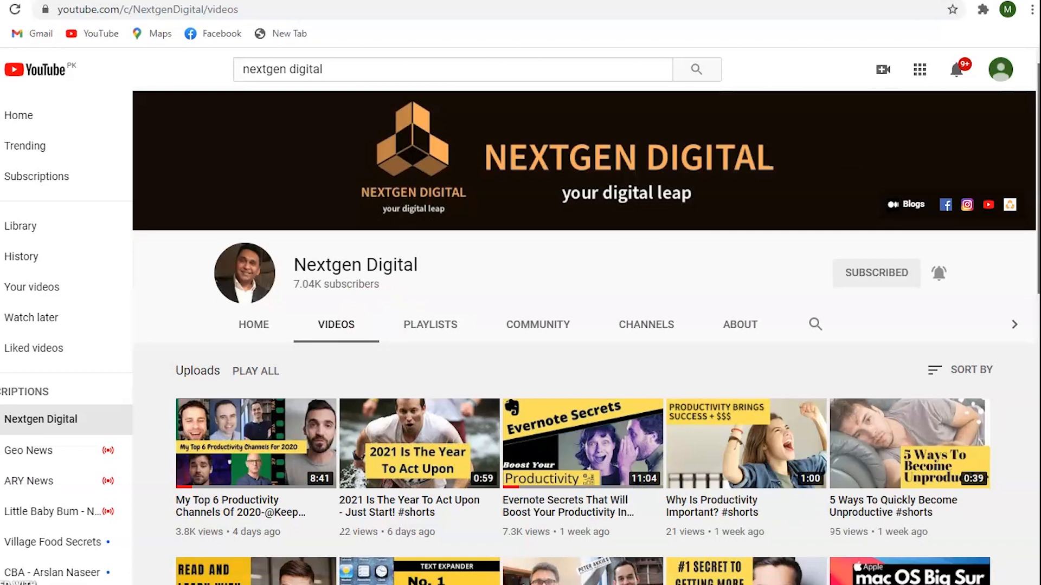
scroll("down", 3)
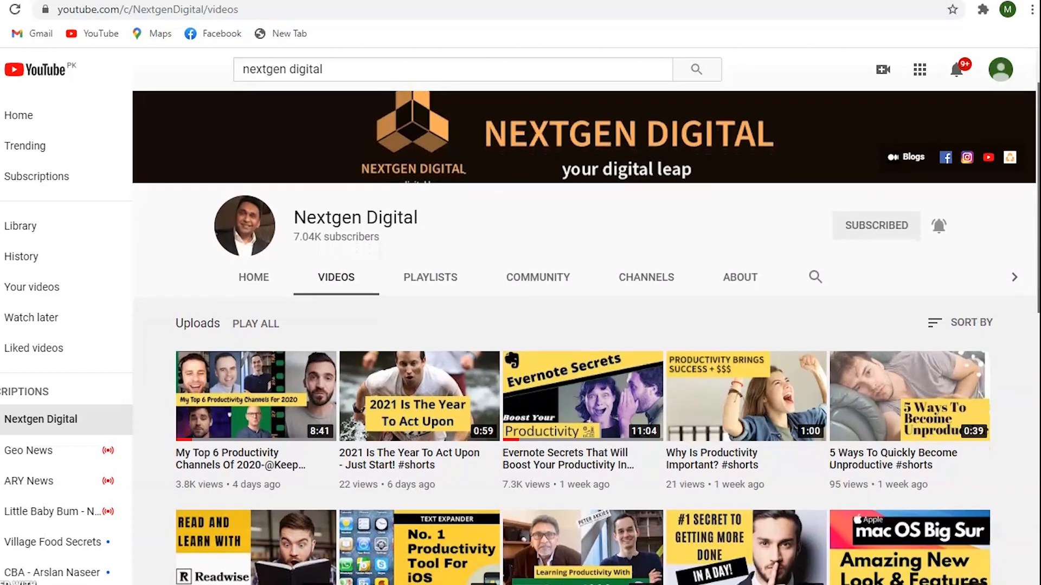
scroll("down", 3)
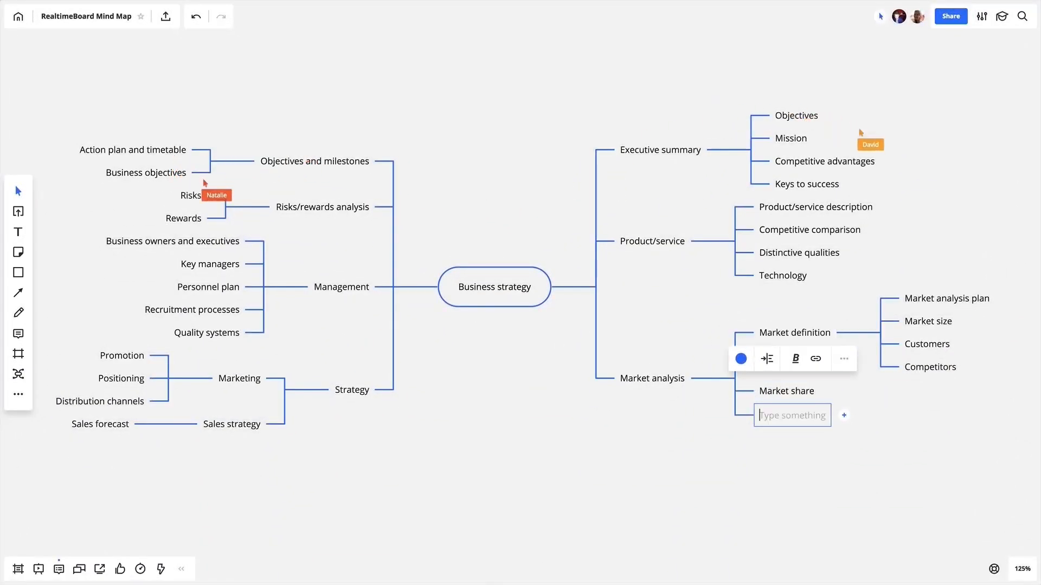
Enter 'Market trends' and open the Feature promotion mind map board in Miro
type("Market trends")
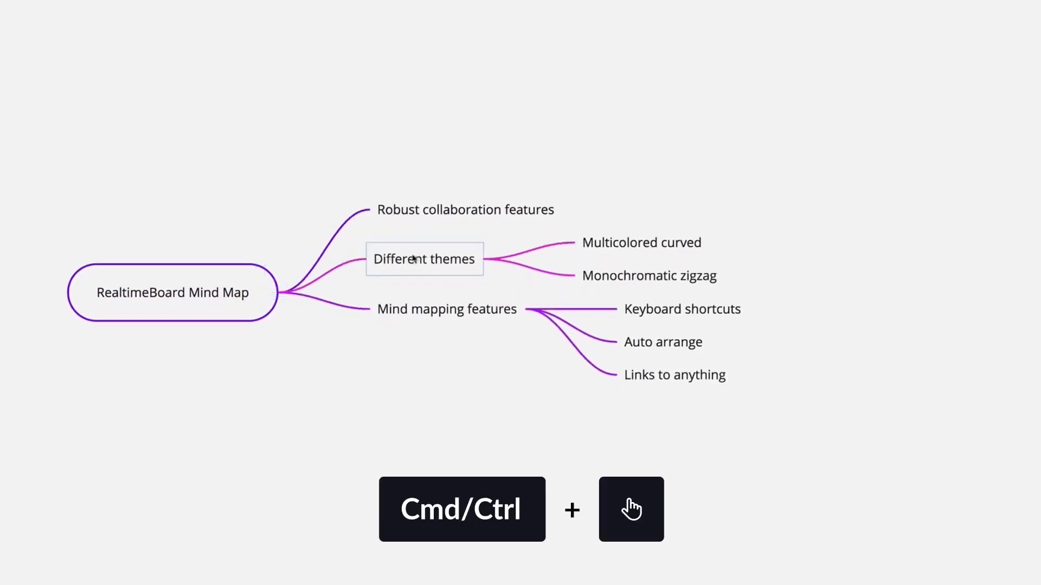
left_click(423, 259)
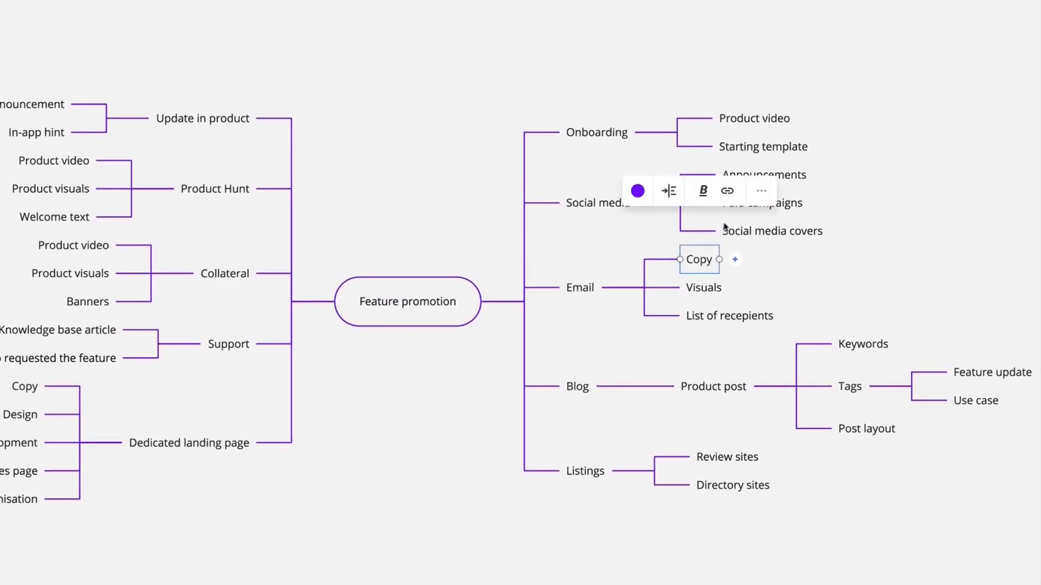
left_click(728, 191)
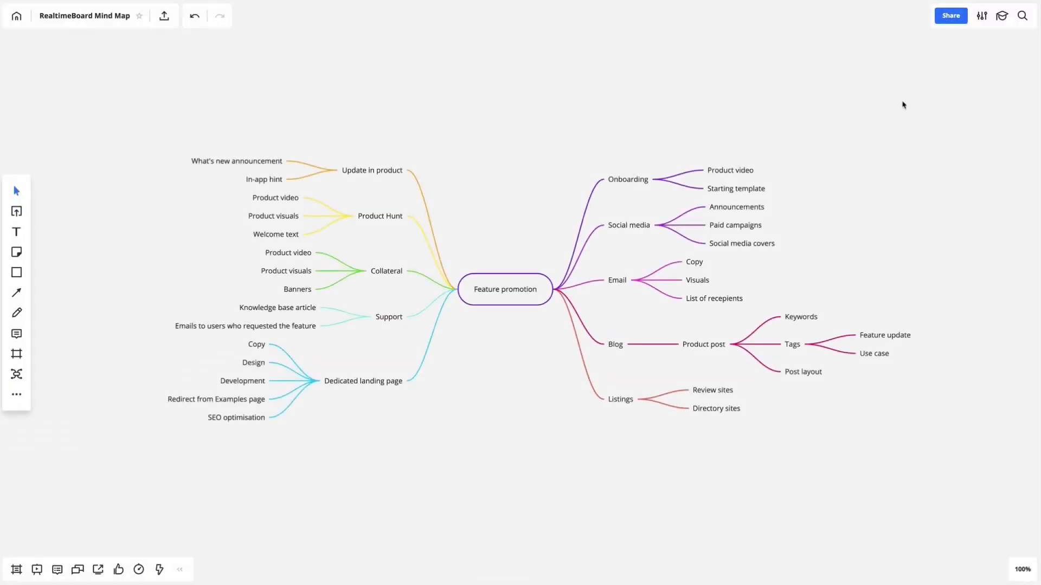
Frame the whole Feature promotion map and export the framed area as a JPG image
left_click(951, 16)
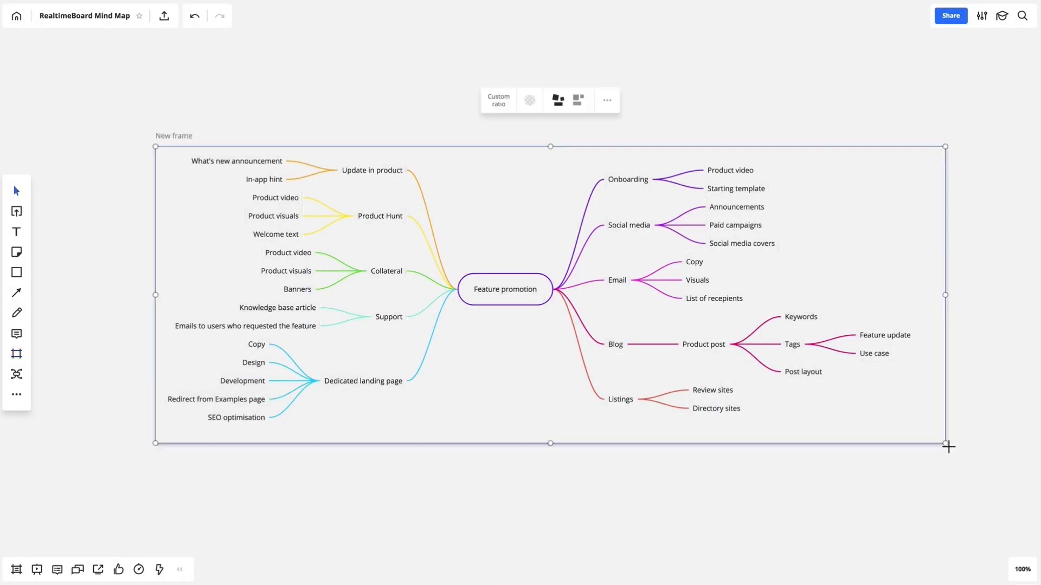
left_click(607, 100)
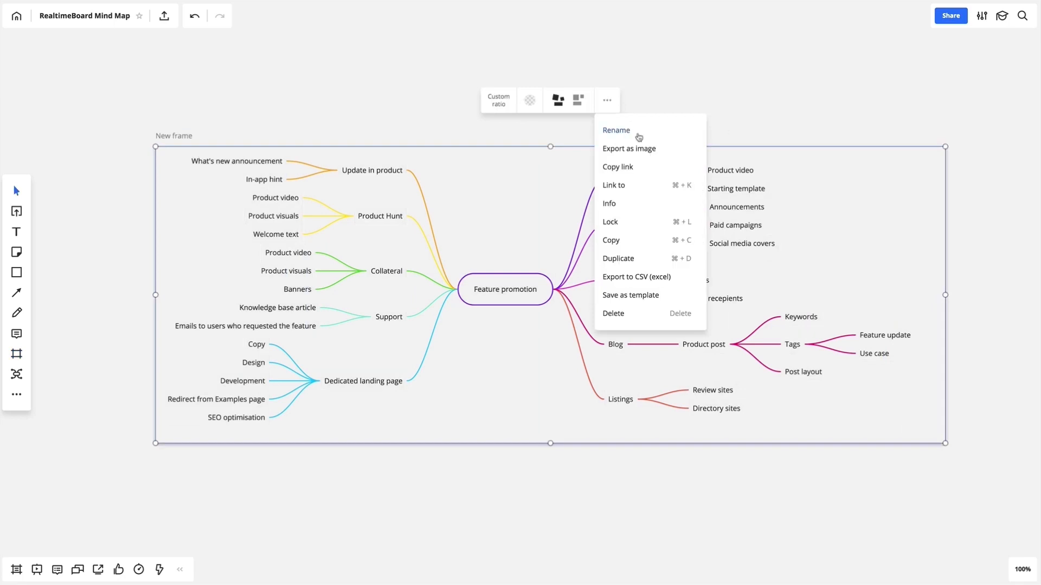
left_click(628, 149)
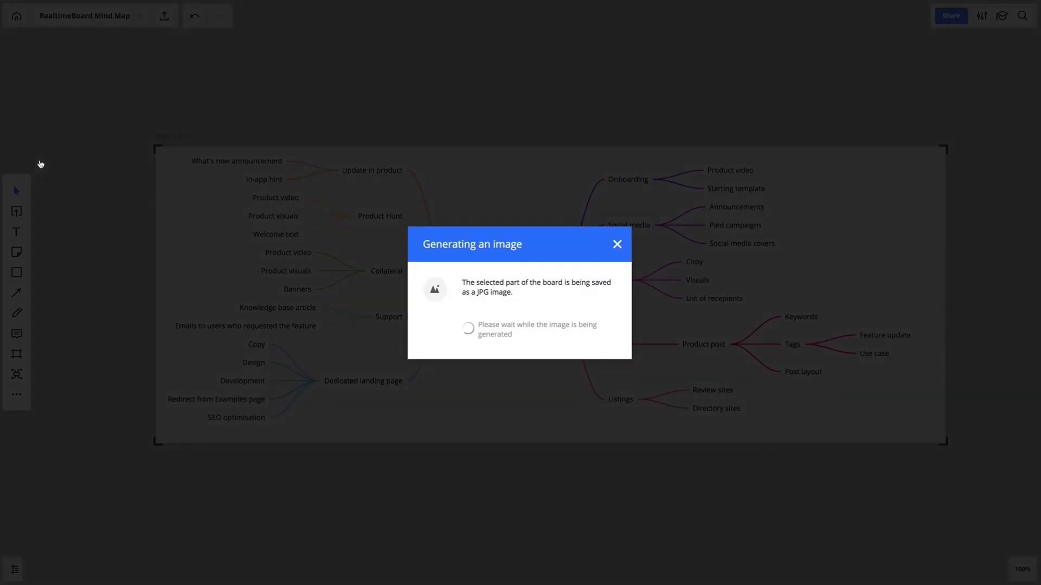
left_click(616, 243)
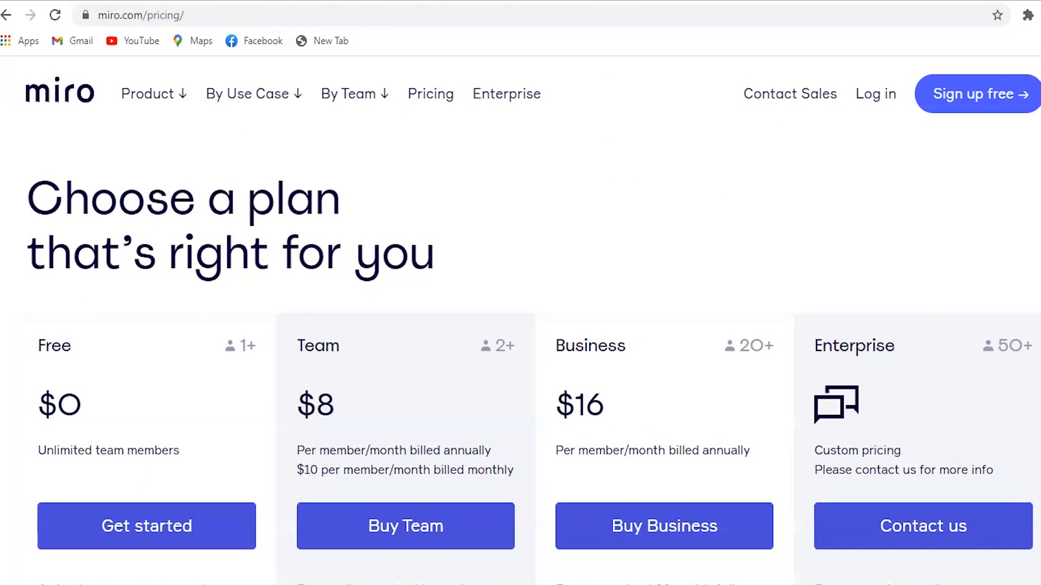
Scroll down through Miro's Free, Team, Business and Enterprise plan cards
scroll("down", 3)
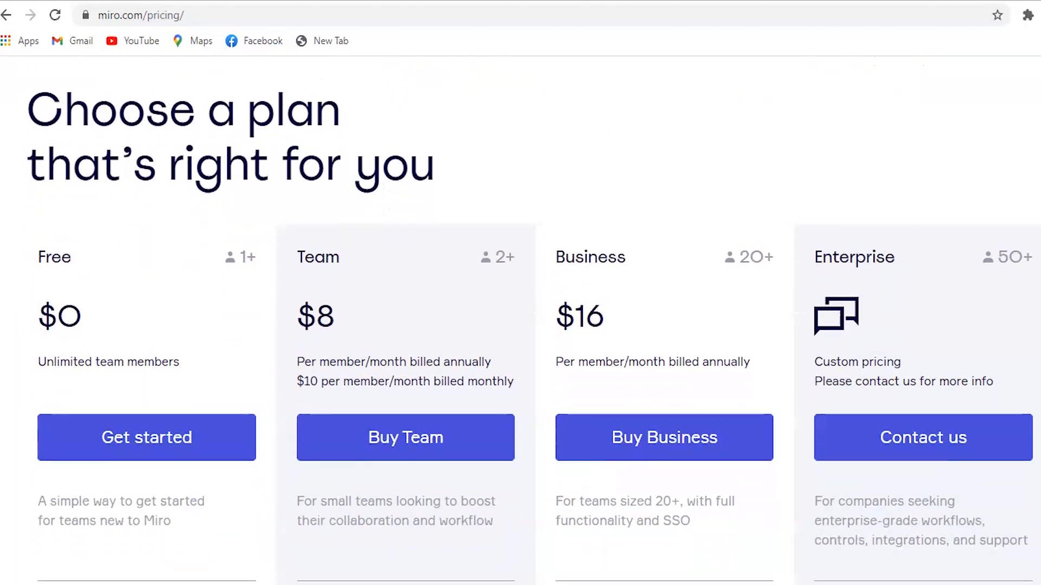
scroll("down", 3)
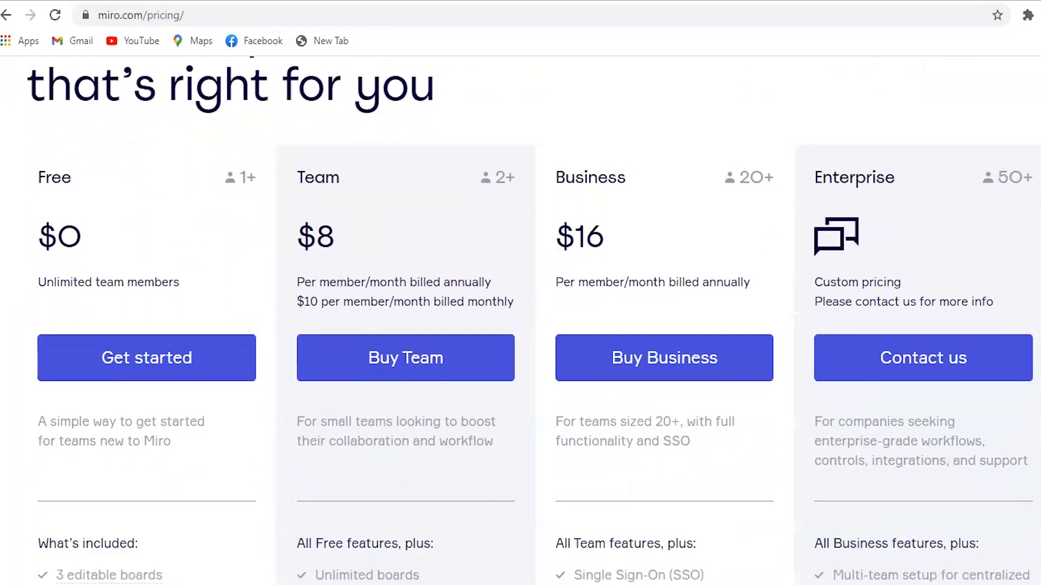
scroll("down", 3)
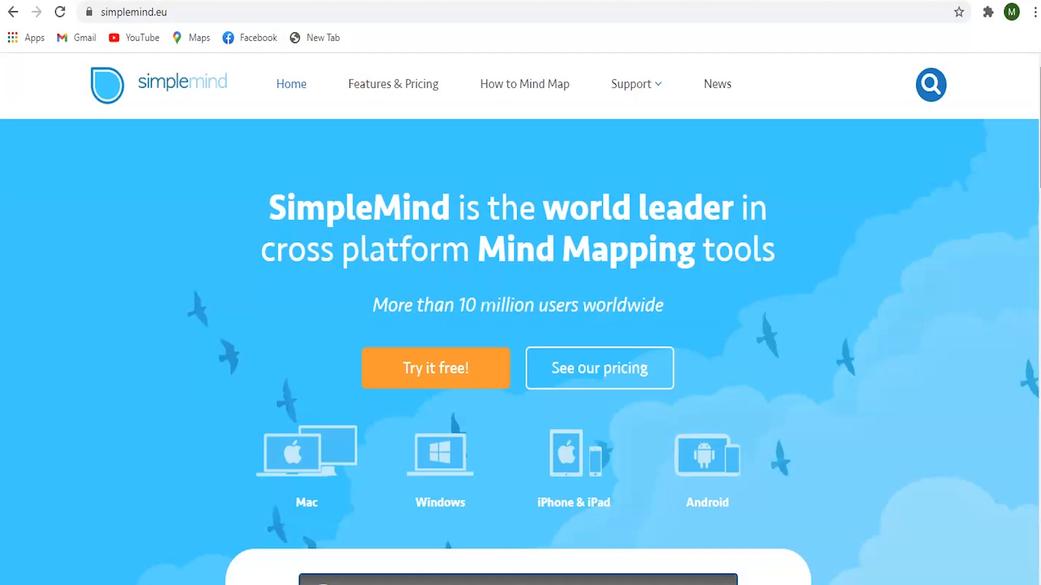
Scroll down the simplemind.eu home page
scroll("down", 3)
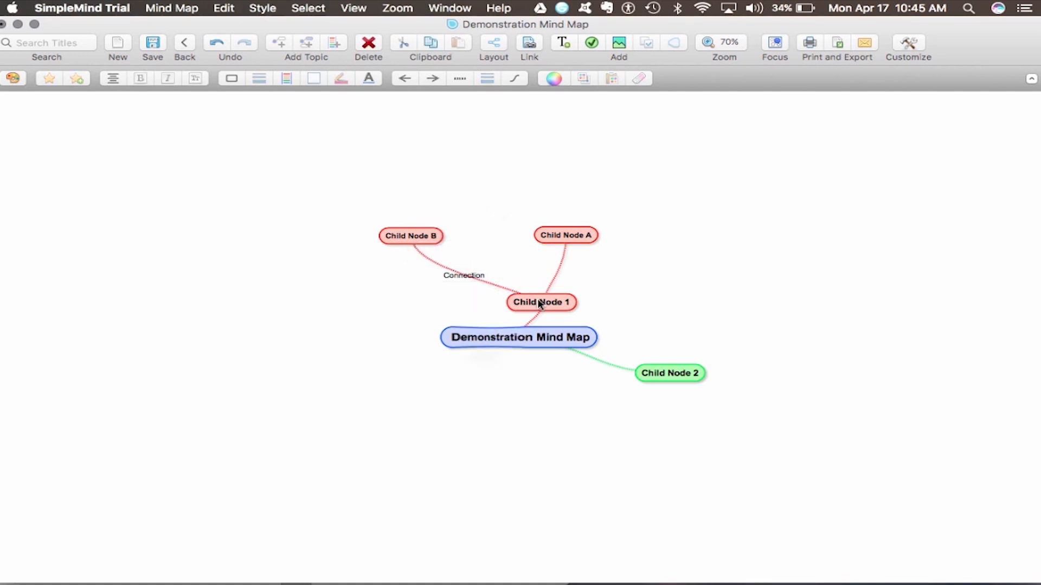
left_click(464, 275)
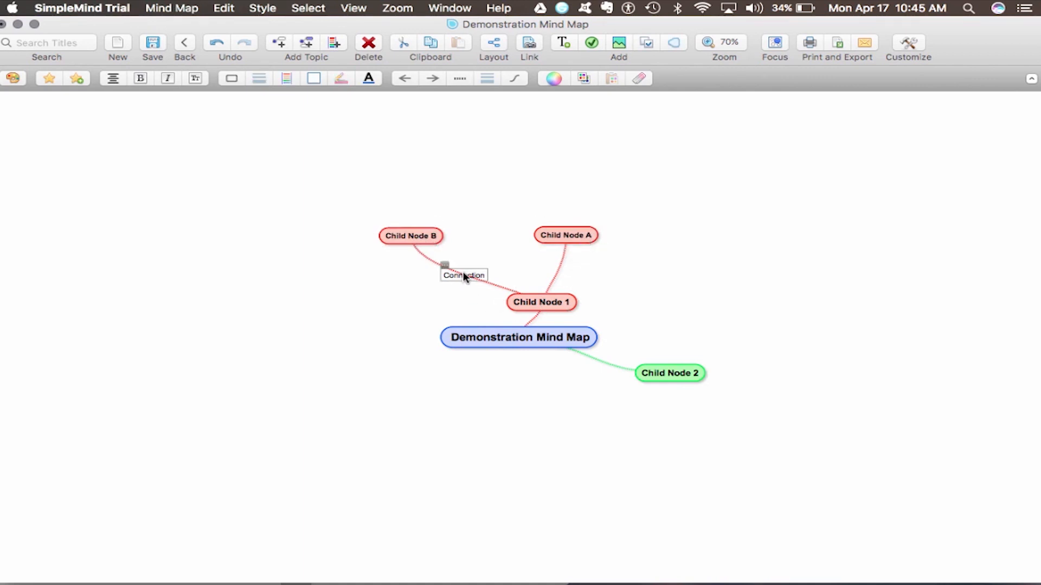
left_click(463, 275)
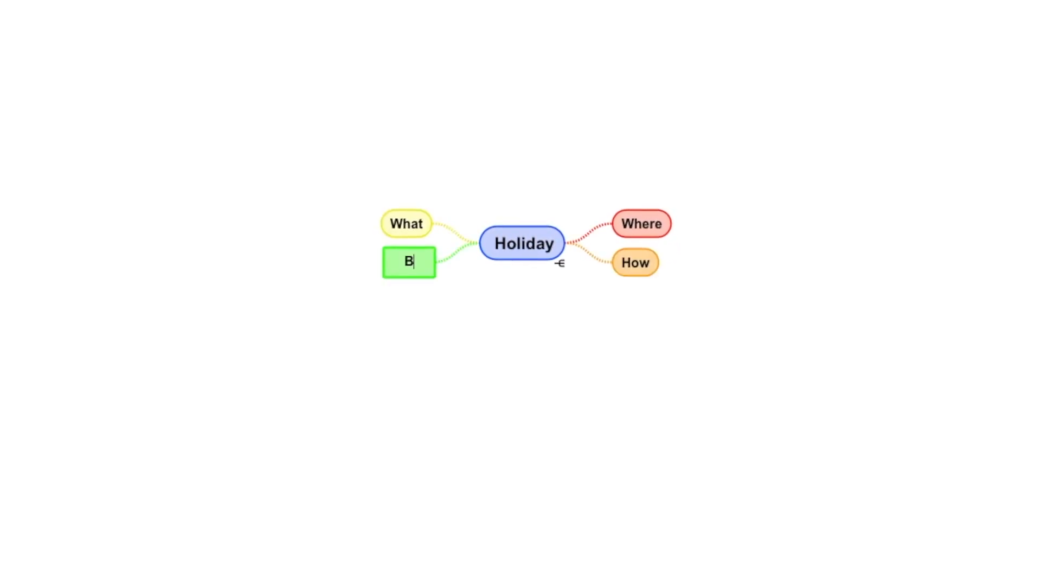
Title the new Holiday branches 'Before we leave' and 'Pack'
type("efore we leave")
type("P")
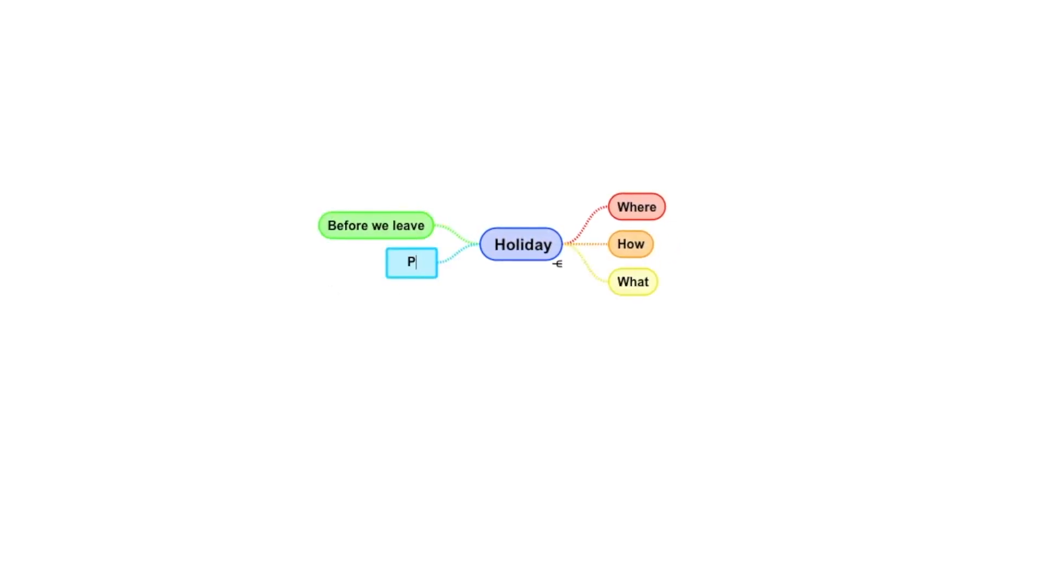
type("ack")
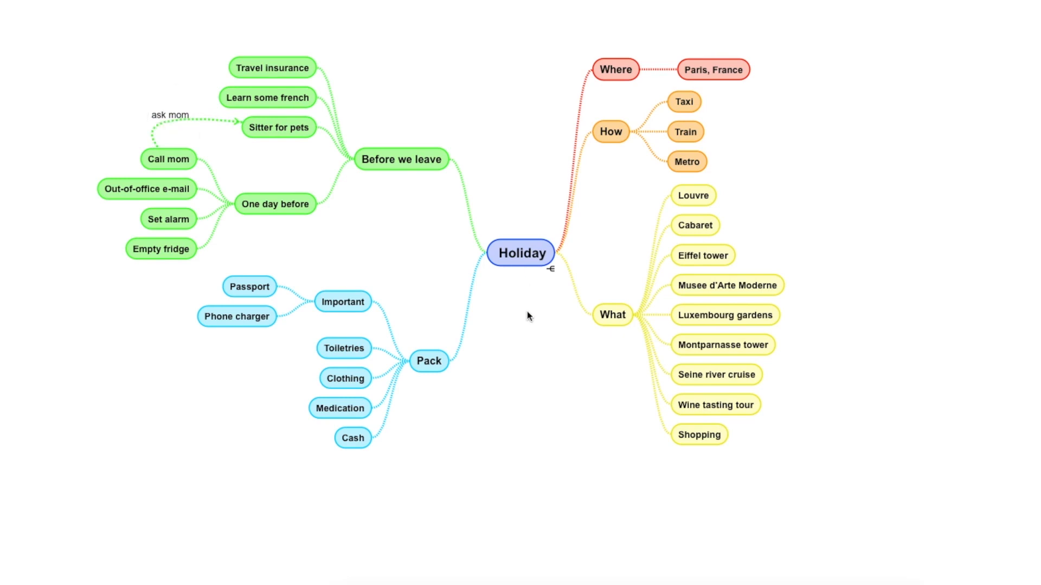
Move Medication under Important and add a 'Day 1' topic under What
left_click_drag(339, 409, 249, 300)
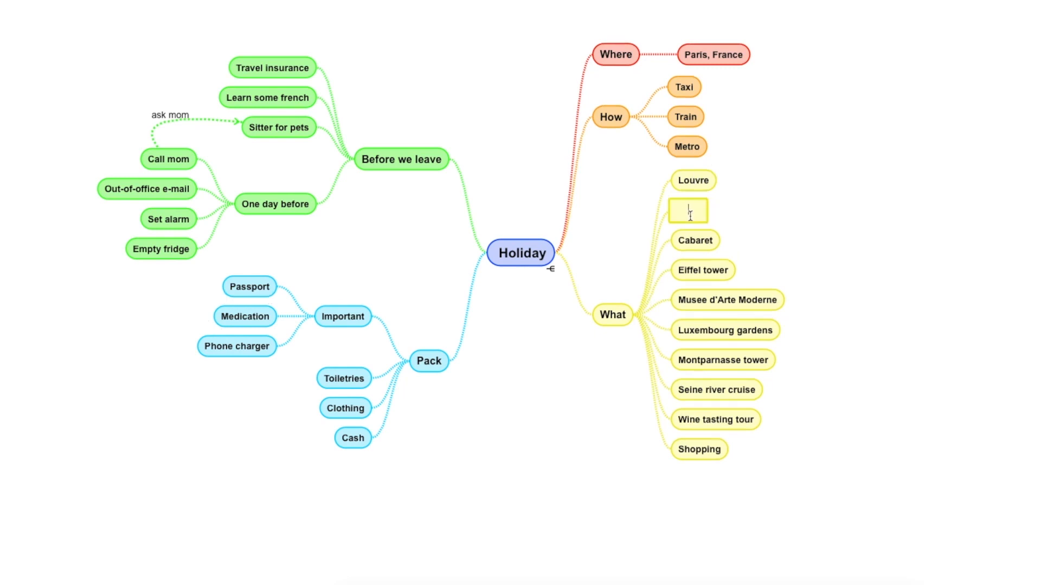
type("Day 1")
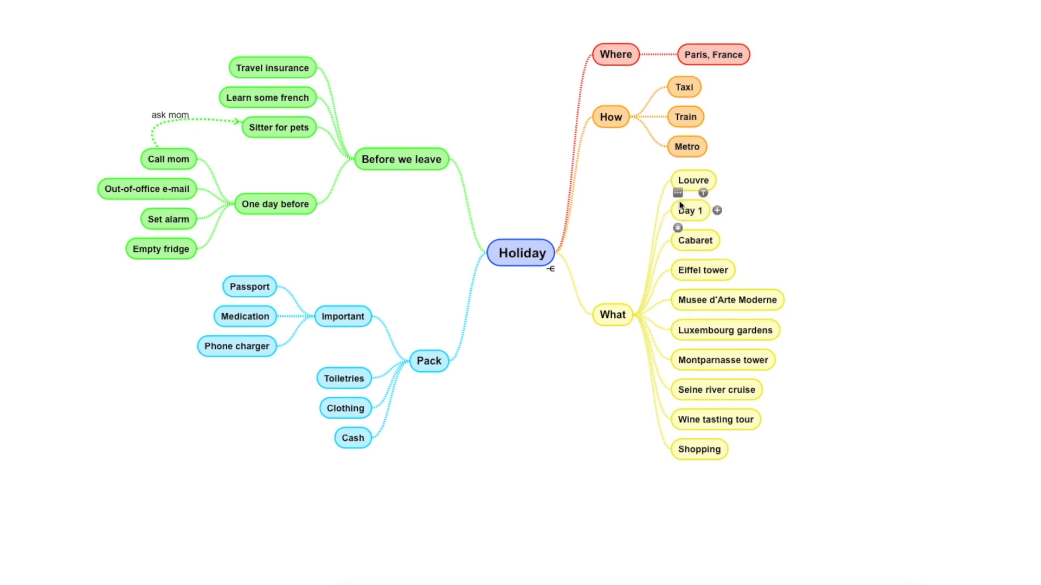
left_click(690, 210)
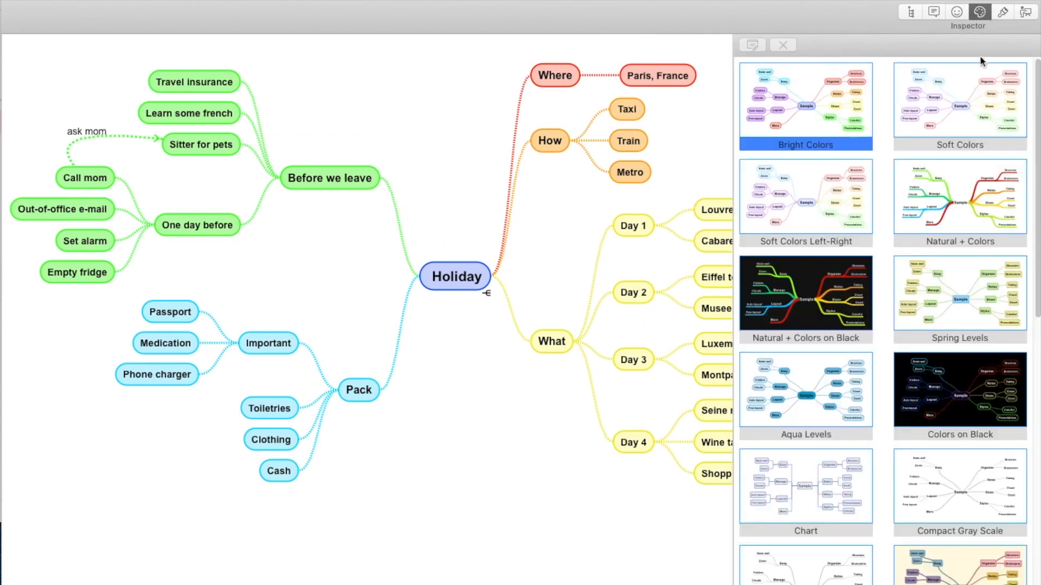
Try Aqua Levels and Compact Gray Scale, then apply the Natural + Colors style sheet
left_click(806, 397)
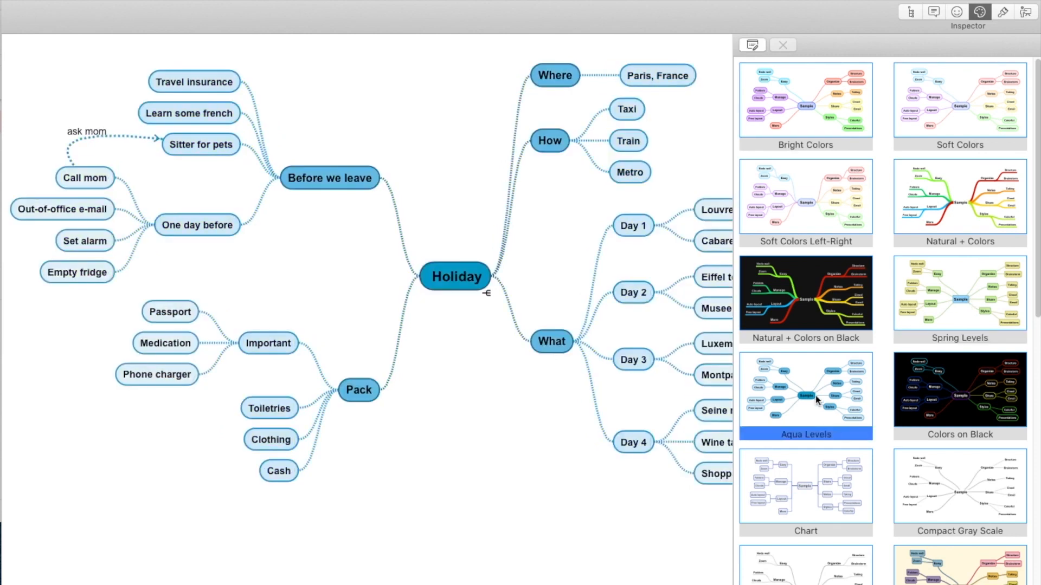
left_click(958, 491)
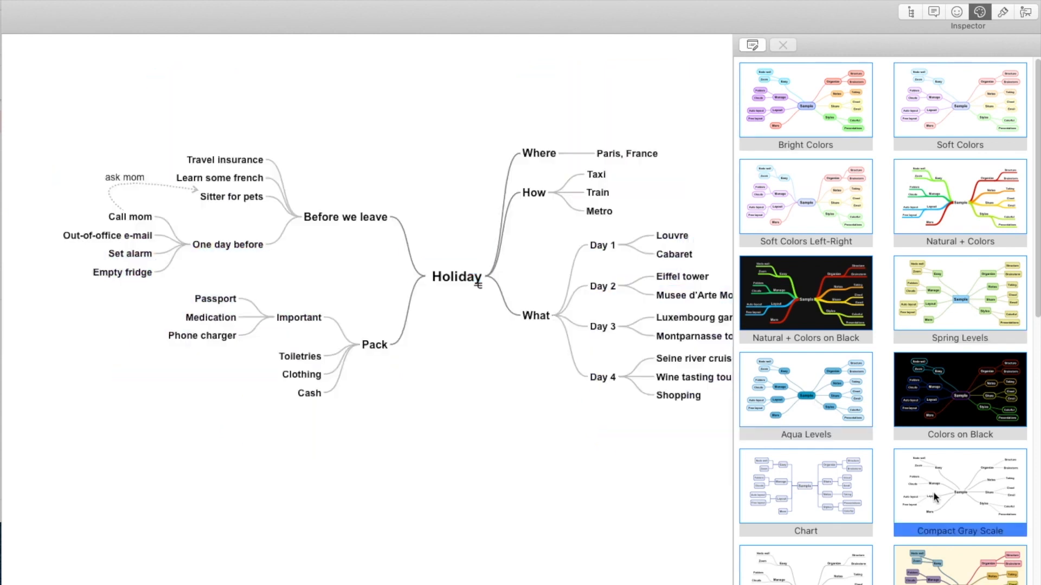
left_click(960, 204)
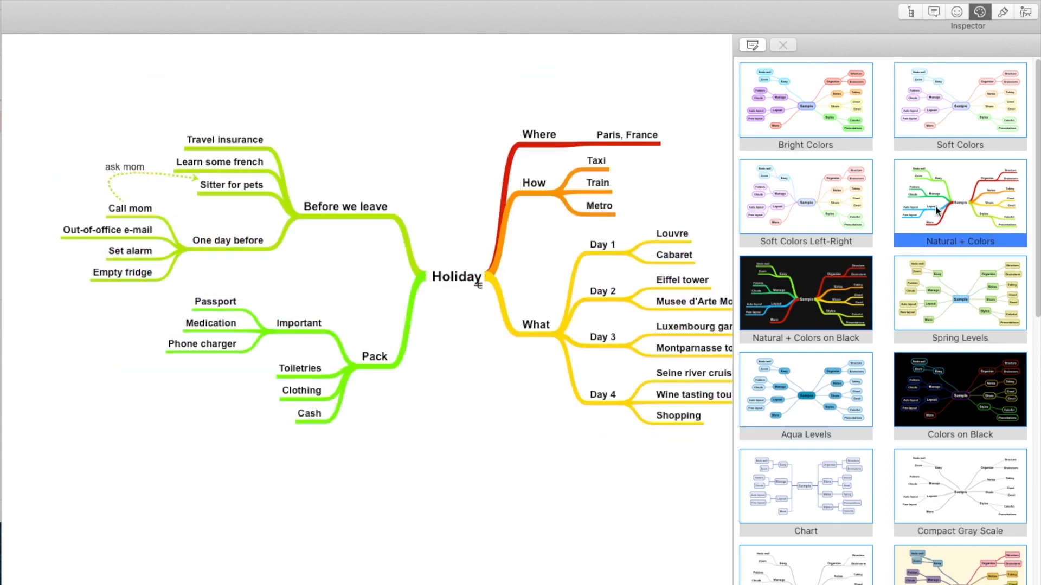
left_click(779, 46)
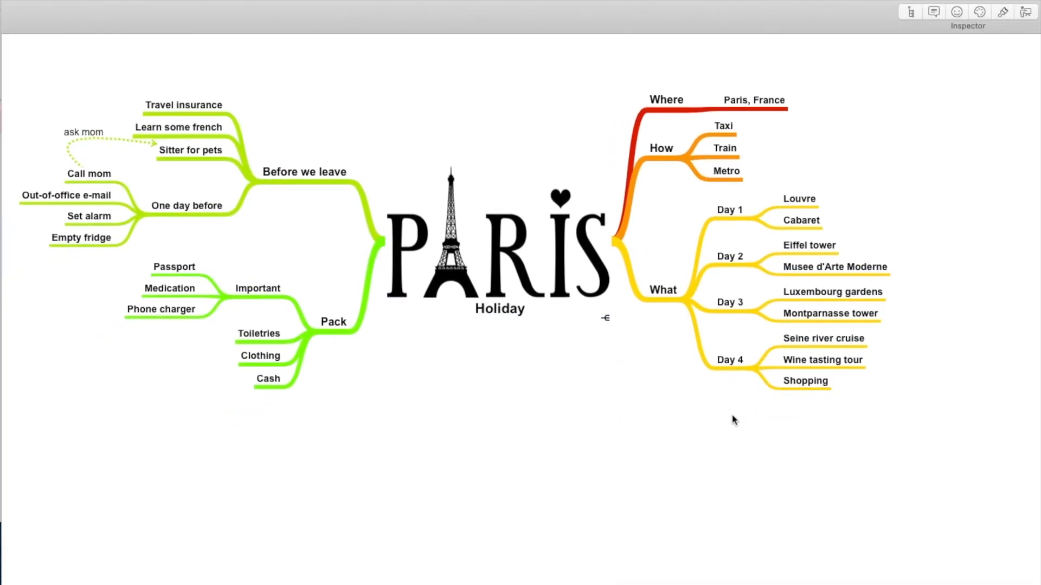
Give Medication a small pill icon from the Inspector Icons tab
left_click(959, 12)
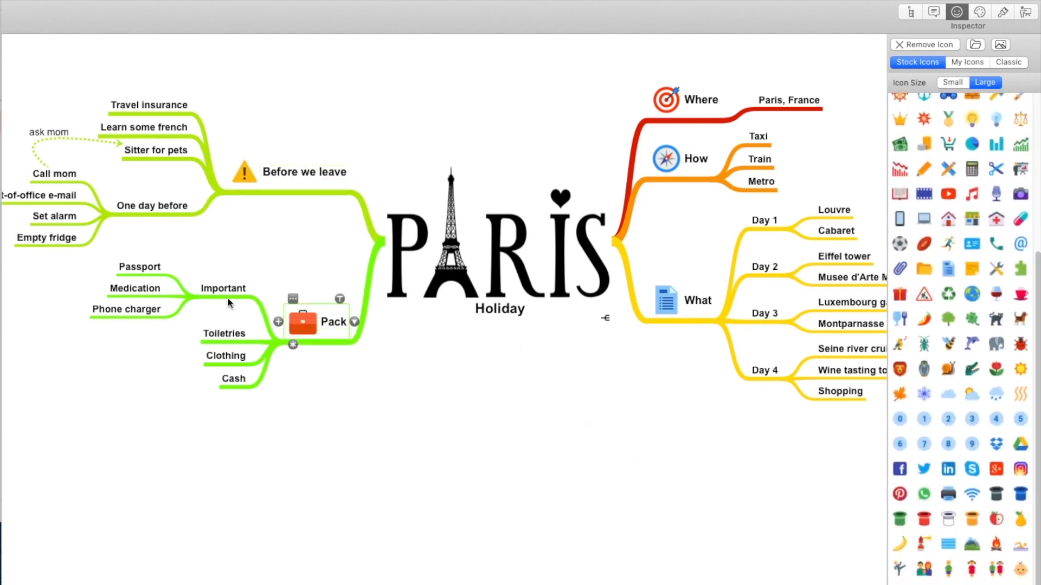
left_click(135, 288)
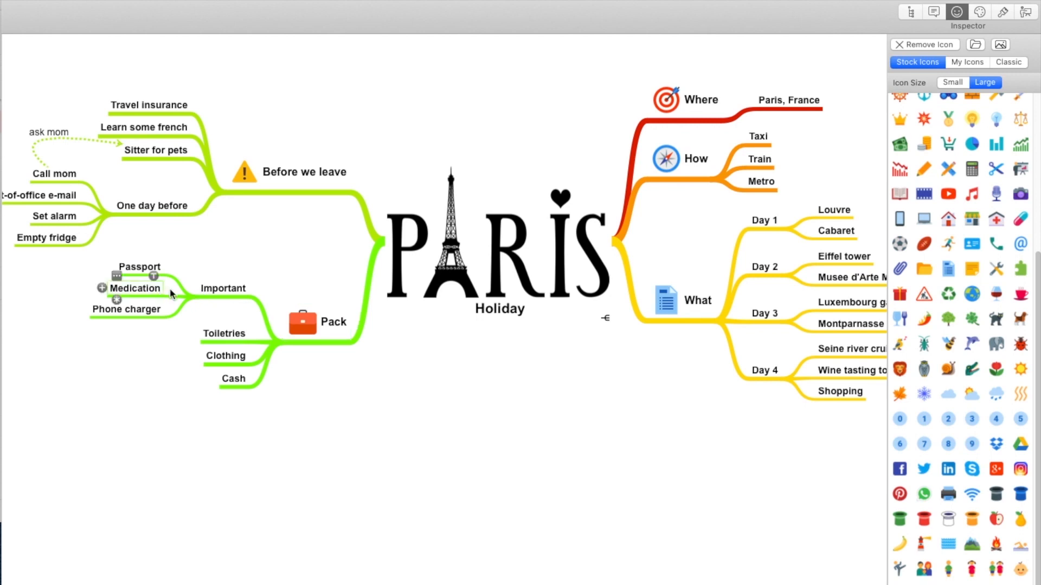
mouse_move(963, 111)
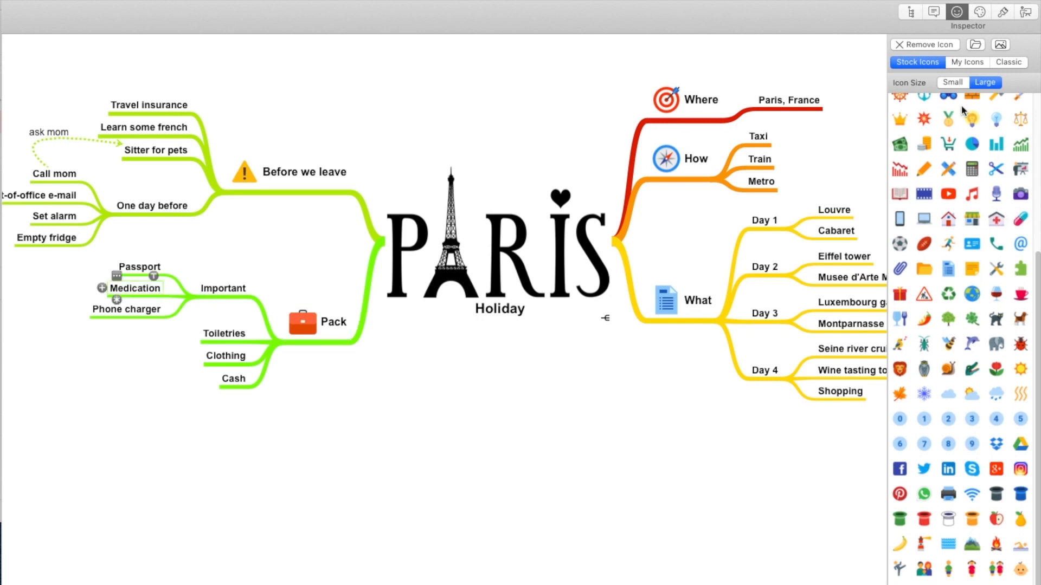
left_click(952, 82)
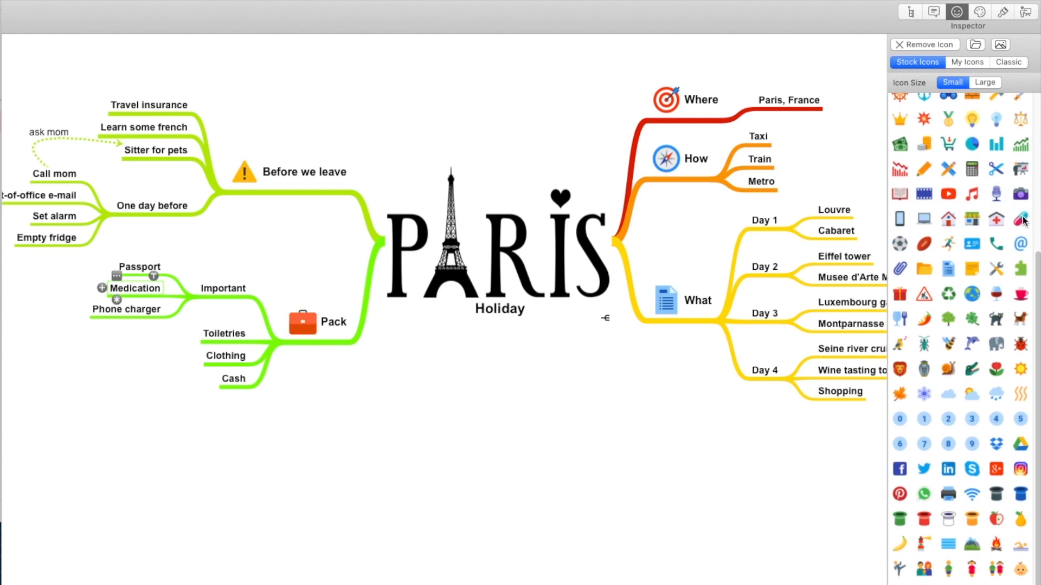
left_click(1019, 218)
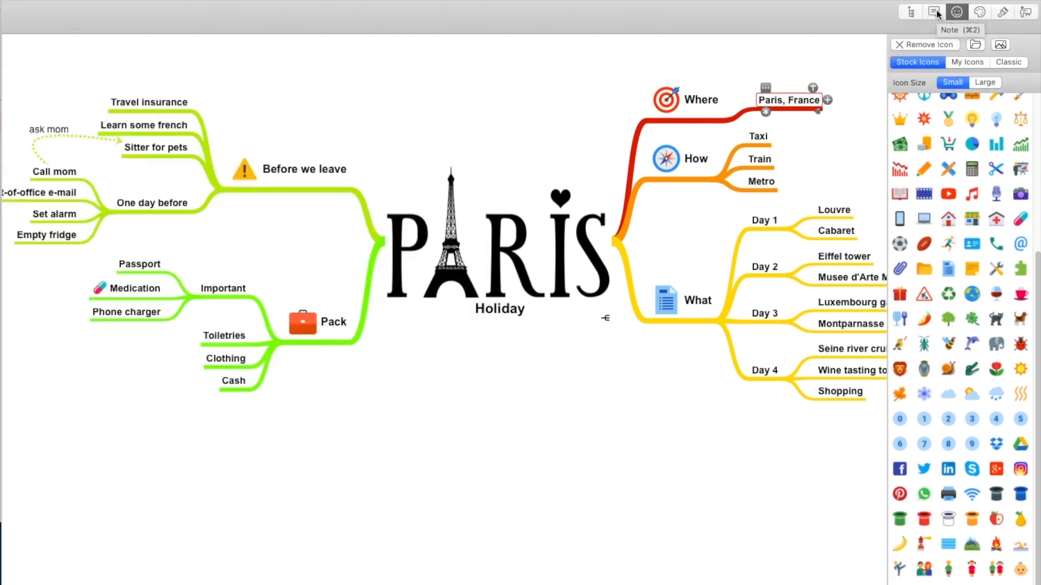
left_click(932, 12)
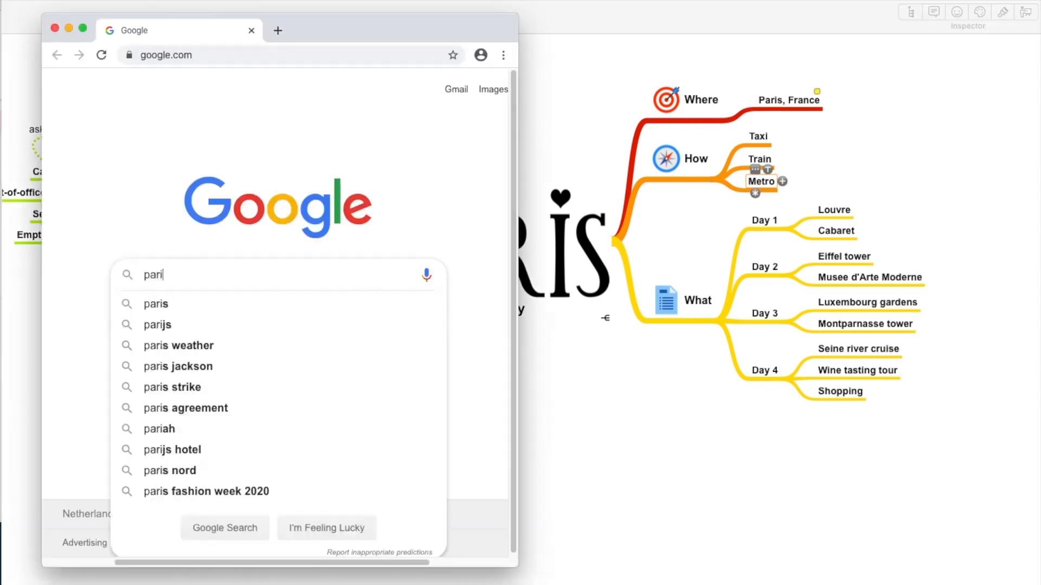
Search Google for 'paris metro map' and pick a result
type("paris metro map")
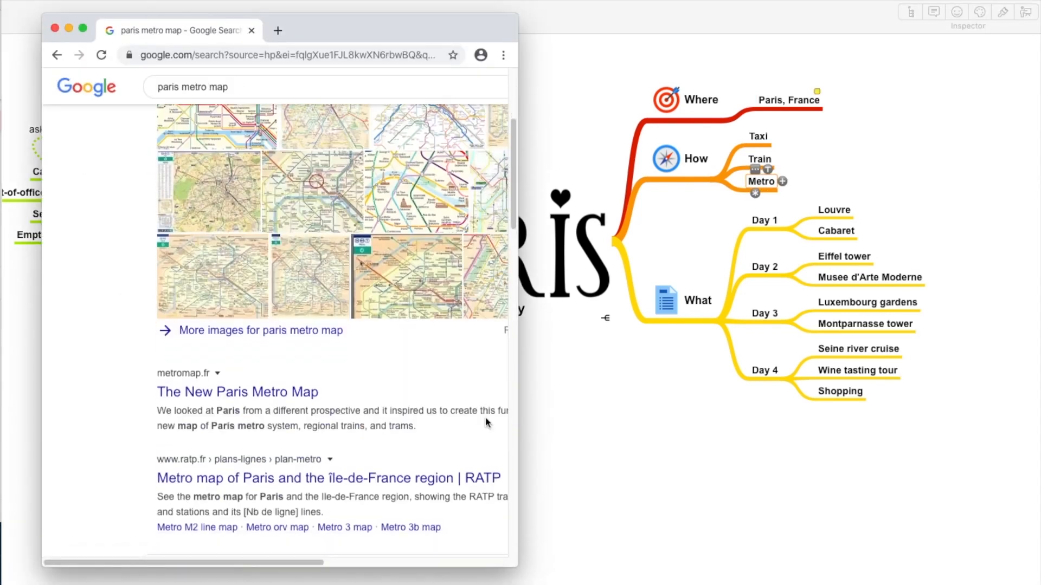
left_click(326, 478)
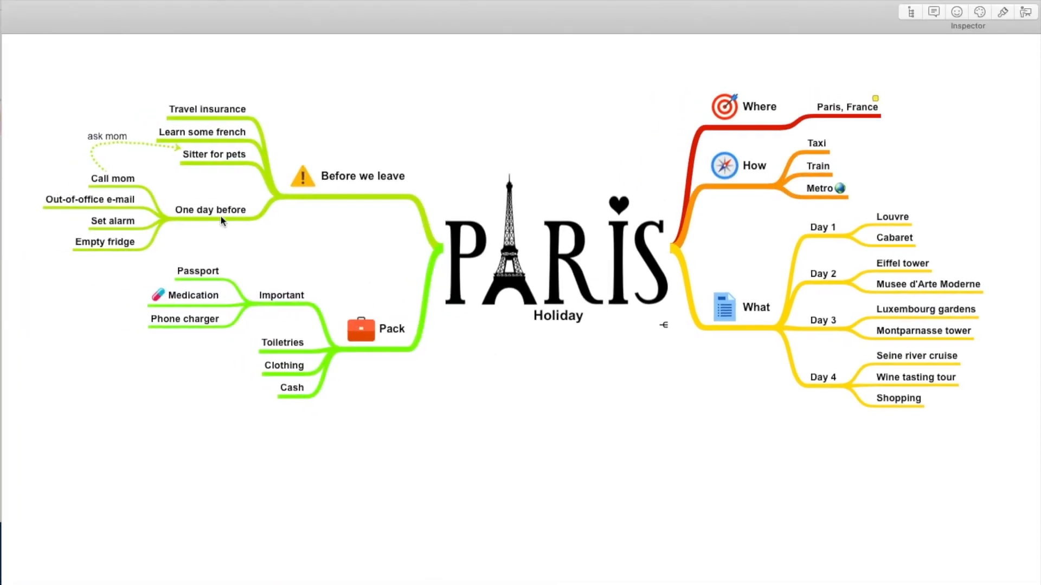
Show the checkbox and progress bar options for the selected topic
left_click(174, 81)
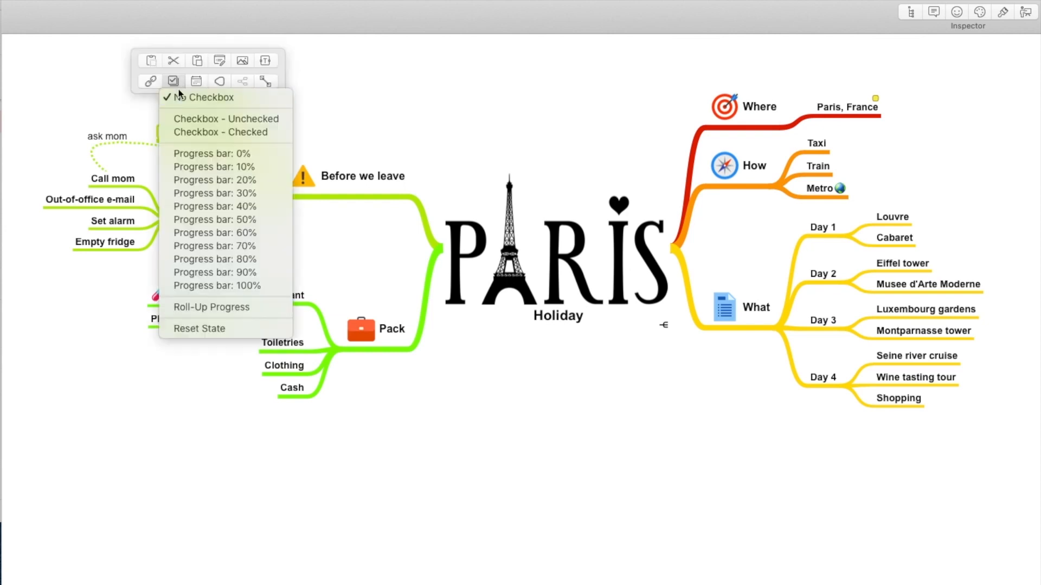